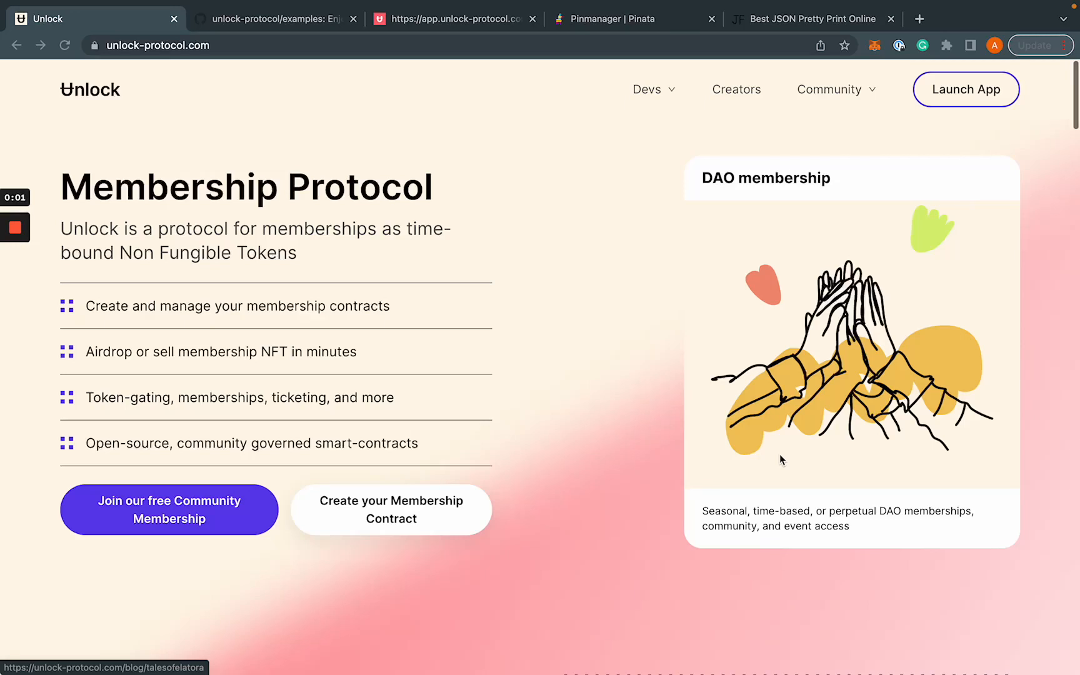
mouse_move(583, 427)
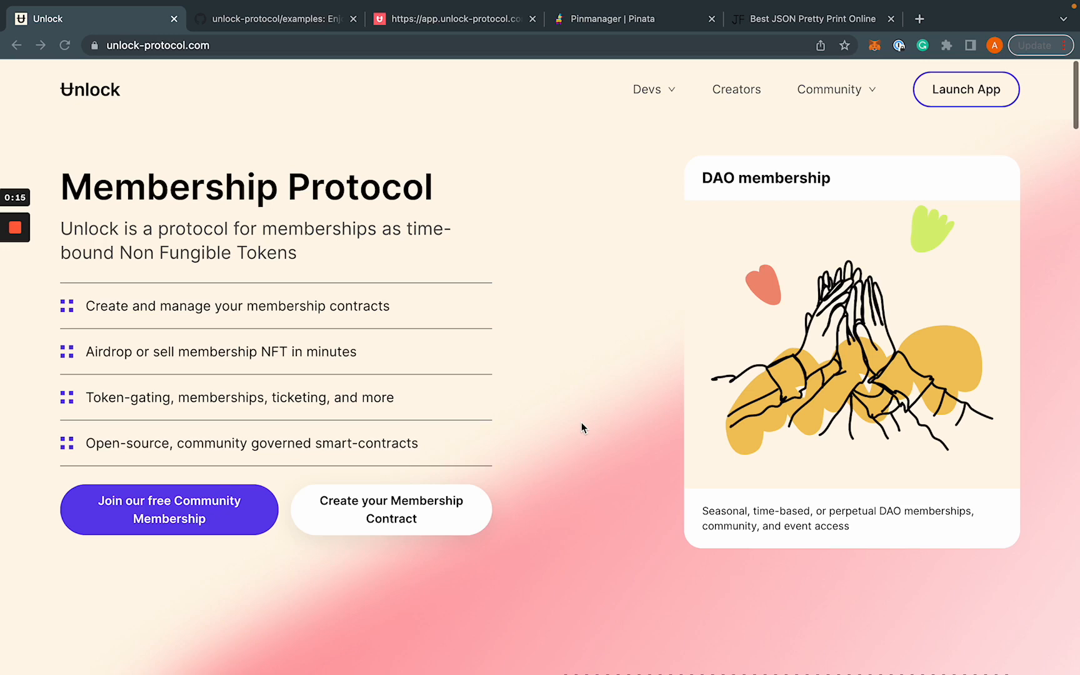
Switch to the Unlock examples repository and scroll through its README
click(276, 18)
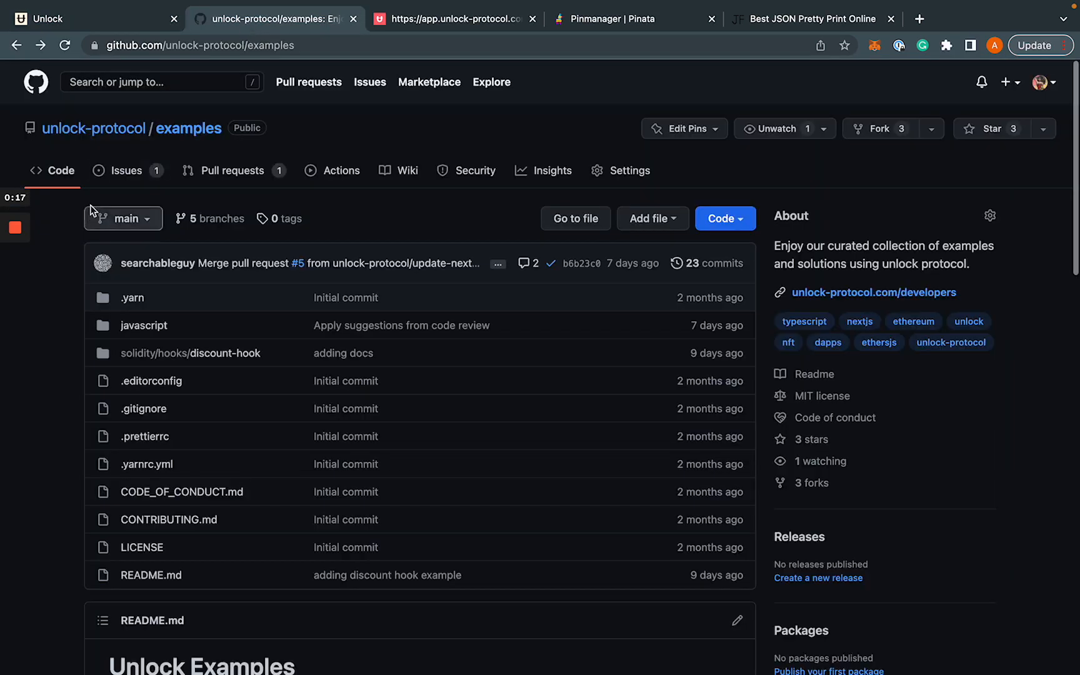
mouse_move(94, 128)
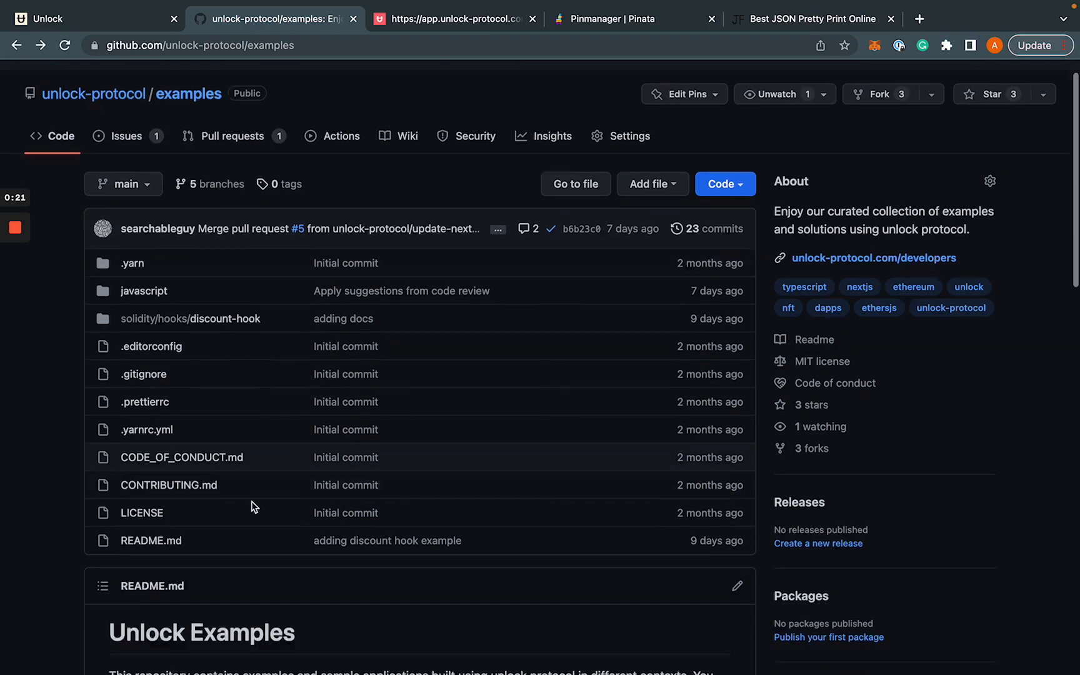
scroll(down, 3)
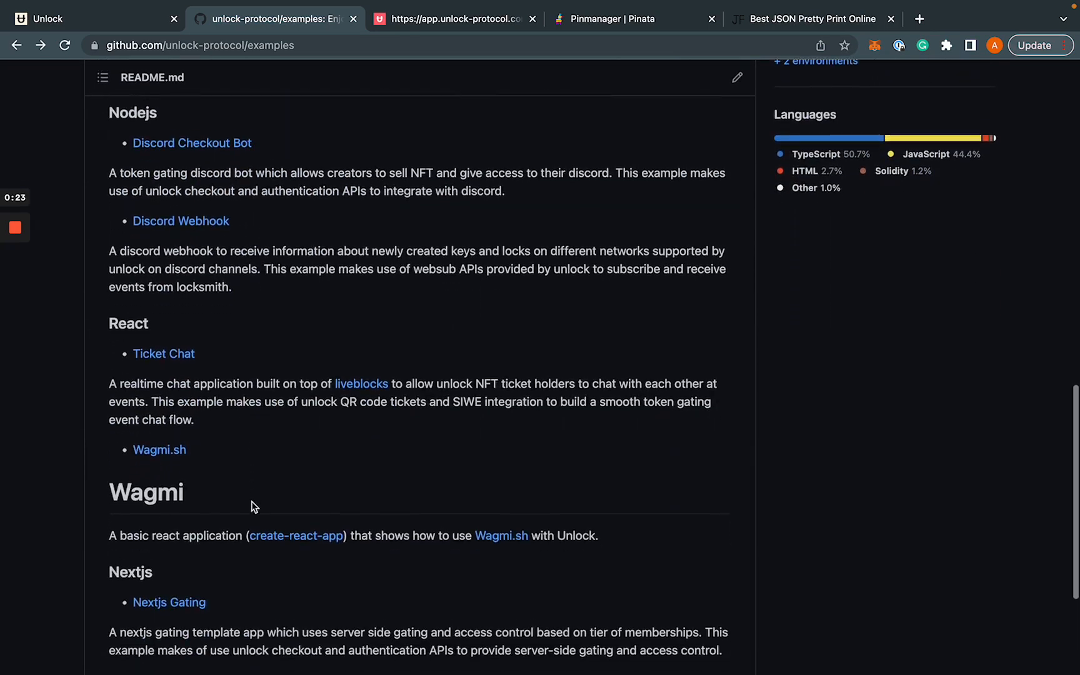
scroll(down, 3)
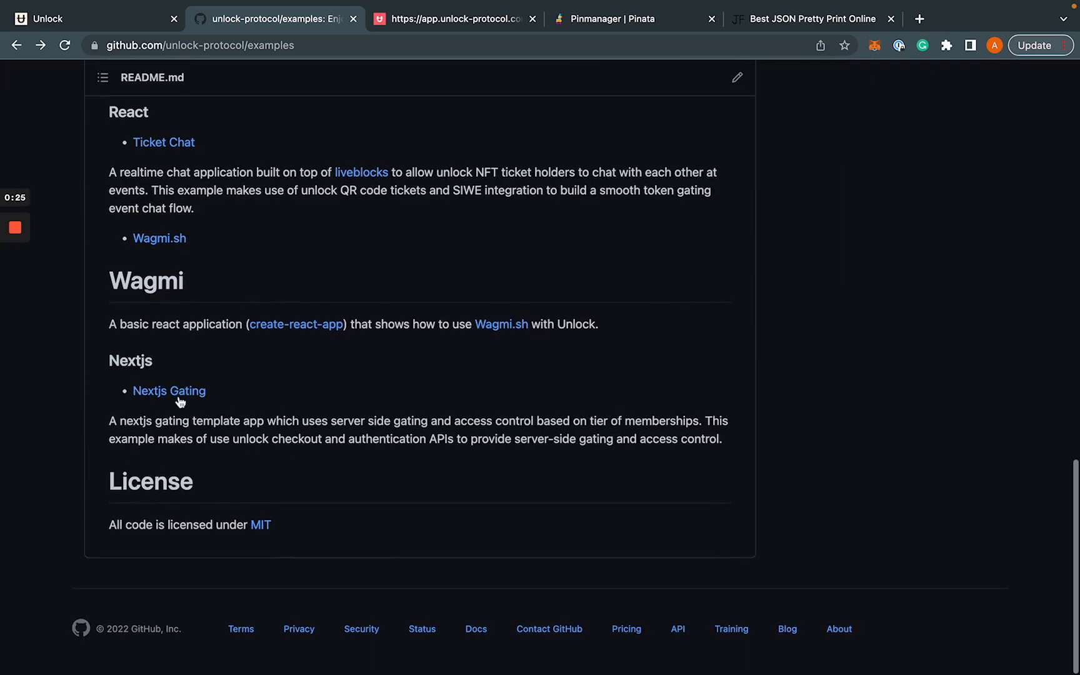
mouse_move(169, 391)
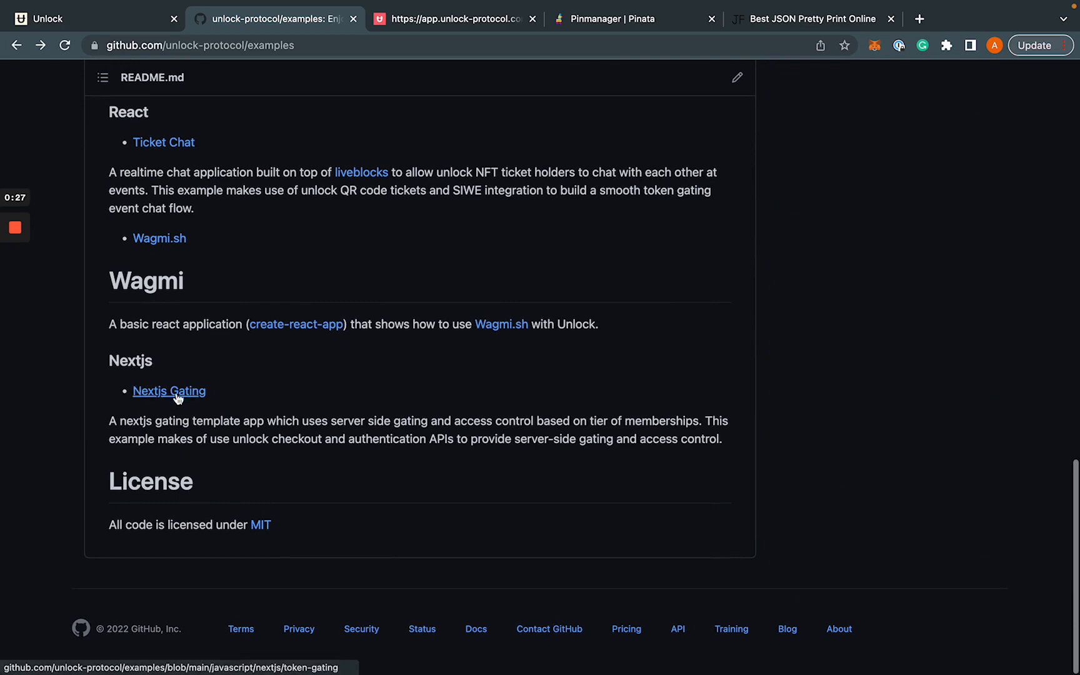
Open the Nextjs Gating example and read its client, server and API locking code
click(169, 391)
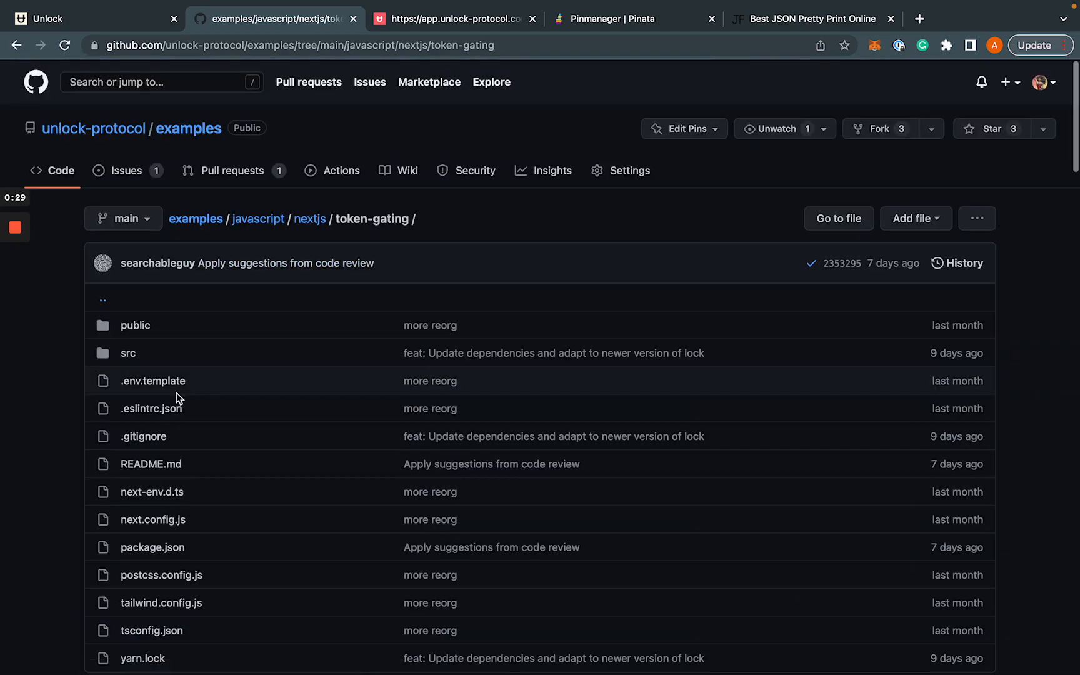
scroll(down, 3)
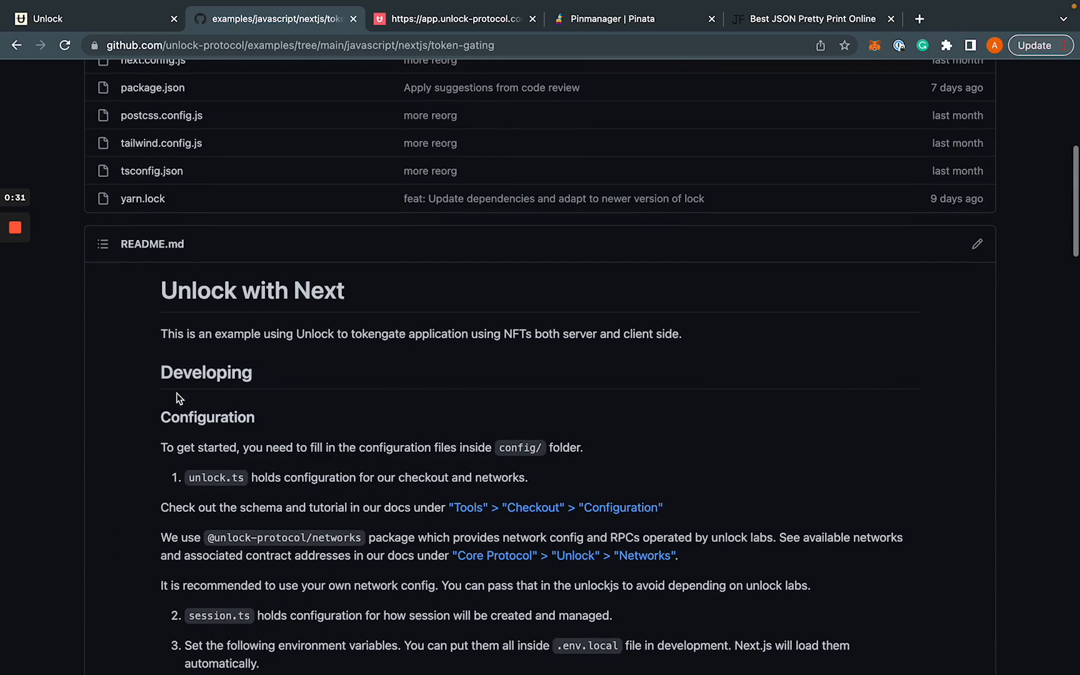
scroll(down, 3)
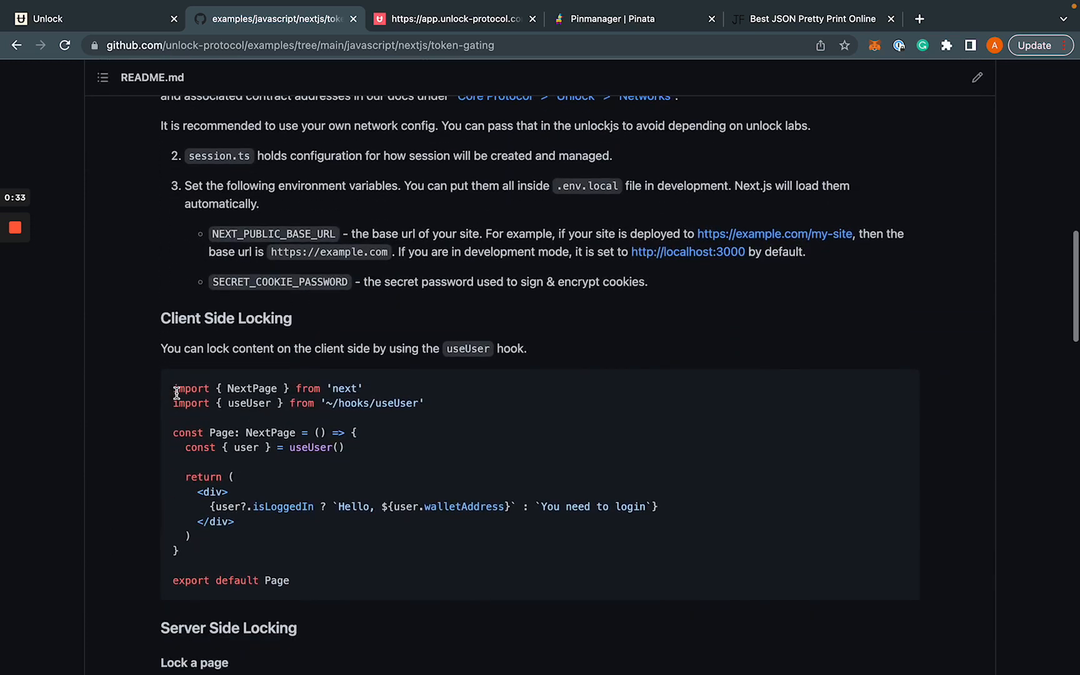
scroll(down, 3)
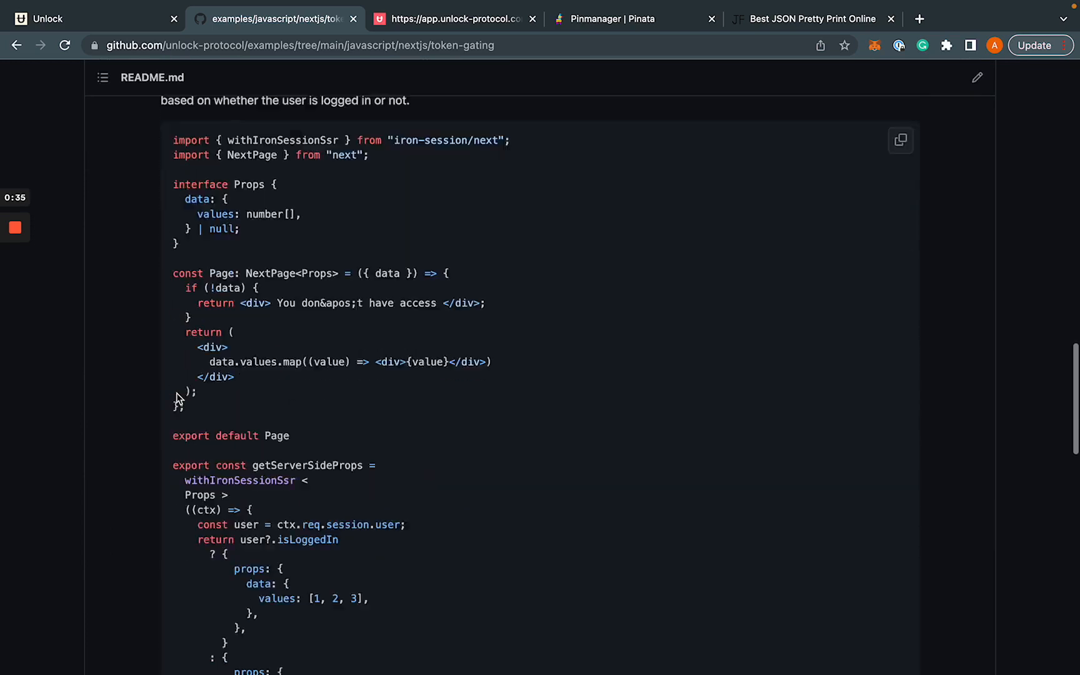
scroll(down, 3)
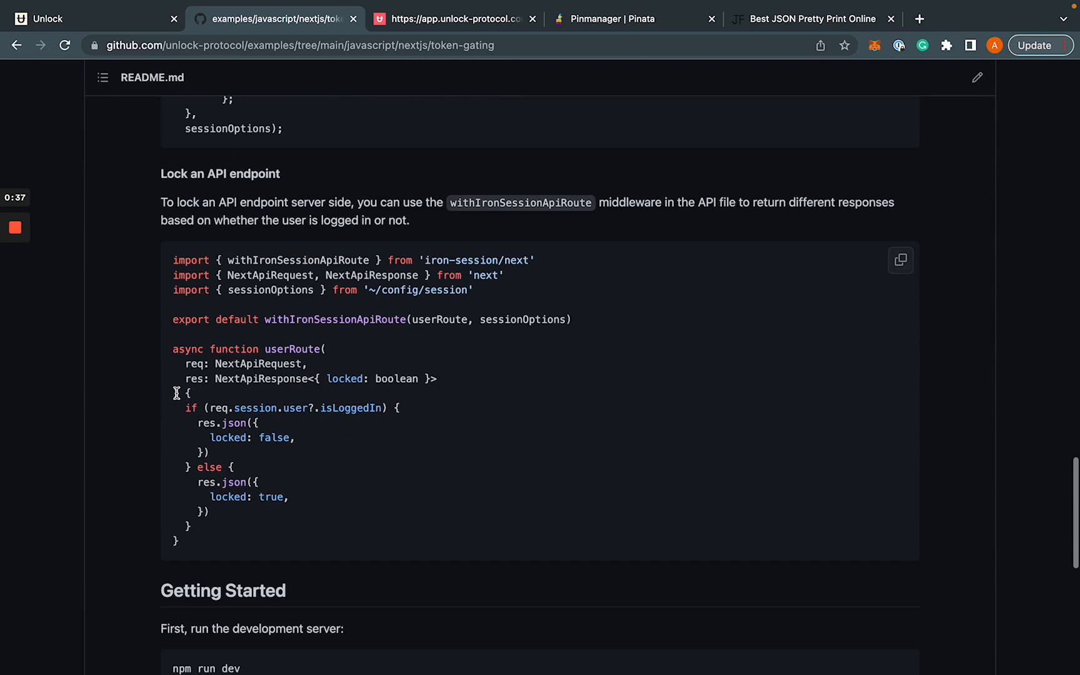
mouse_move(508, 115)
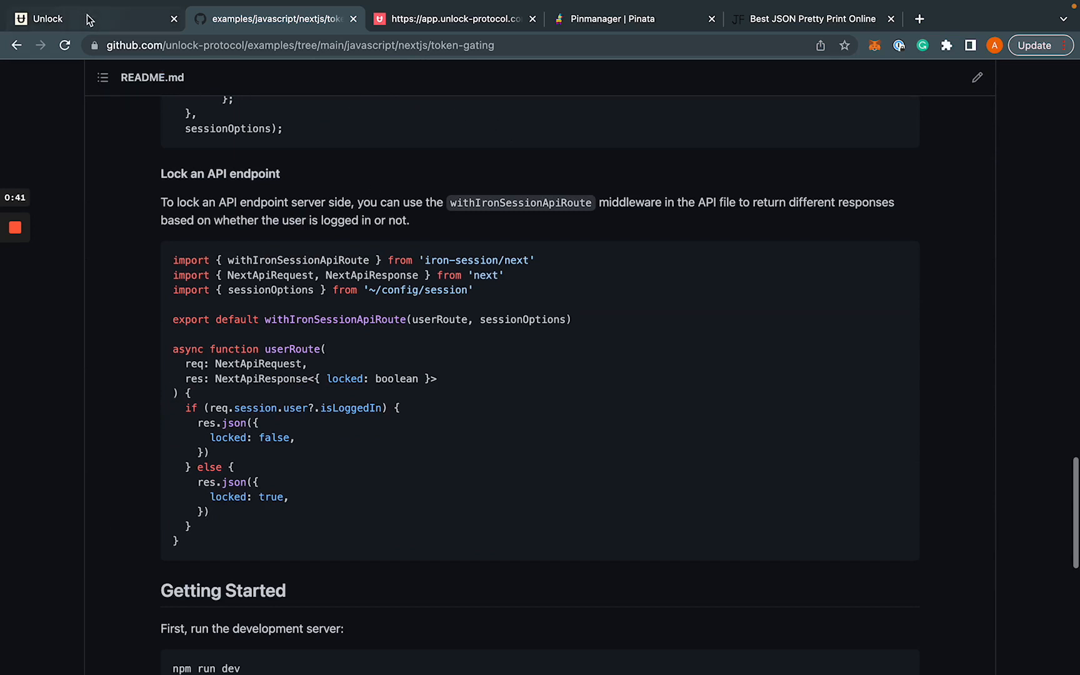
mouse_move(458, 19)
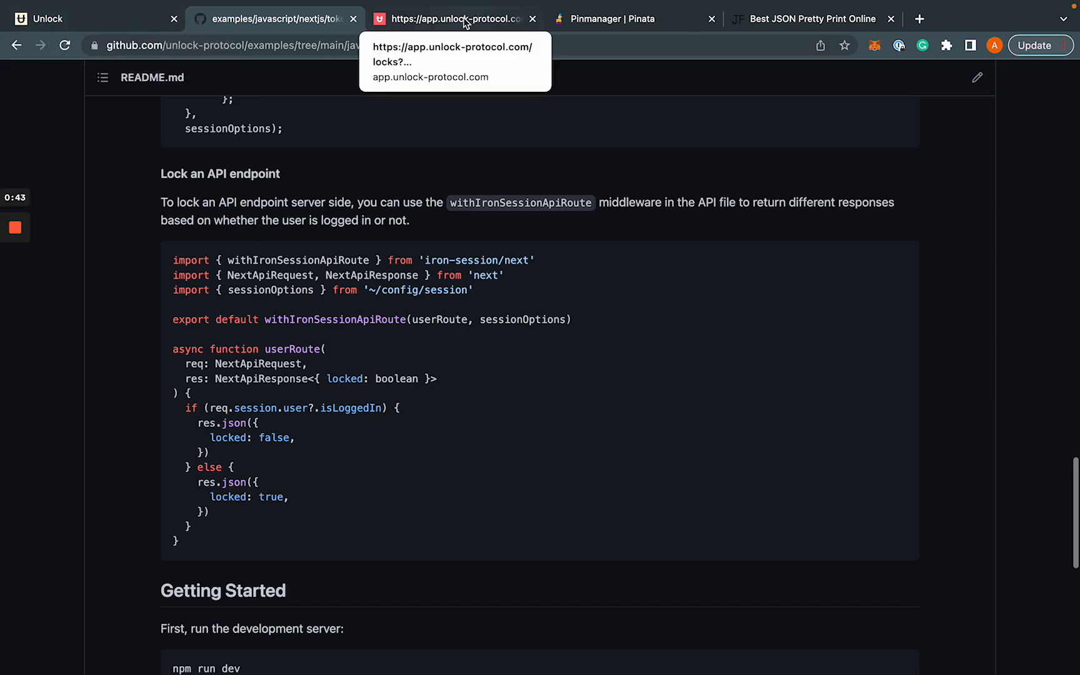
Launch the dashboard and review the locks on Ethereum, Goerli and Gnosis
click(48, 19)
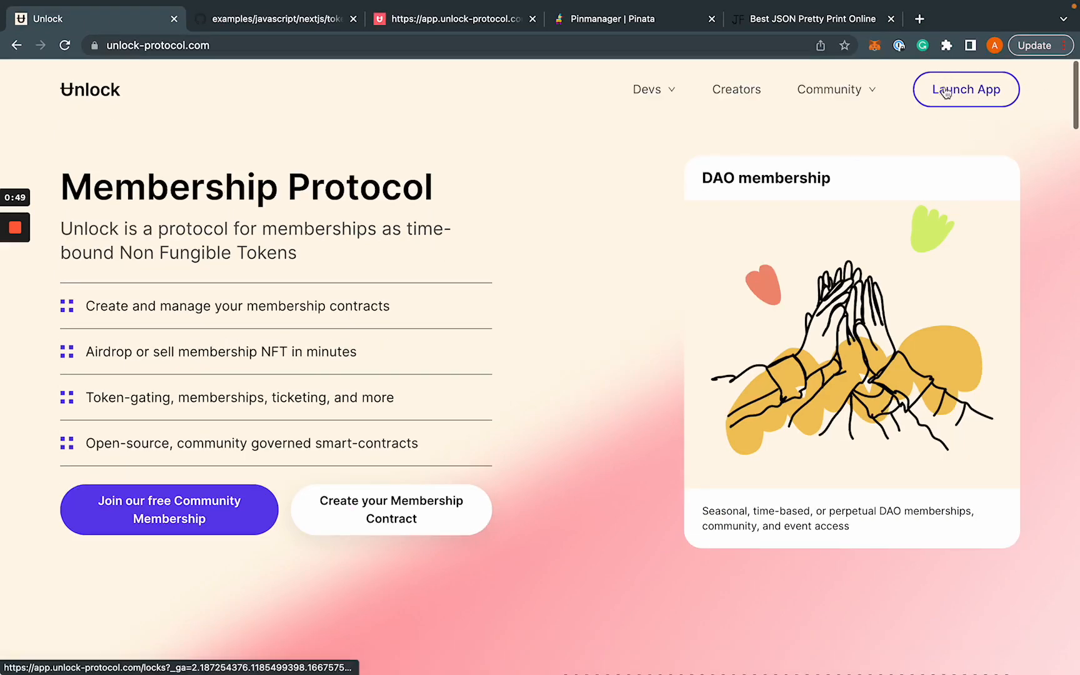
click(965, 89)
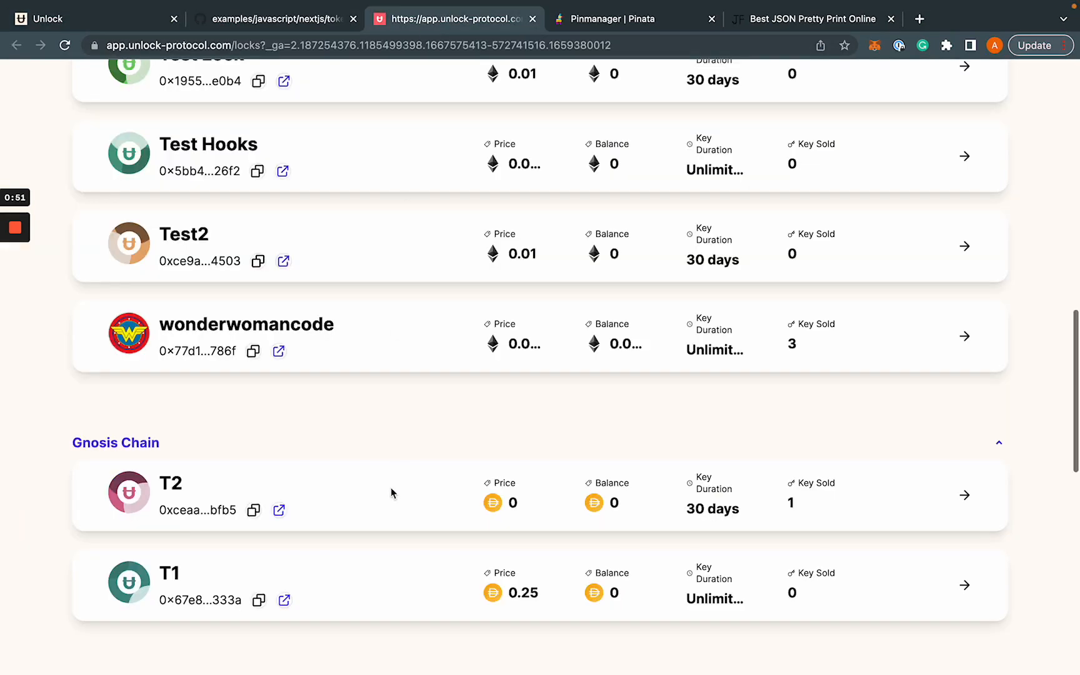
scroll(down, 3)
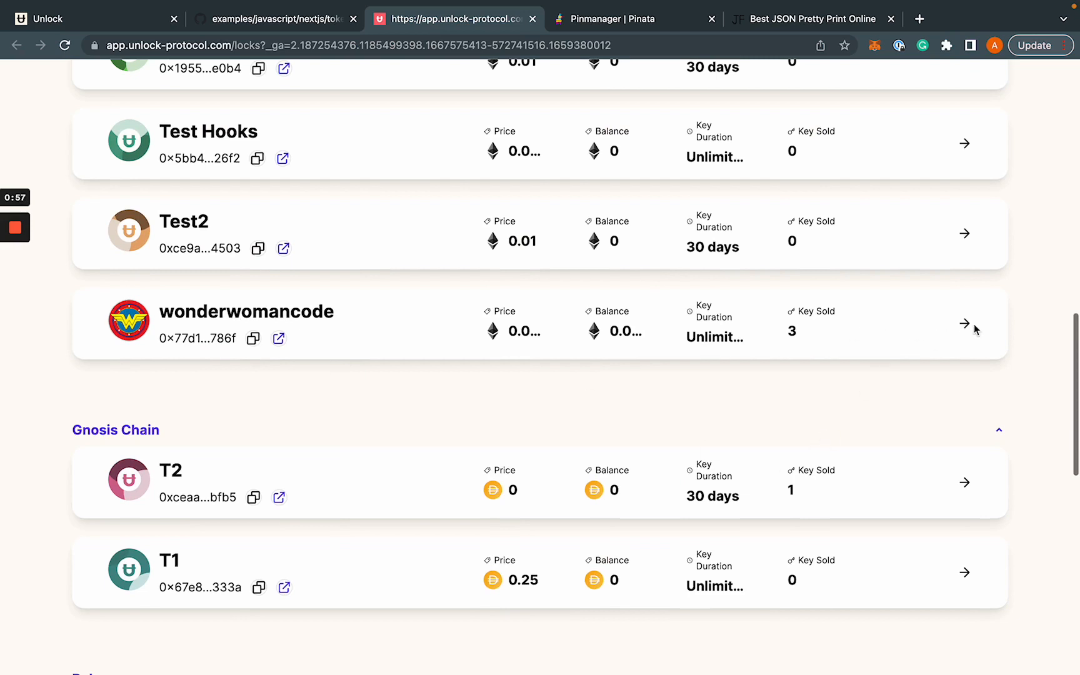
mouse_move(964, 330)
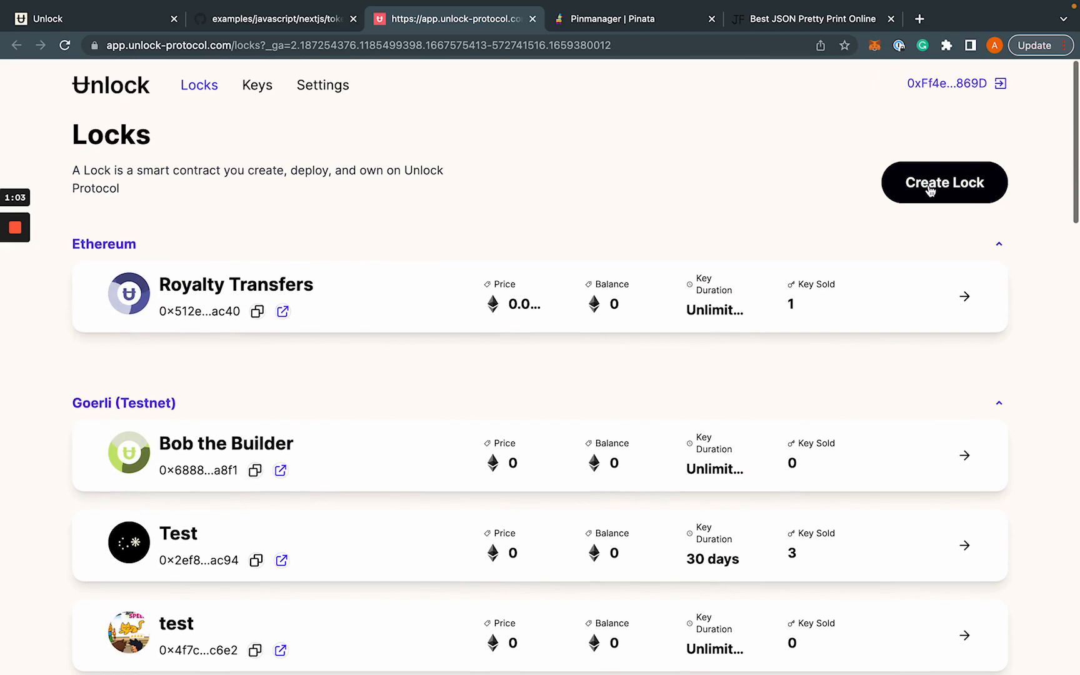
scroll(down, 3)
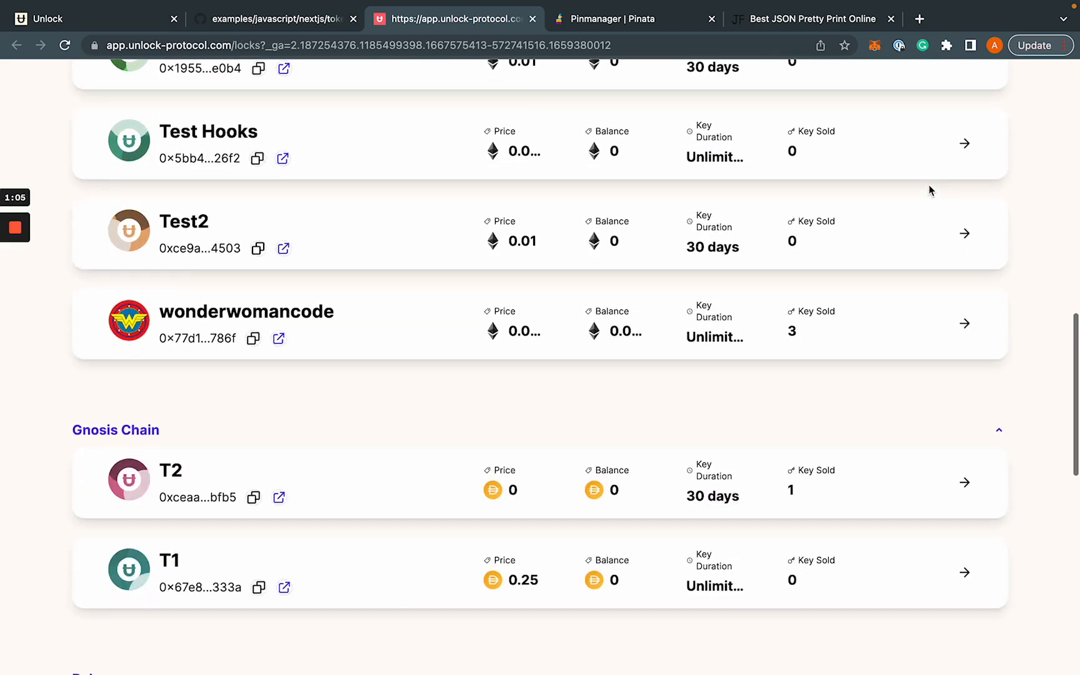
mouse_move(970, 329)
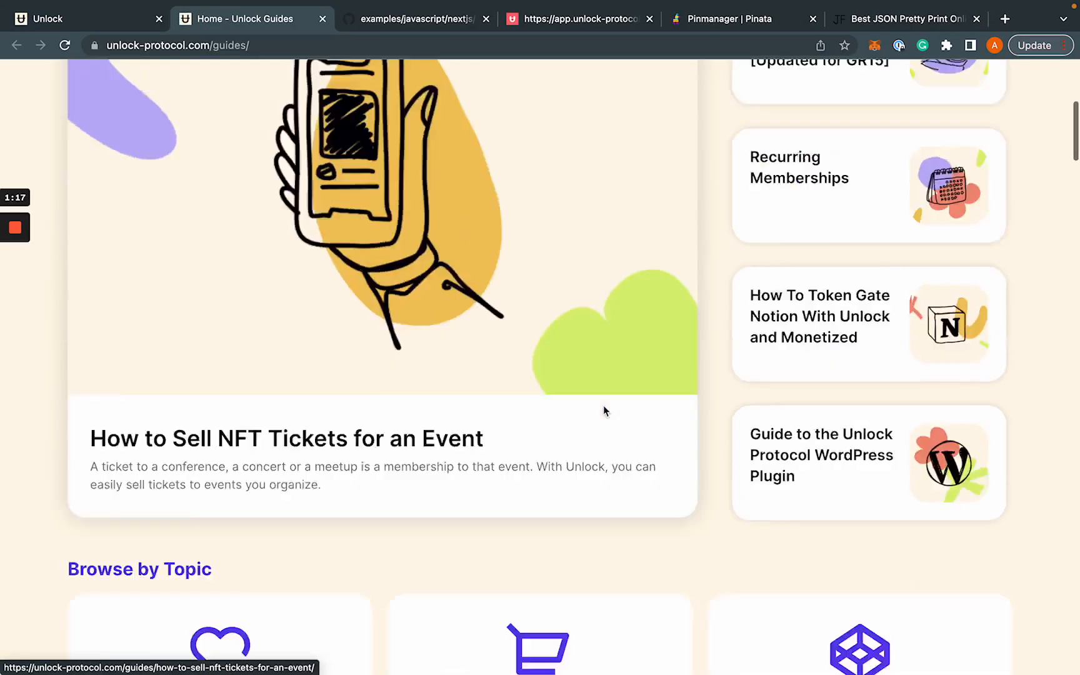
scroll(down, 3)
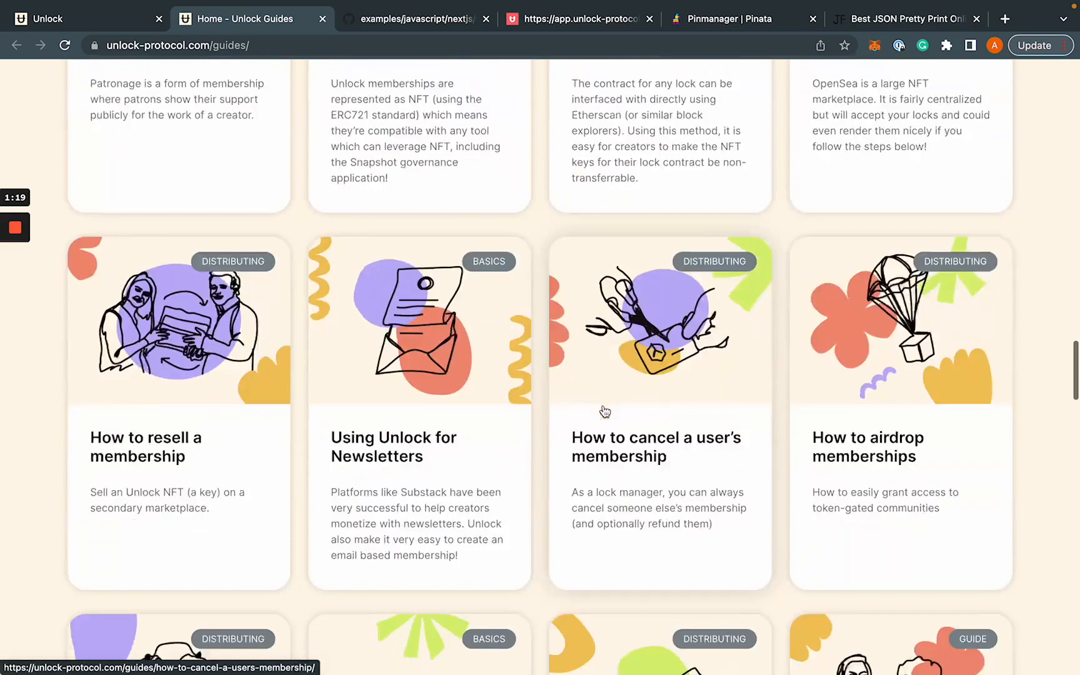
scroll(down, 3)
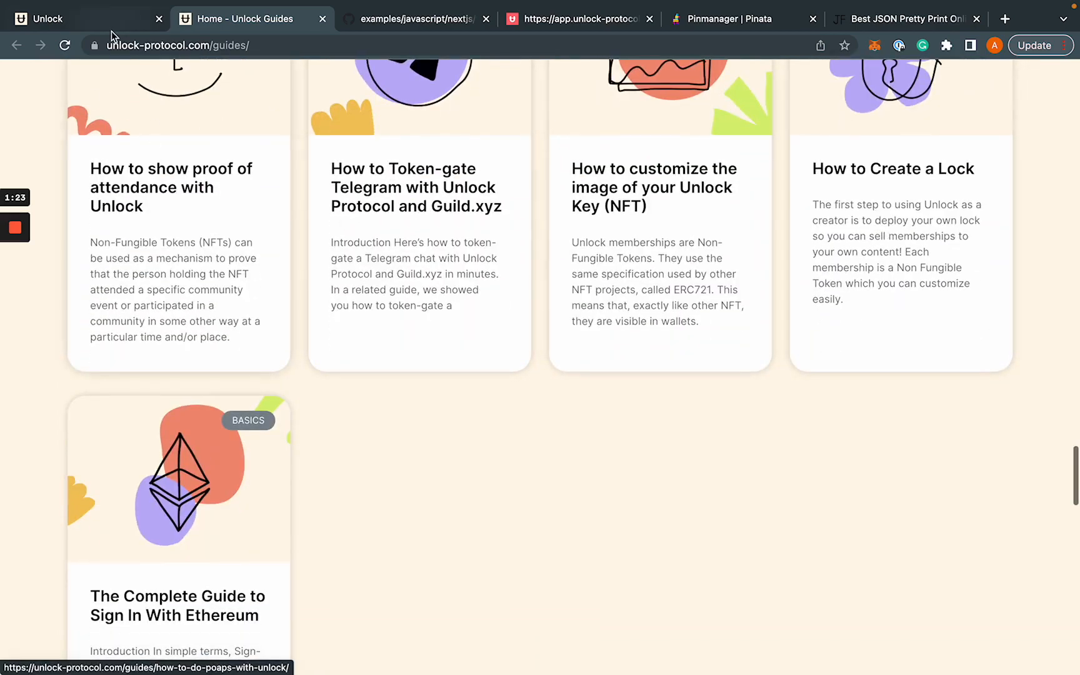
Open the wonderwomancode lock, approve the MetaMask sign-in, and start its Checkout Builder
click(79, 19)
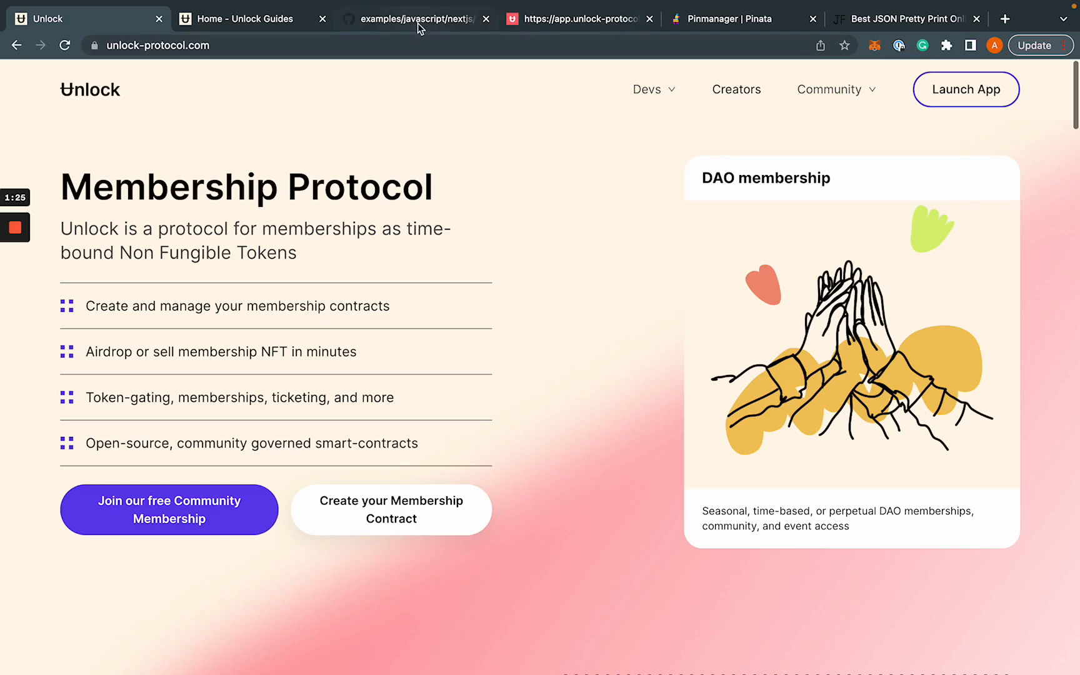
click(413, 18)
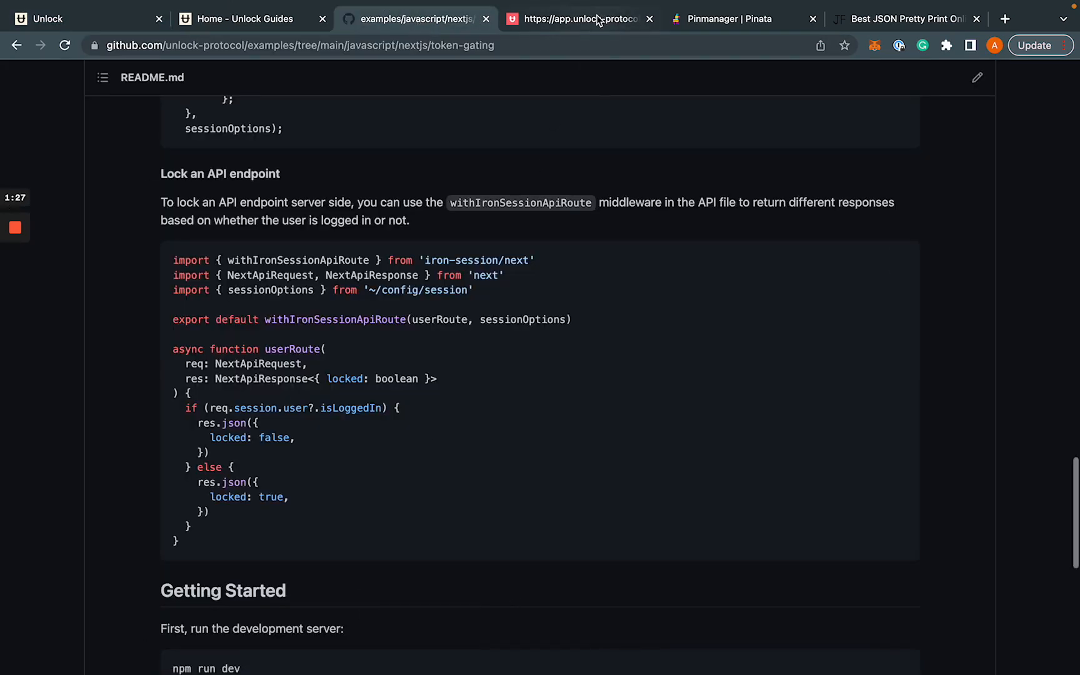
click(579, 19)
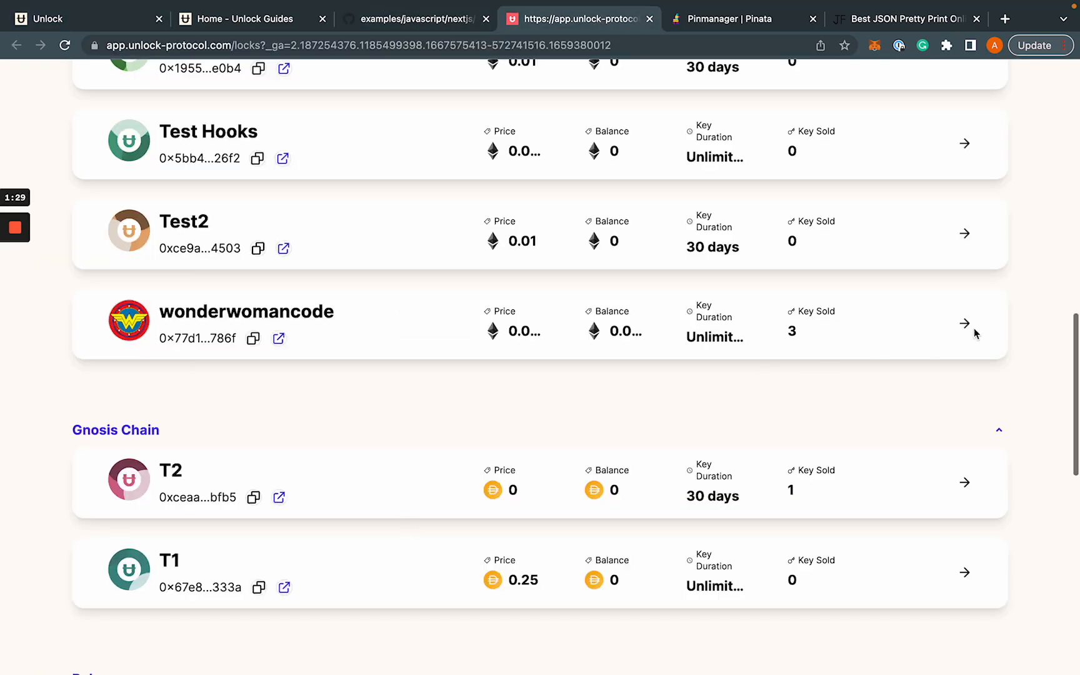
click(964, 324)
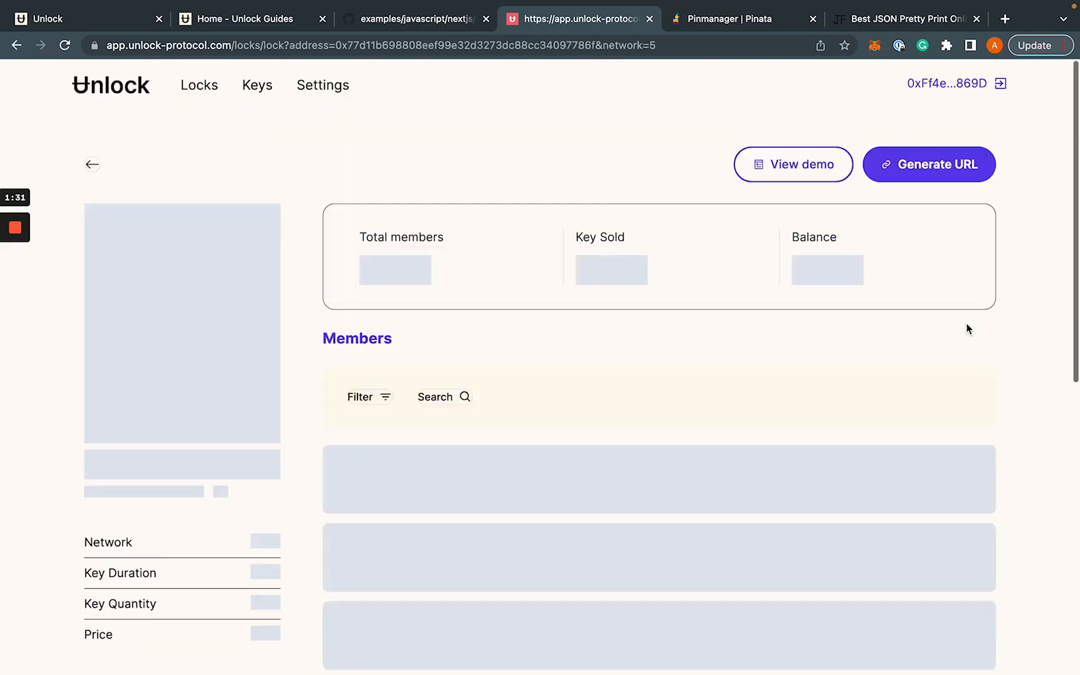
click(928, 164)
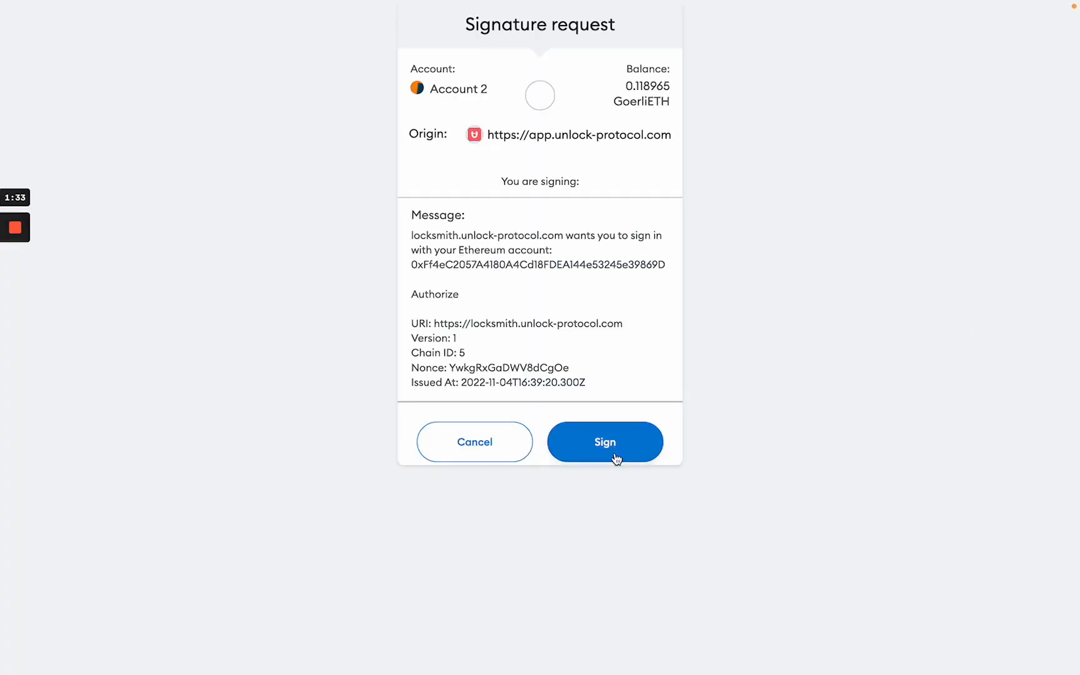
click(605, 441)
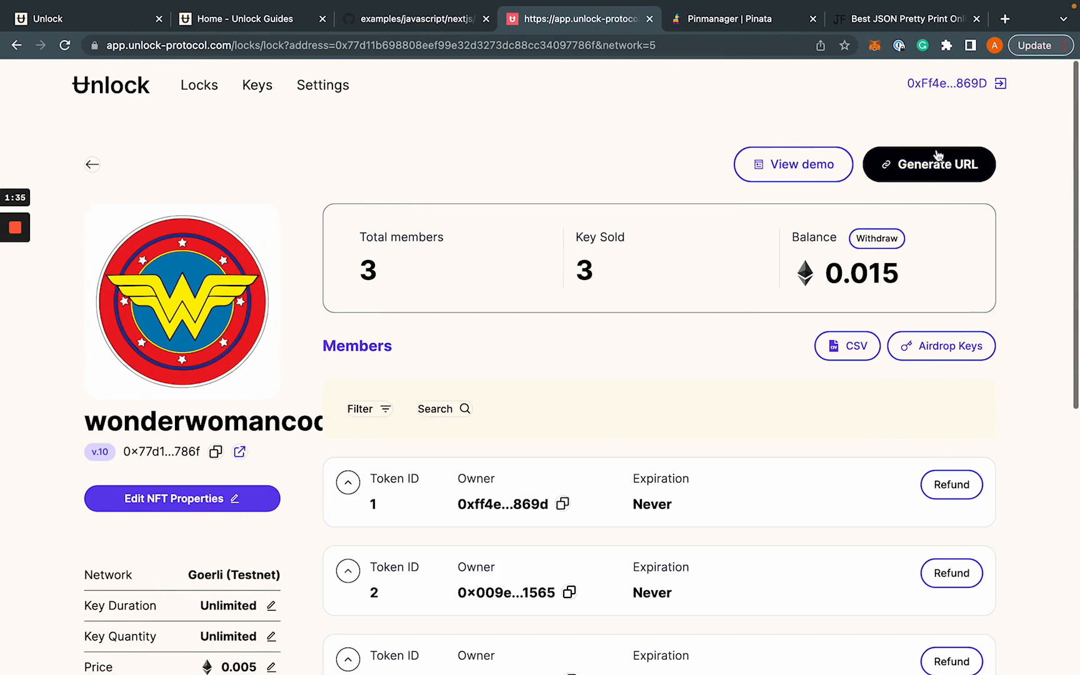
click(927, 164)
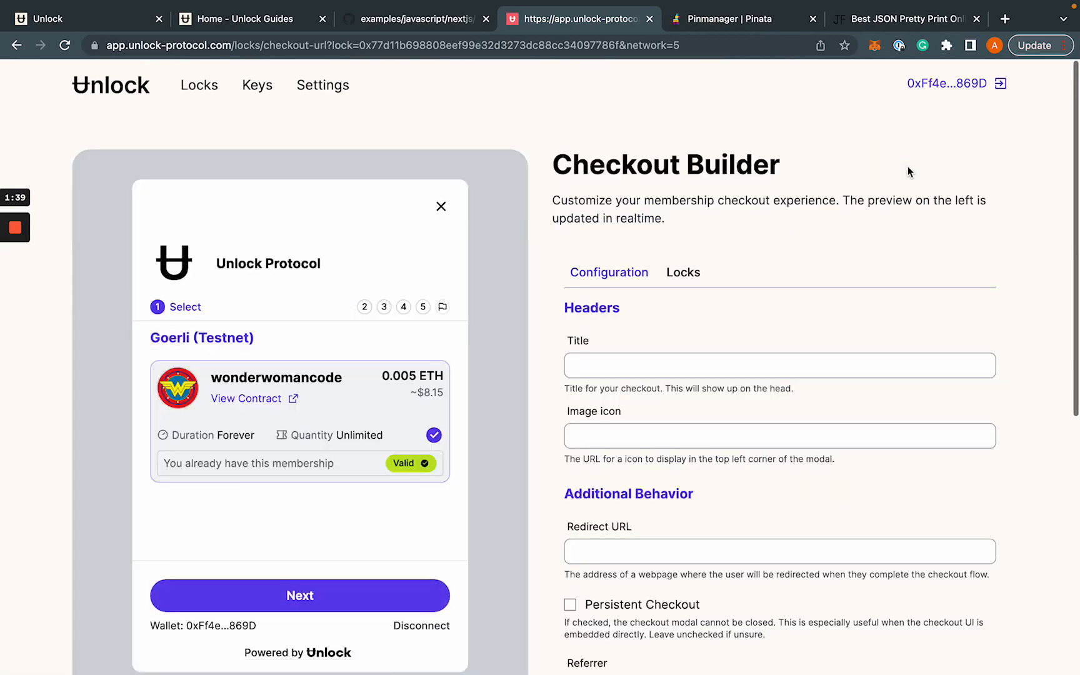
mouse_move(917, 258)
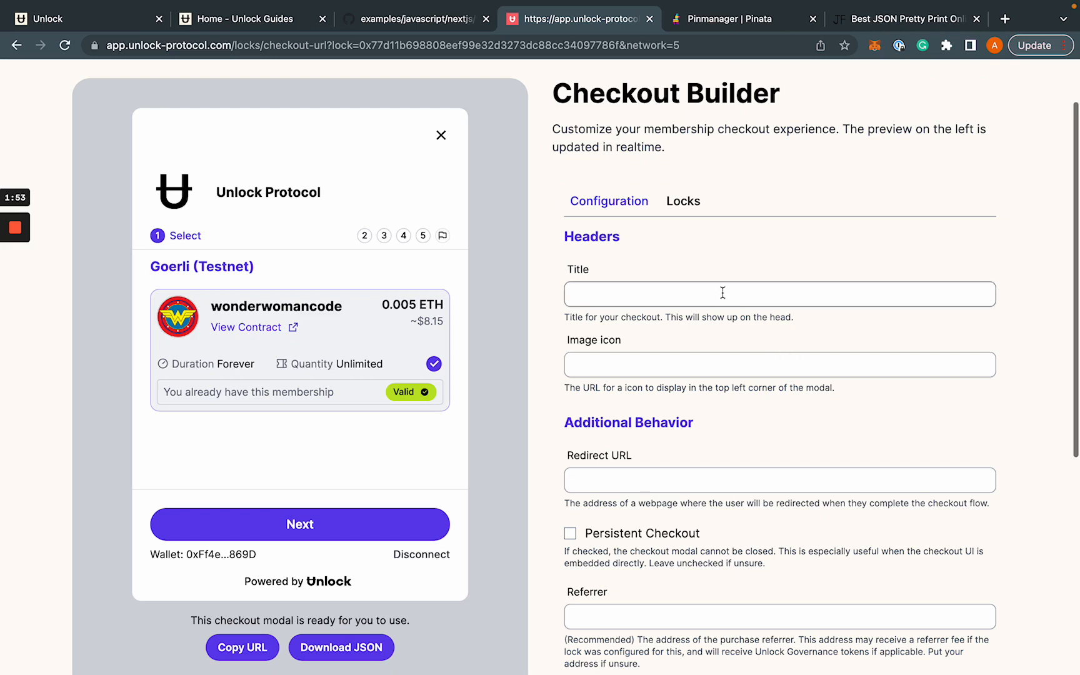
Title the checkout 'Super Hero Zone' and select the Image icon field
click(779, 294)
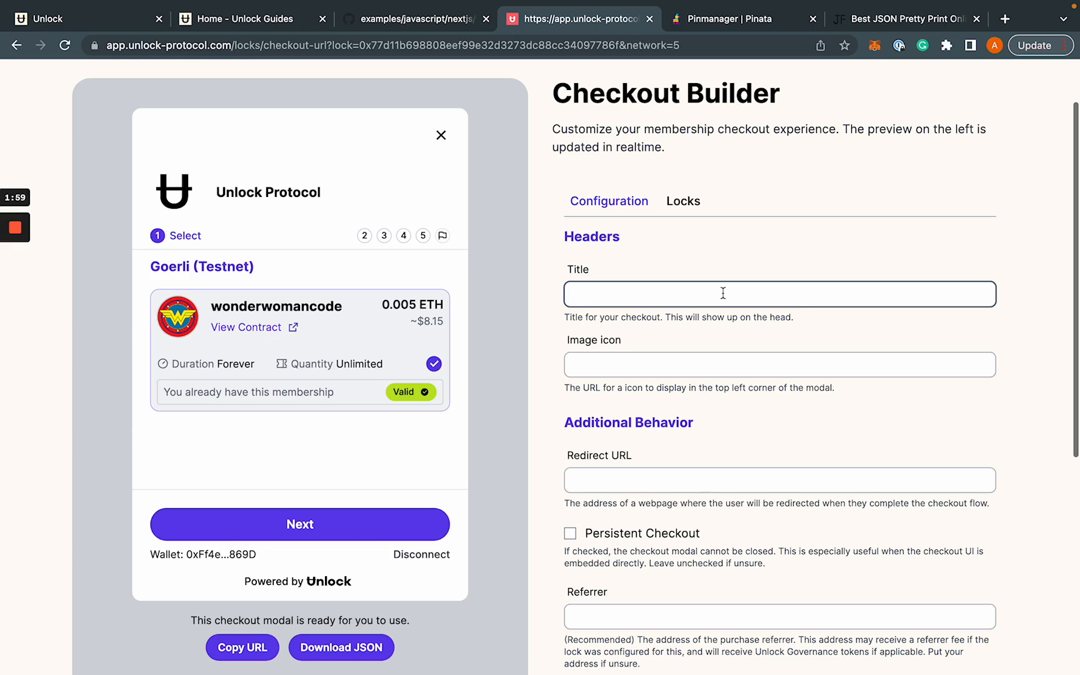
mouse_move(715, 265)
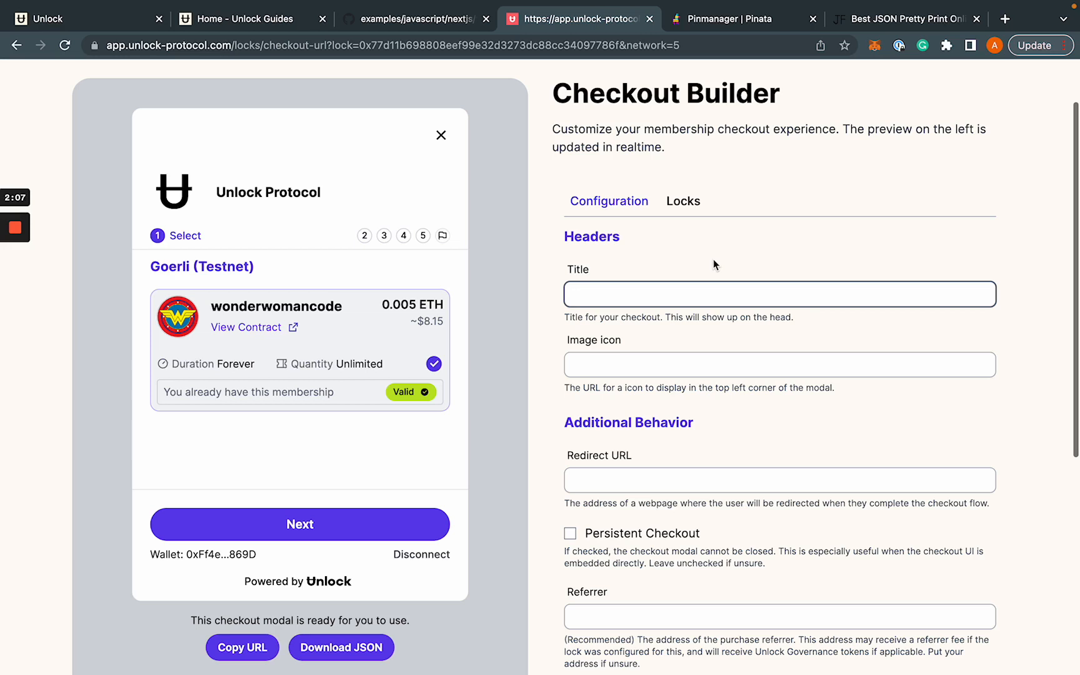
text(Super Hero)
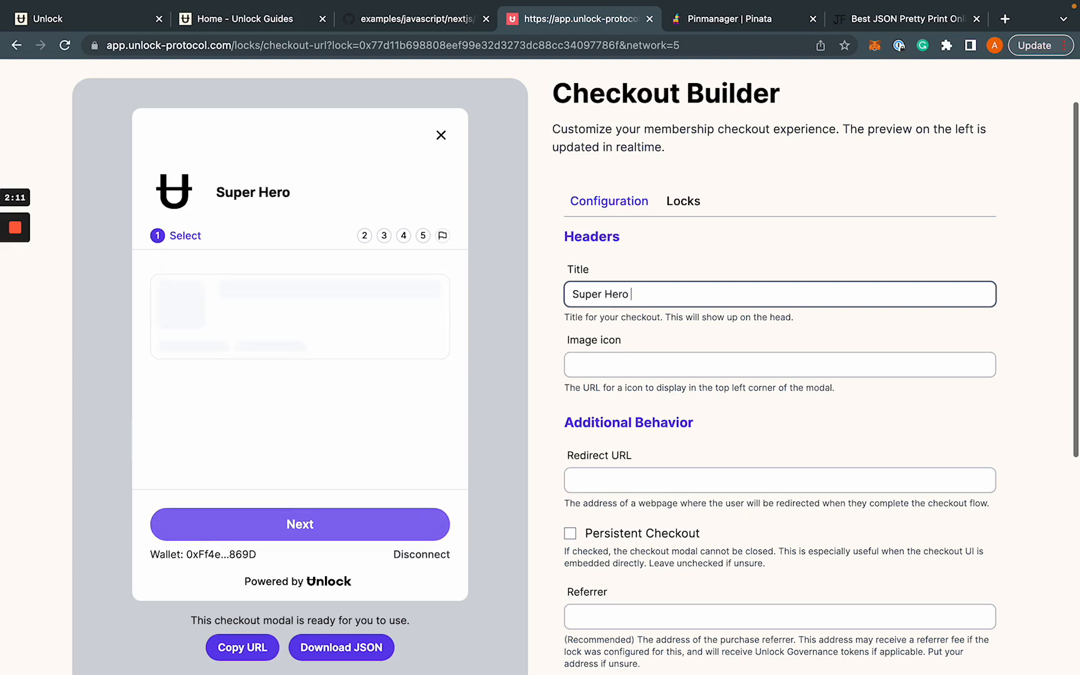
click(779, 365)
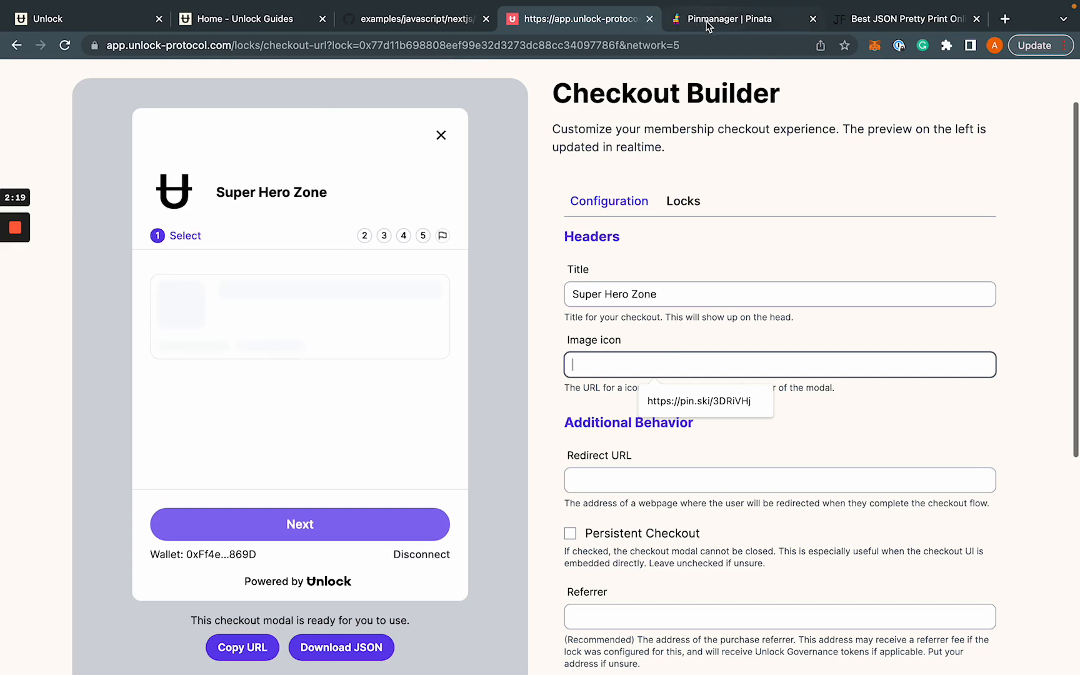
click(727, 19)
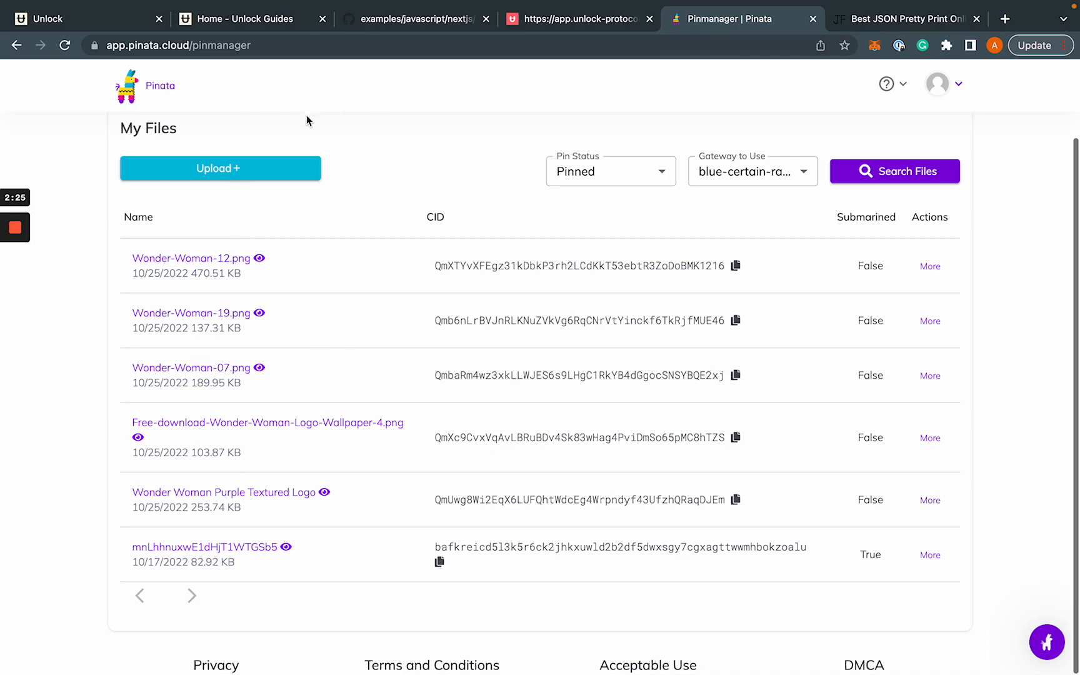
mouse_move(327, 130)
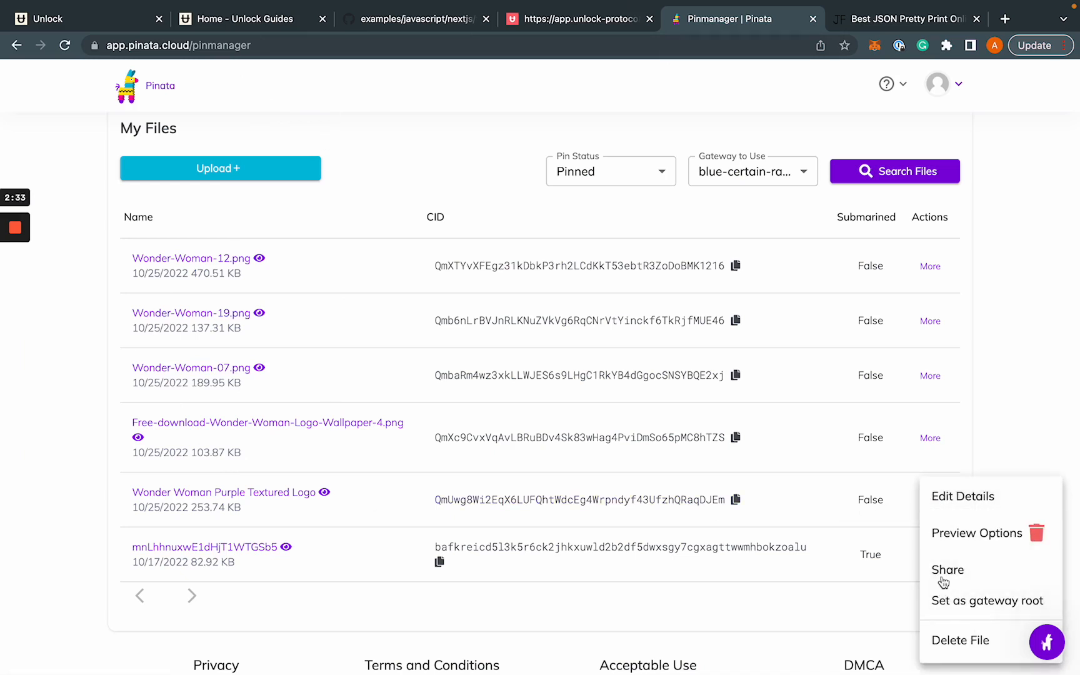
Copy a public share link for the bottom image in Pinata's My Files
click(947, 569)
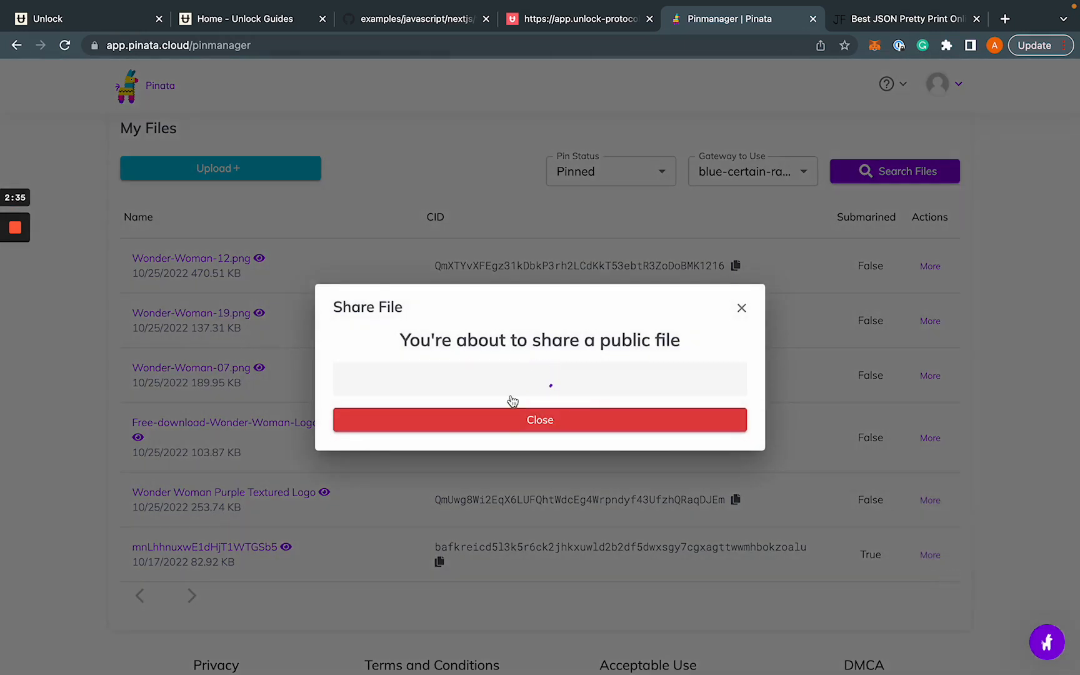
click(539, 419)
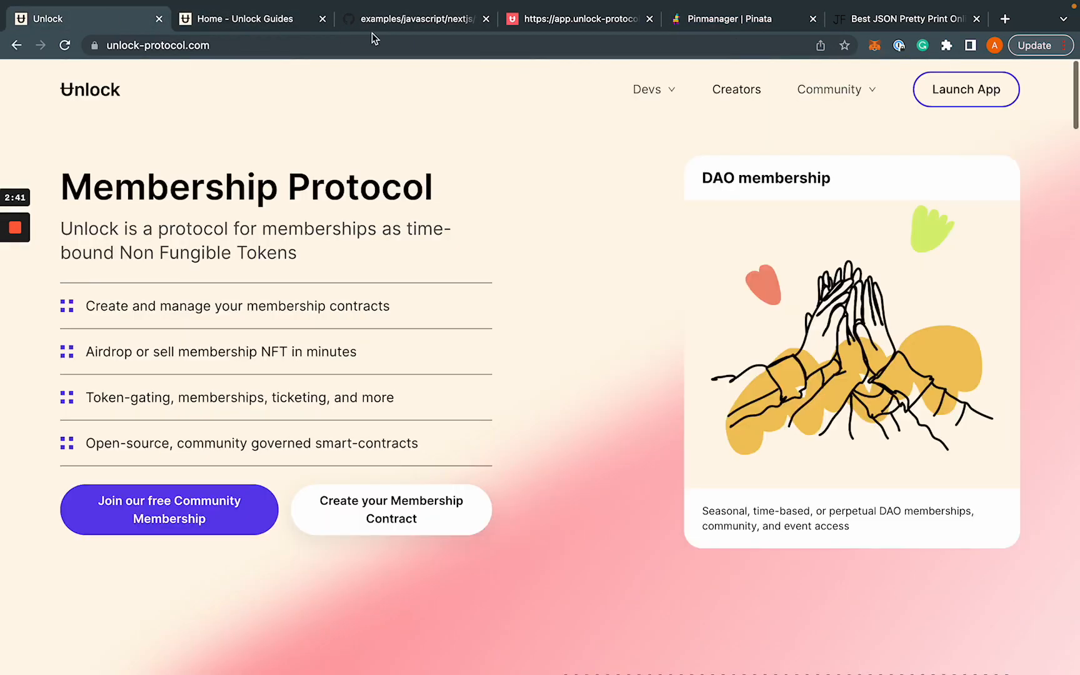
click(579, 18)
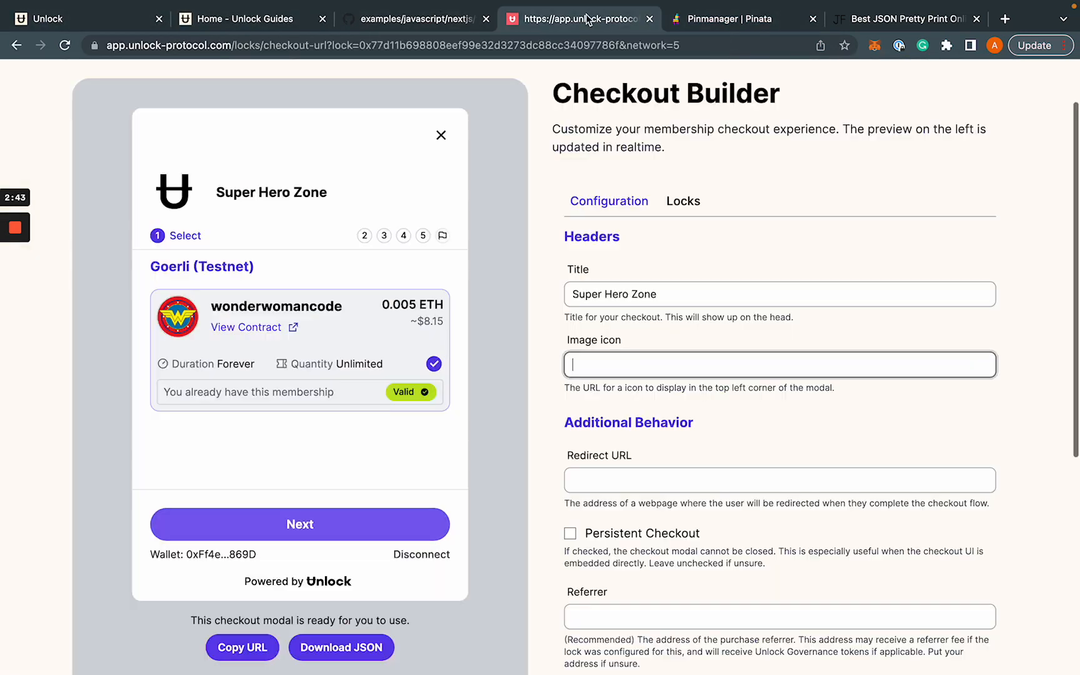
text(https://pin.ski/3DRiVHj)
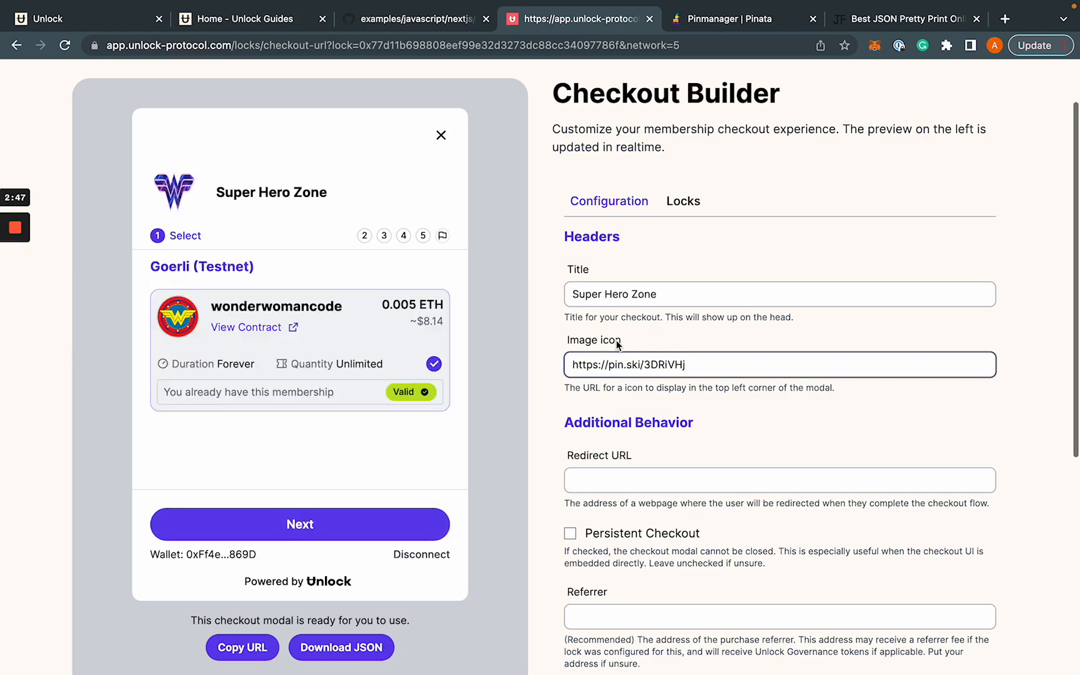
scroll(down, 3)
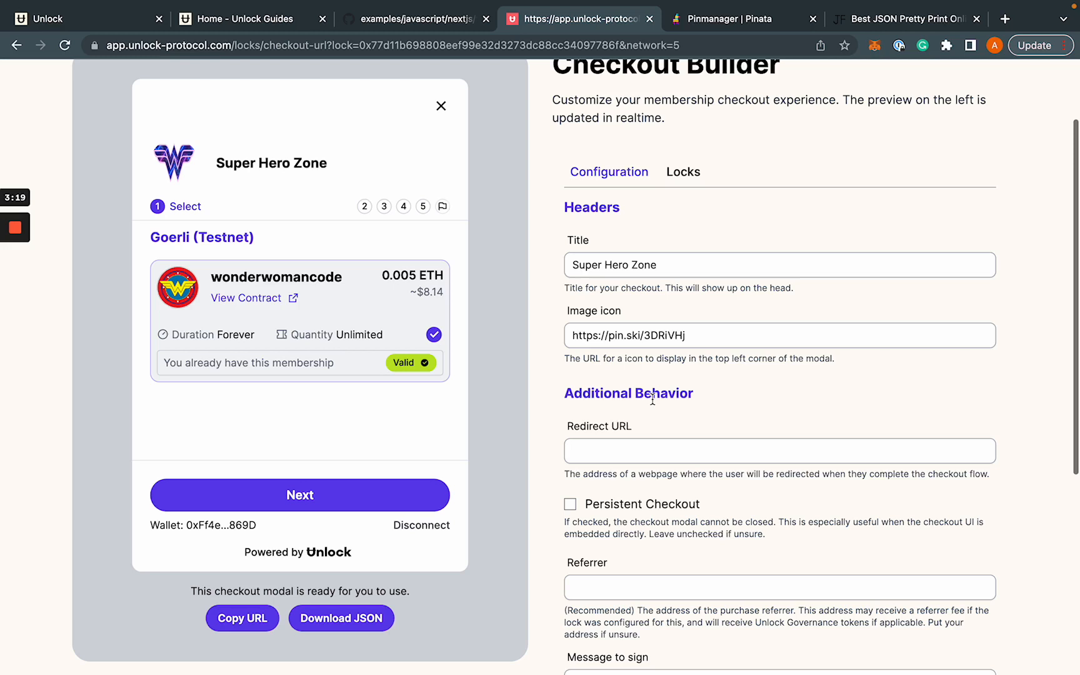
click(779, 451)
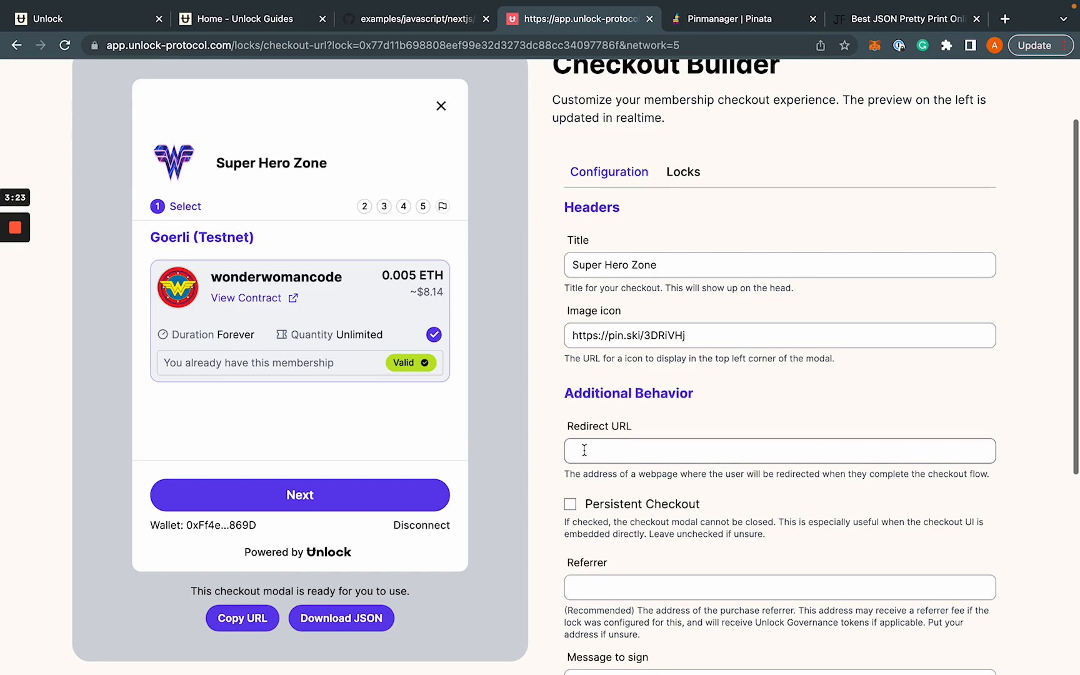
scroll(down, 3)
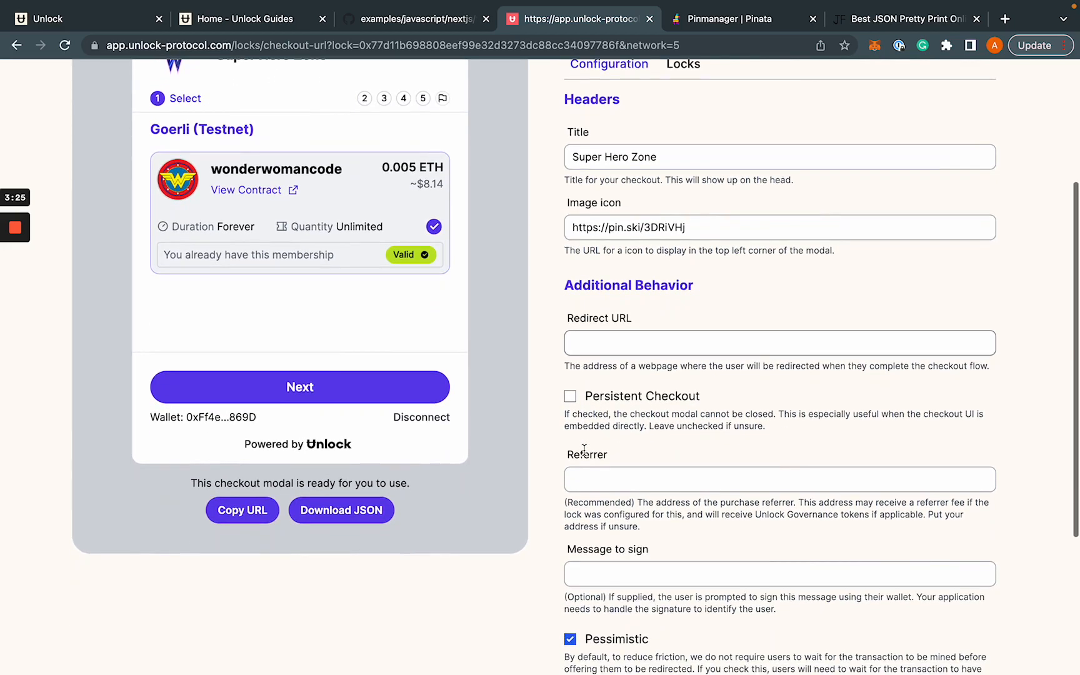
scroll(down, 3)
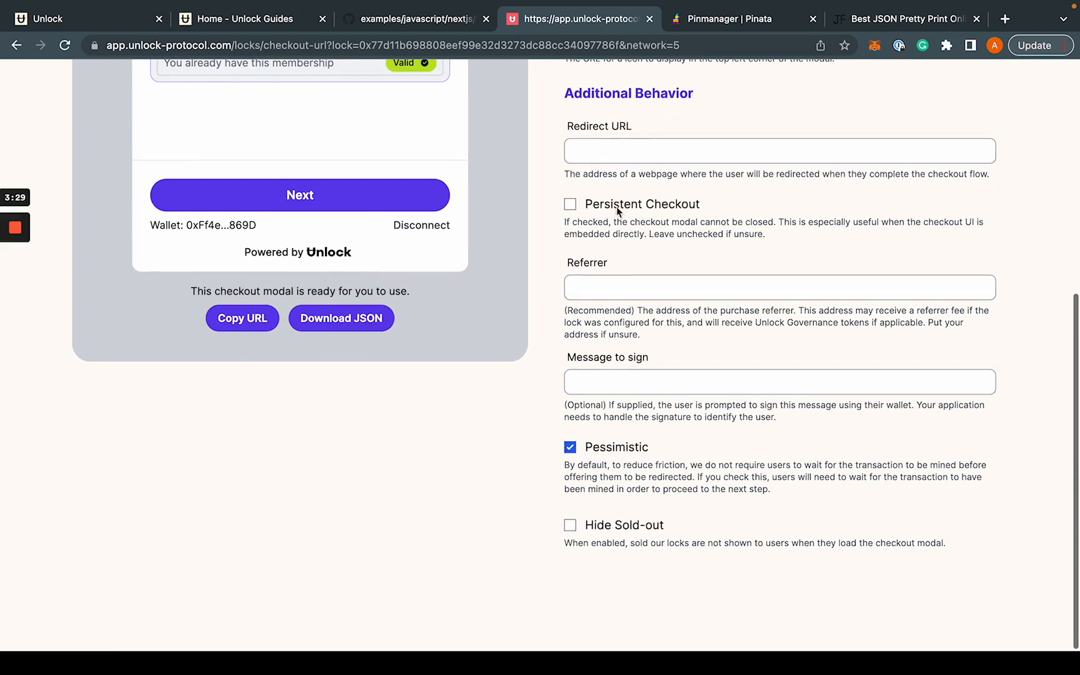
mouse_move(663, 345)
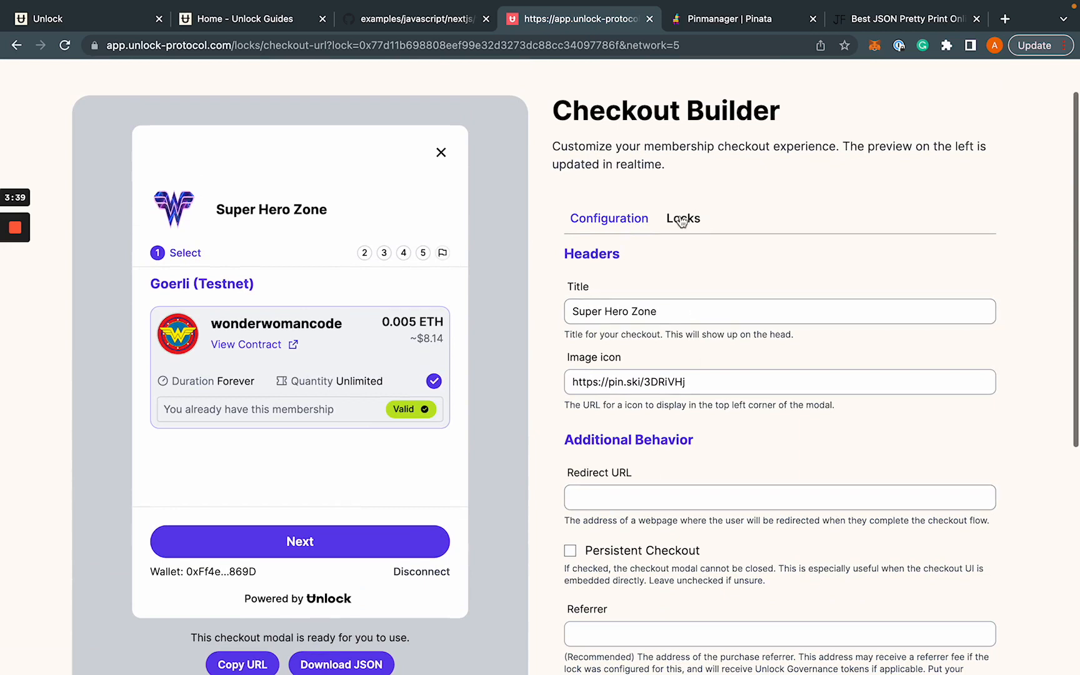
Show the Checkout Builder's Locks section with the Default wonderwomancode lock
click(682, 218)
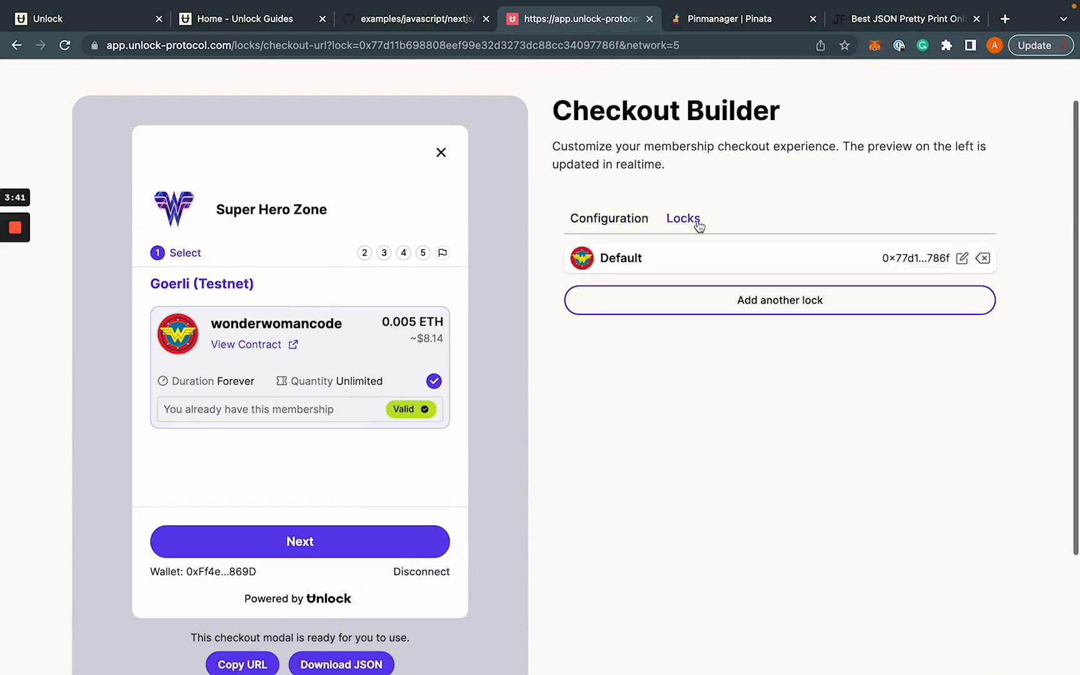
mouse_move(729, 306)
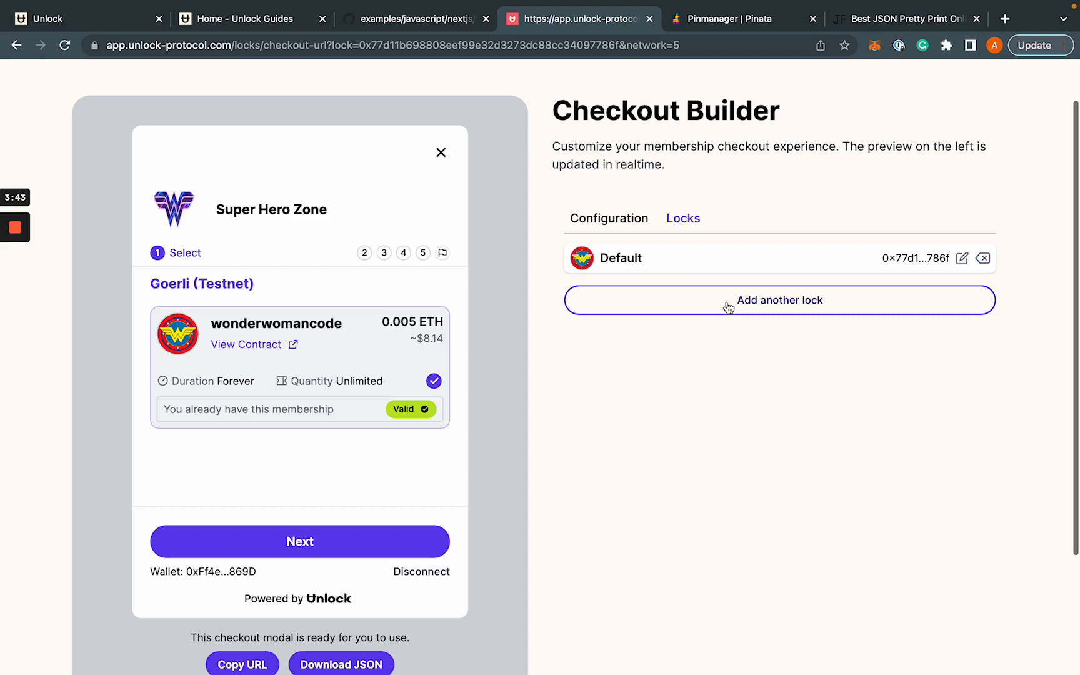
mouse_move(279, 441)
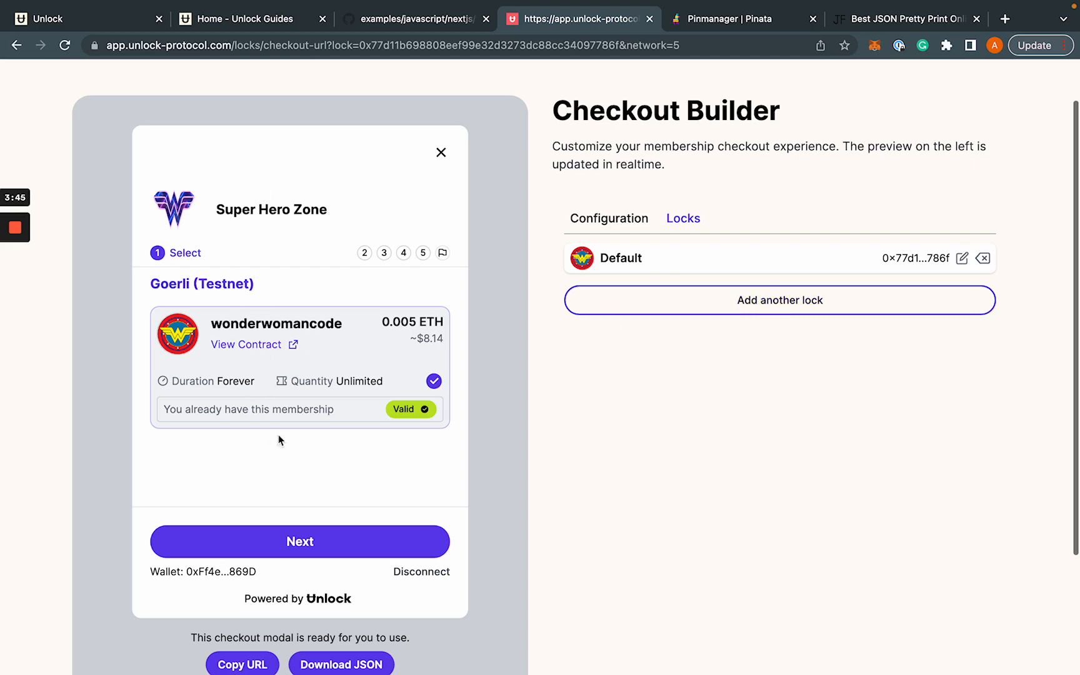
mouse_move(298, 469)
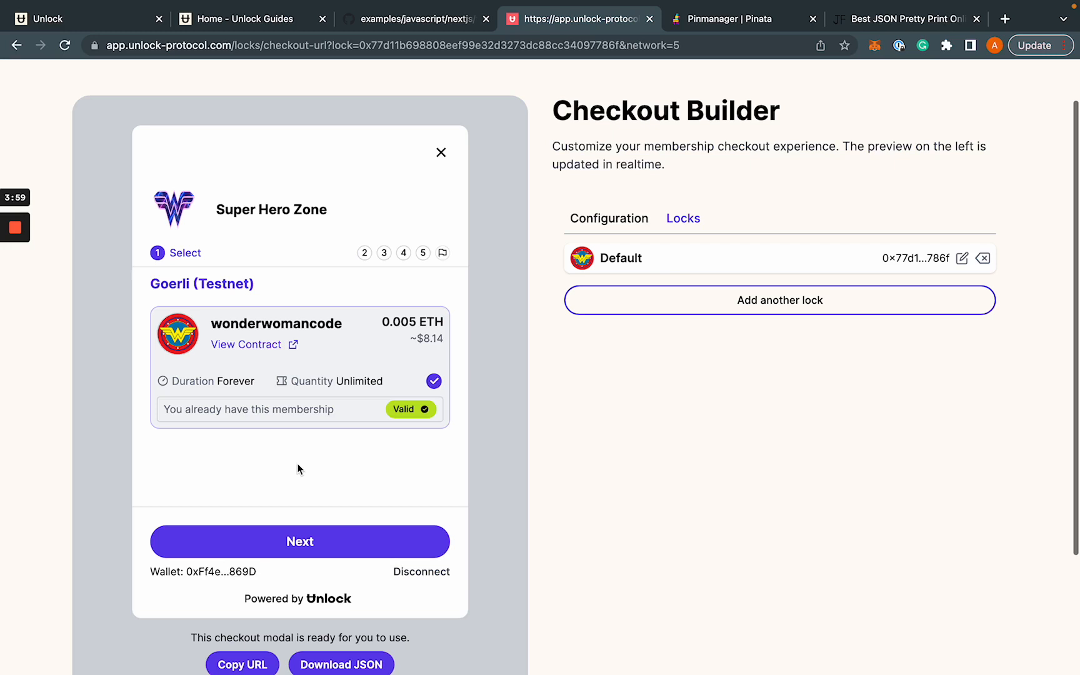
mouse_move(684, 315)
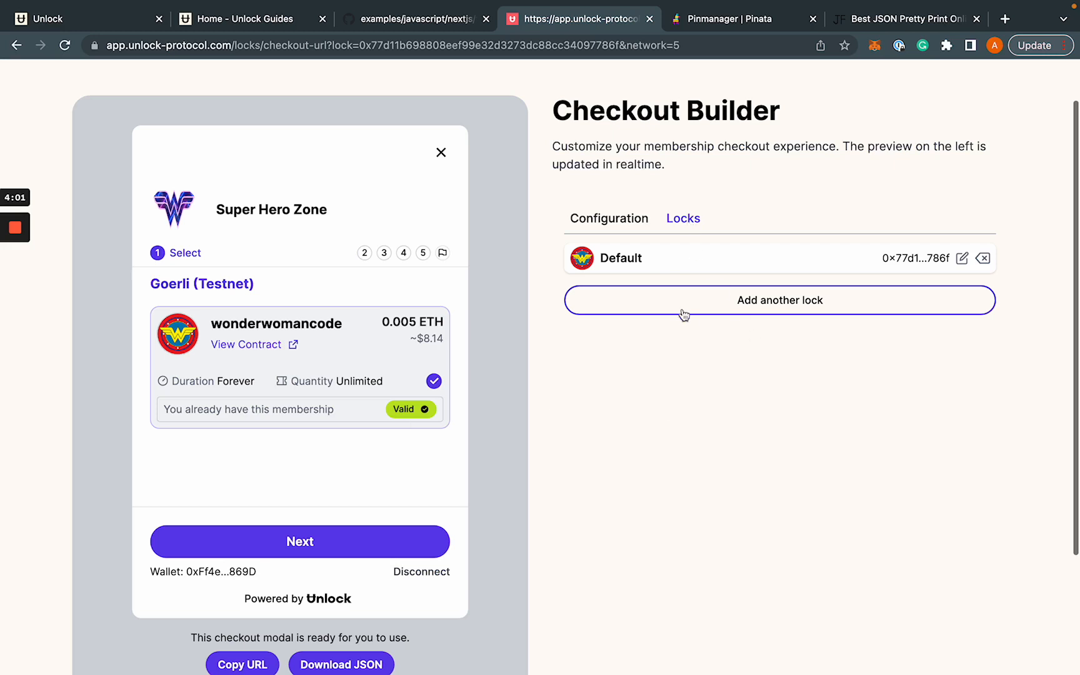
mouse_move(425, 442)
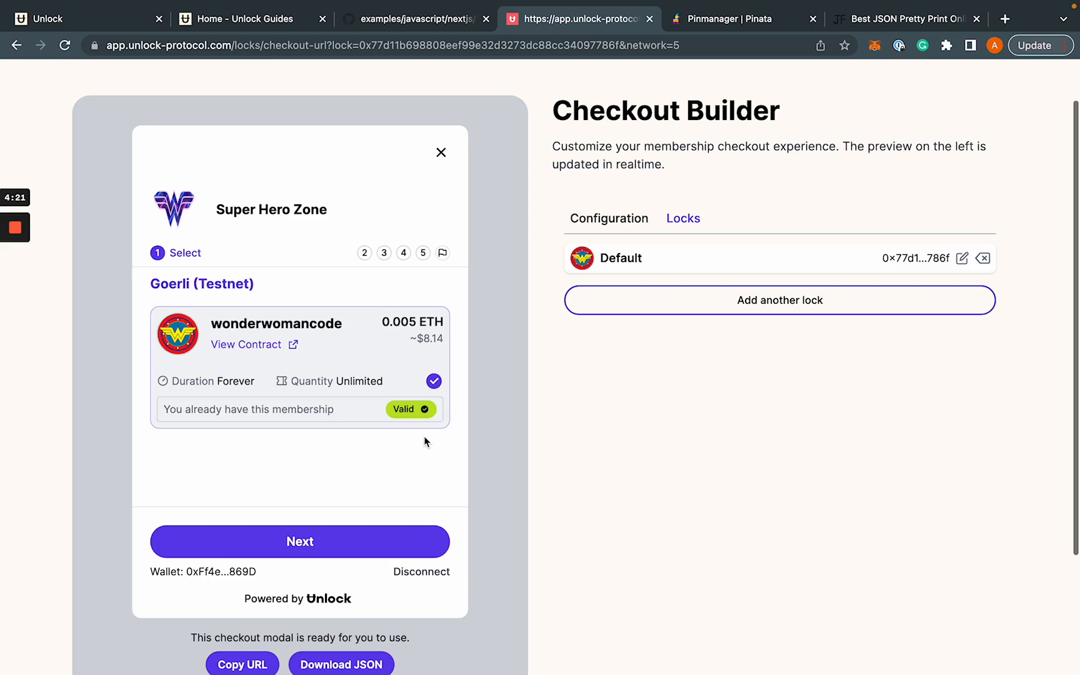
mouse_move(289, 431)
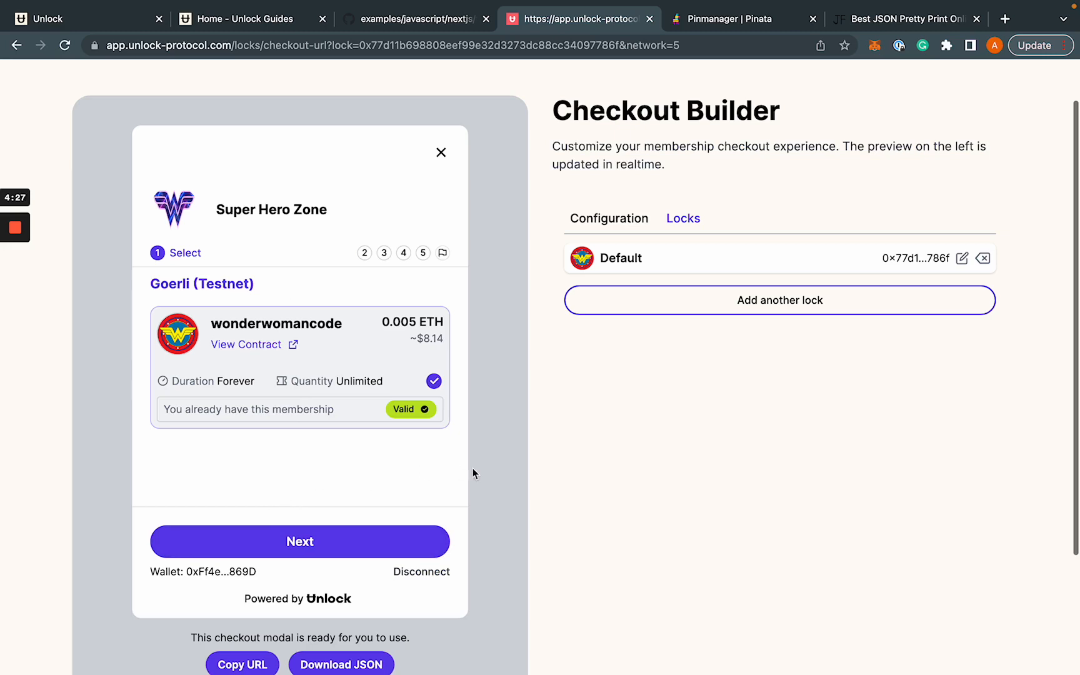
mouse_move(589, 221)
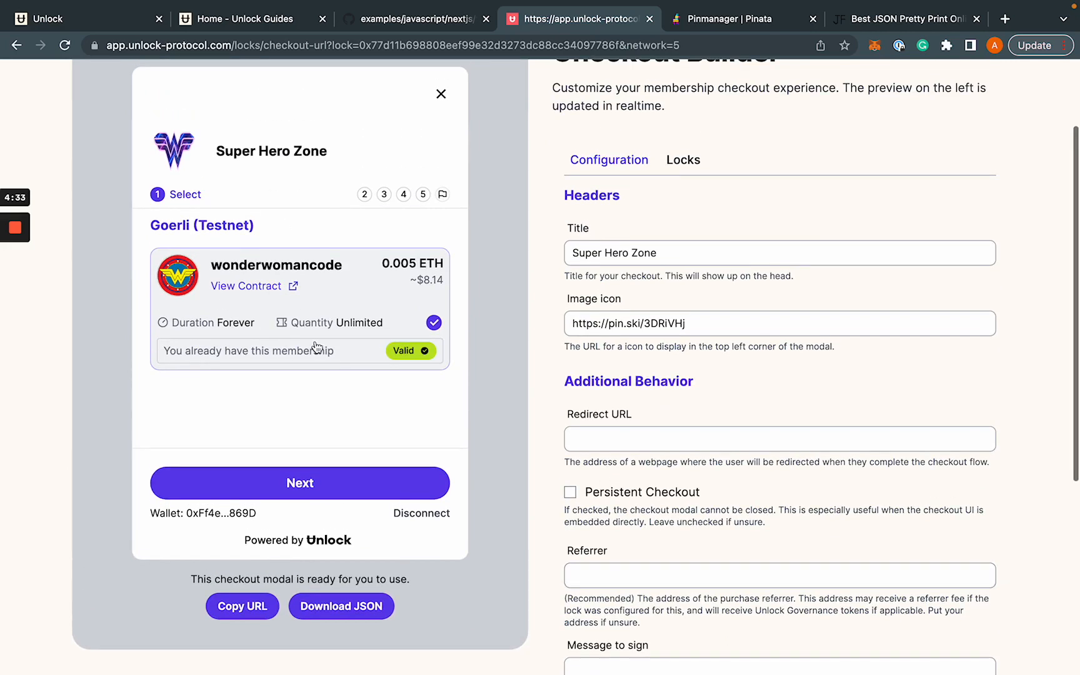
mouse_move(189, 613)
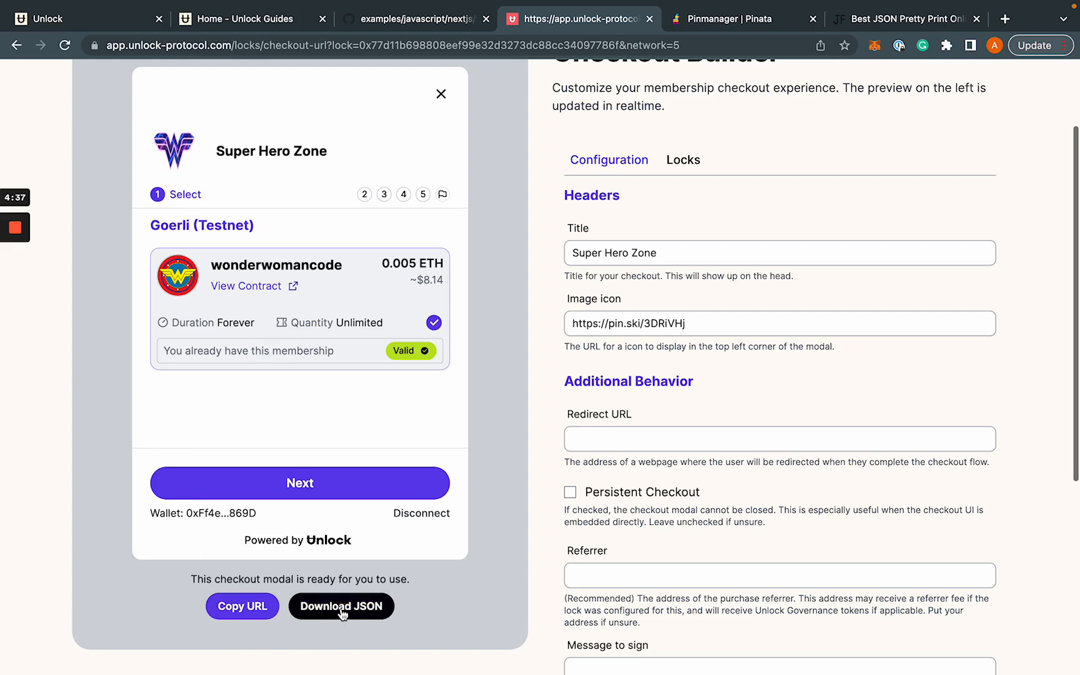
mouse_move(348, 612)
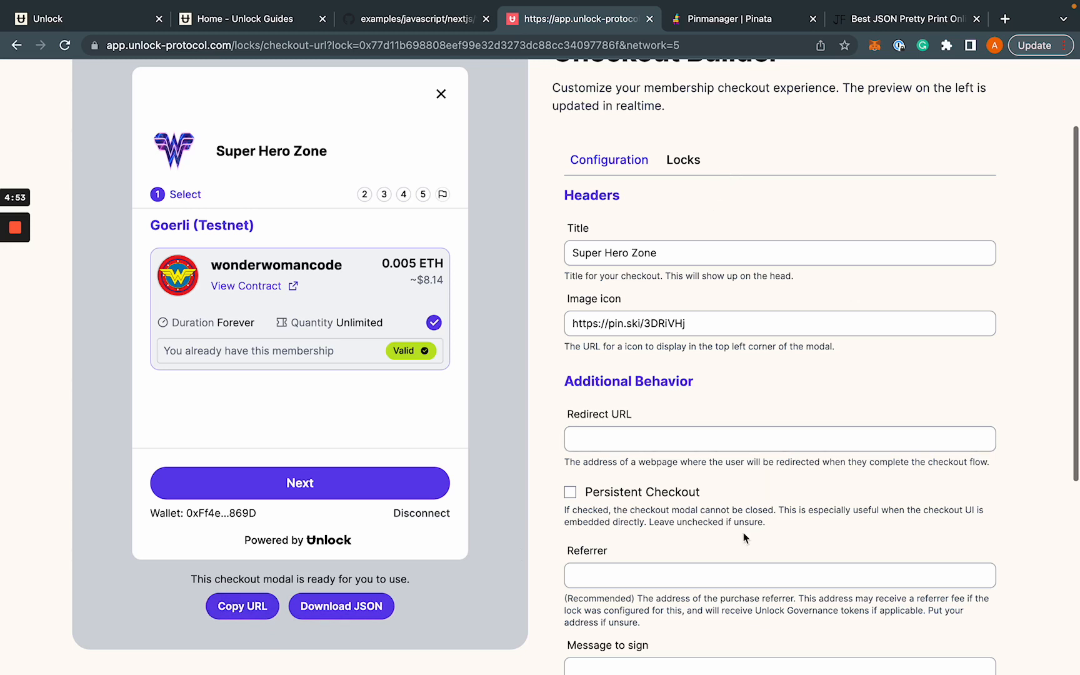
Go back to the Checkout Builder's Configuration settings
click(779, 575)
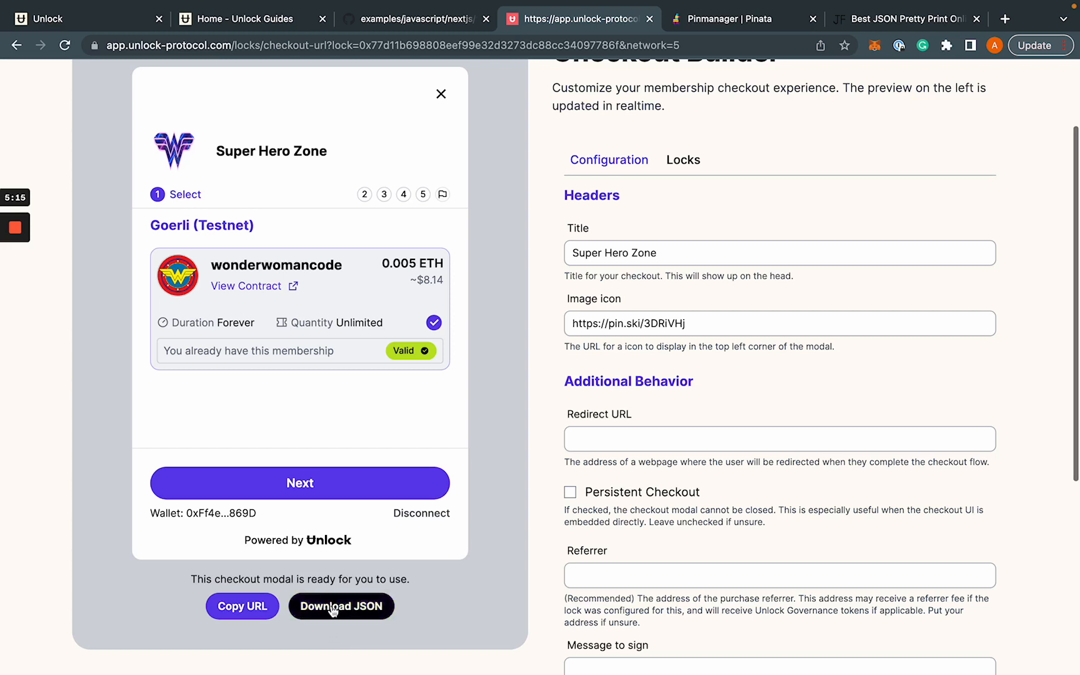
Download the checkout config JSON and open paywall-config (4).json in the trusted VS Code workspace
click(340, 607)
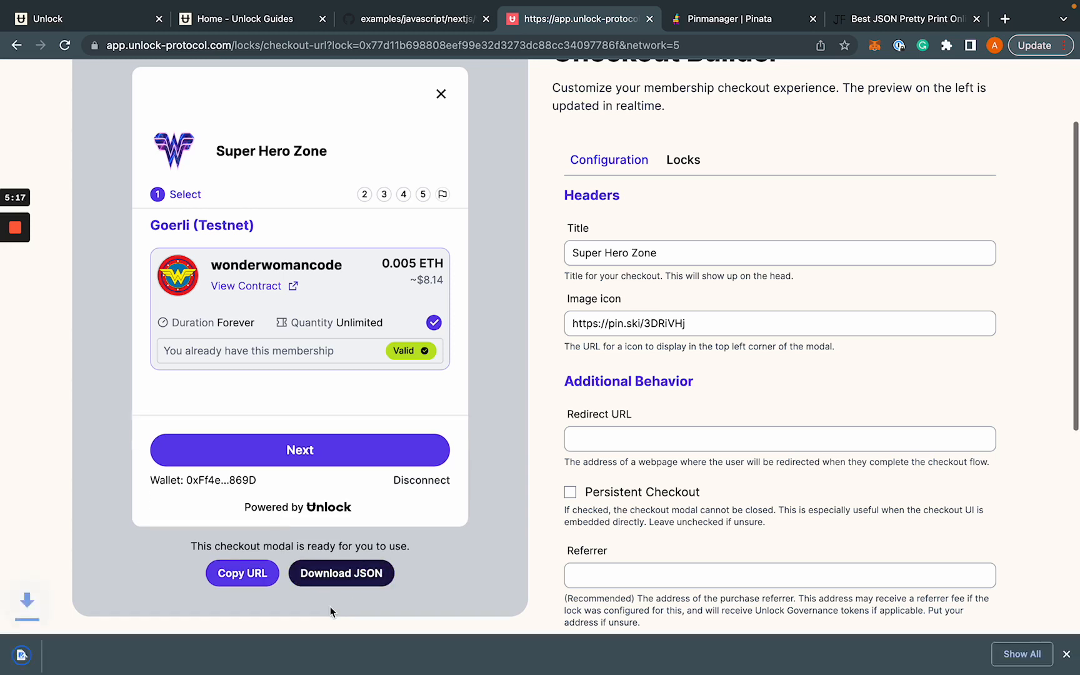
click(342, 573)
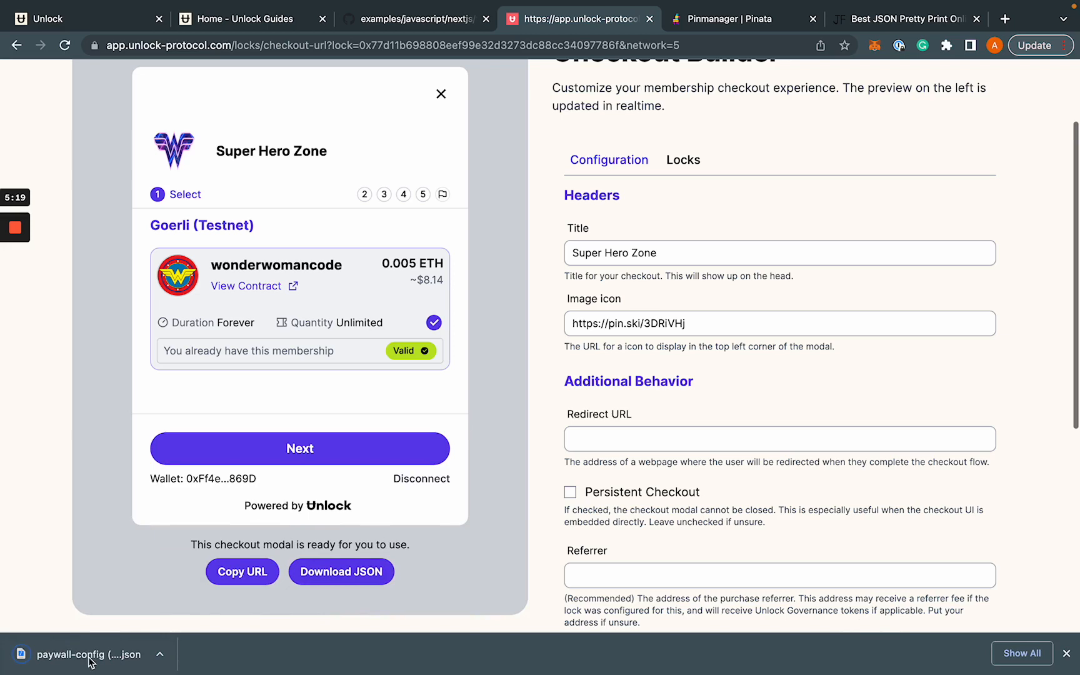
click(93, 655)
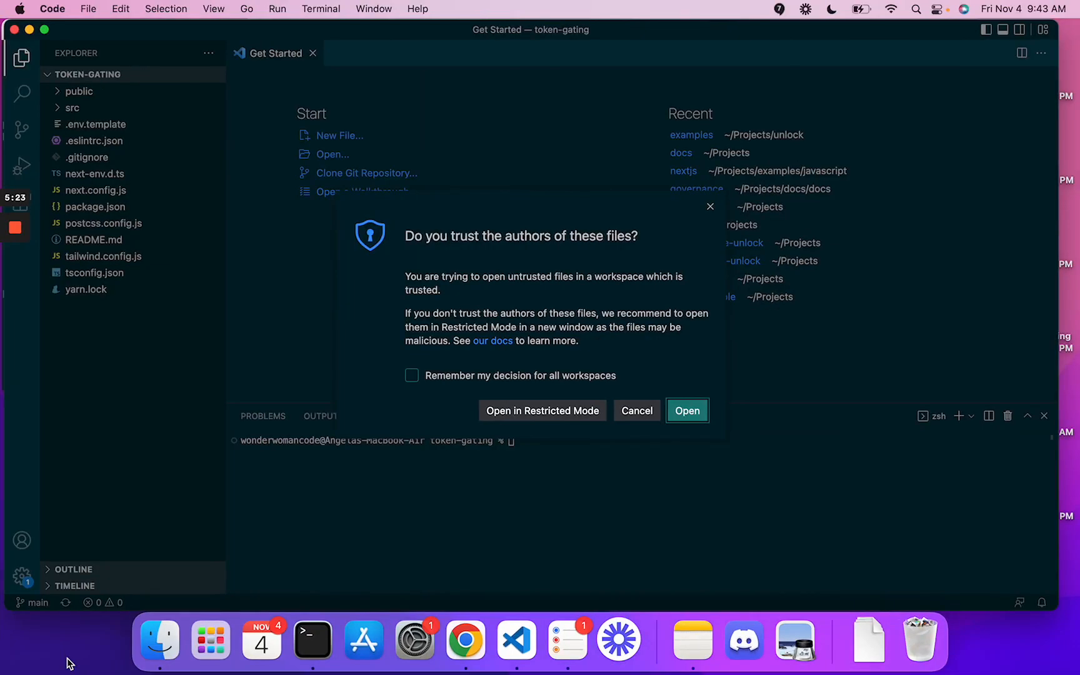
mouse_move(397, 474)
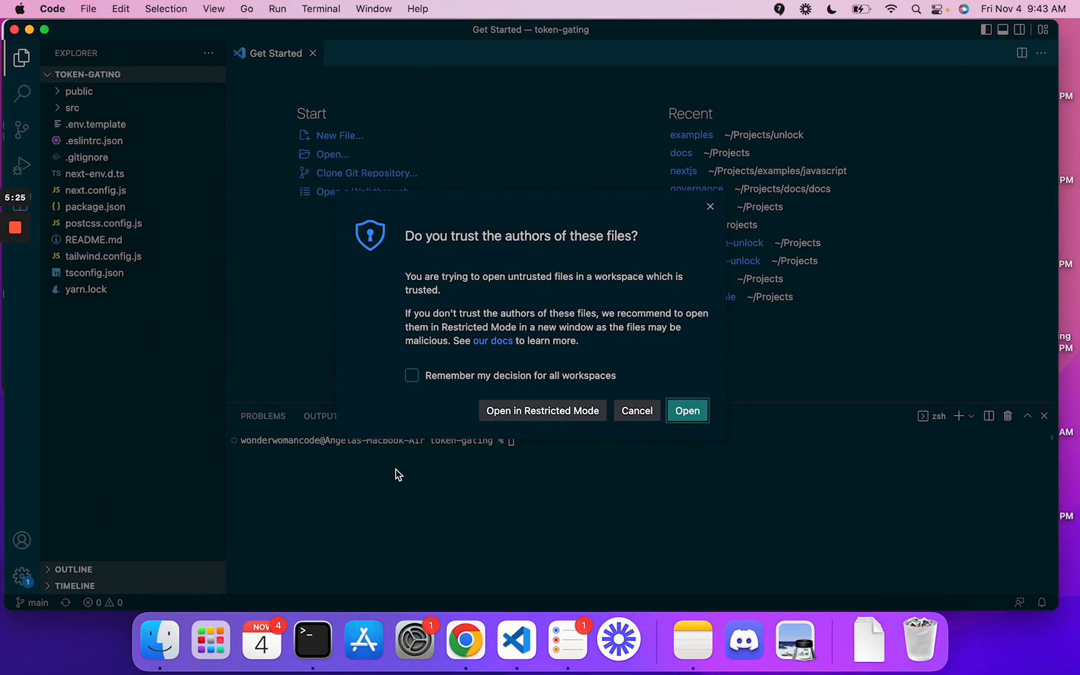
click(686, 411)
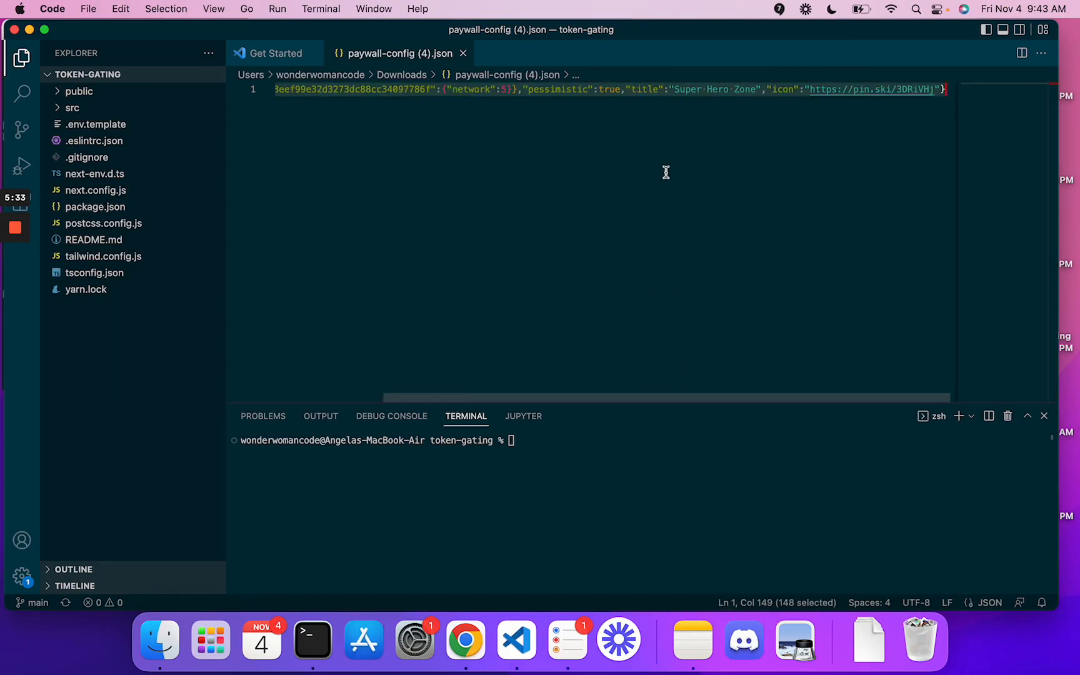
click(466, 641)
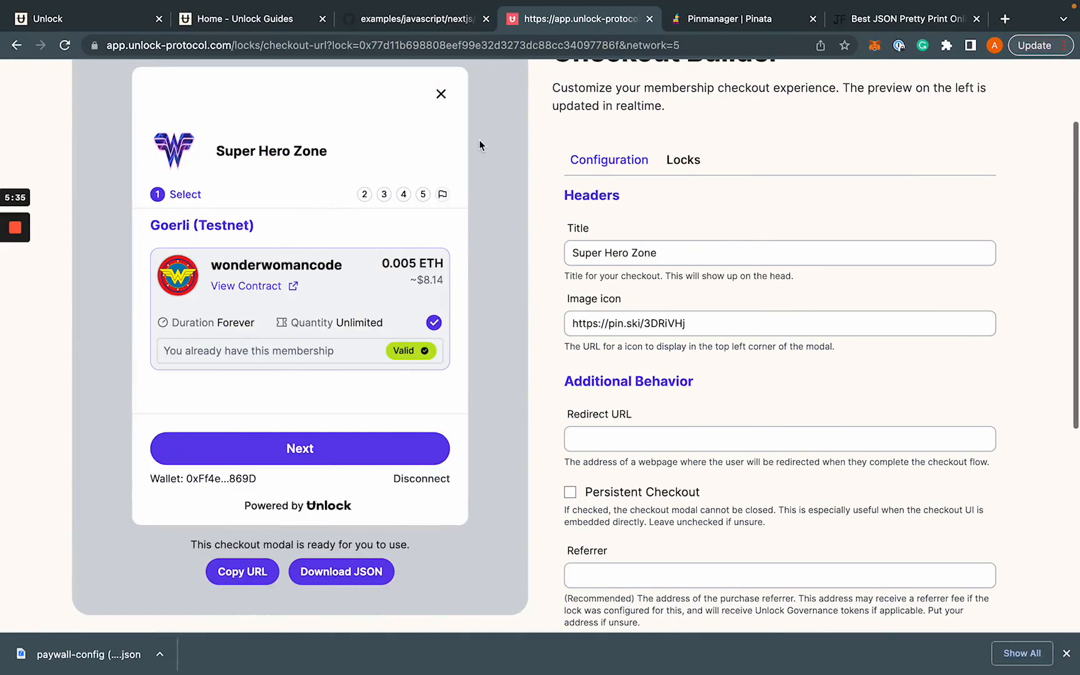
Pretty-print the paywall config JSON on jsonformatter.org
click(906, 19)
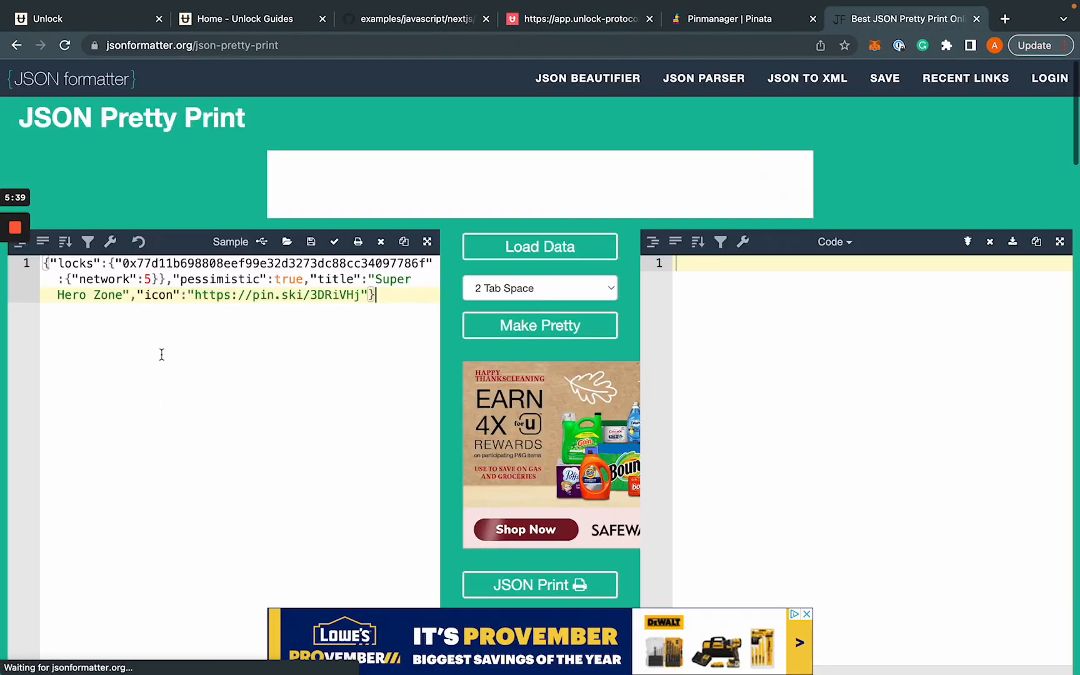
click(539, 325)
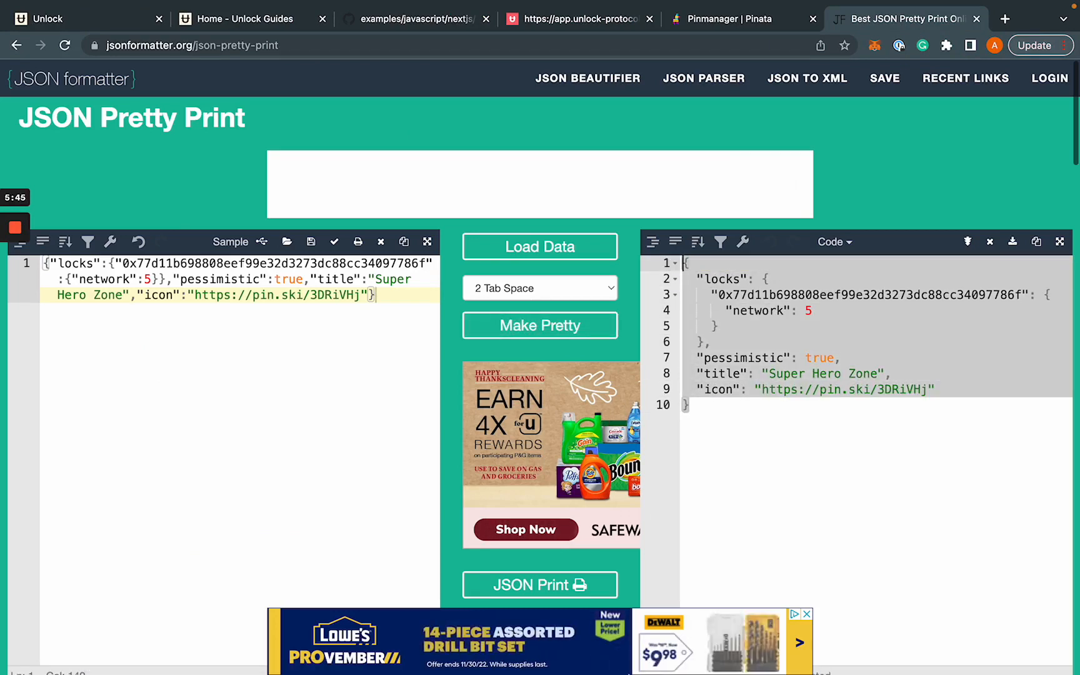
click(515, 643)
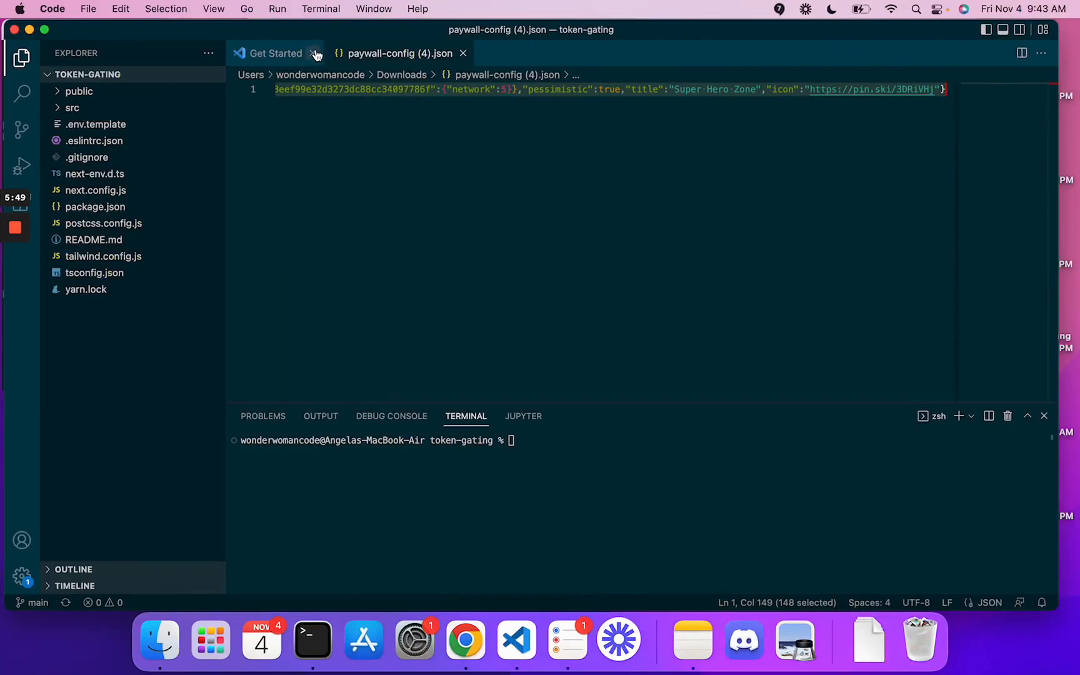
Close leftover tabs, open src/config/unlock.ts and select the old paywallConfig object
click(464, 53)
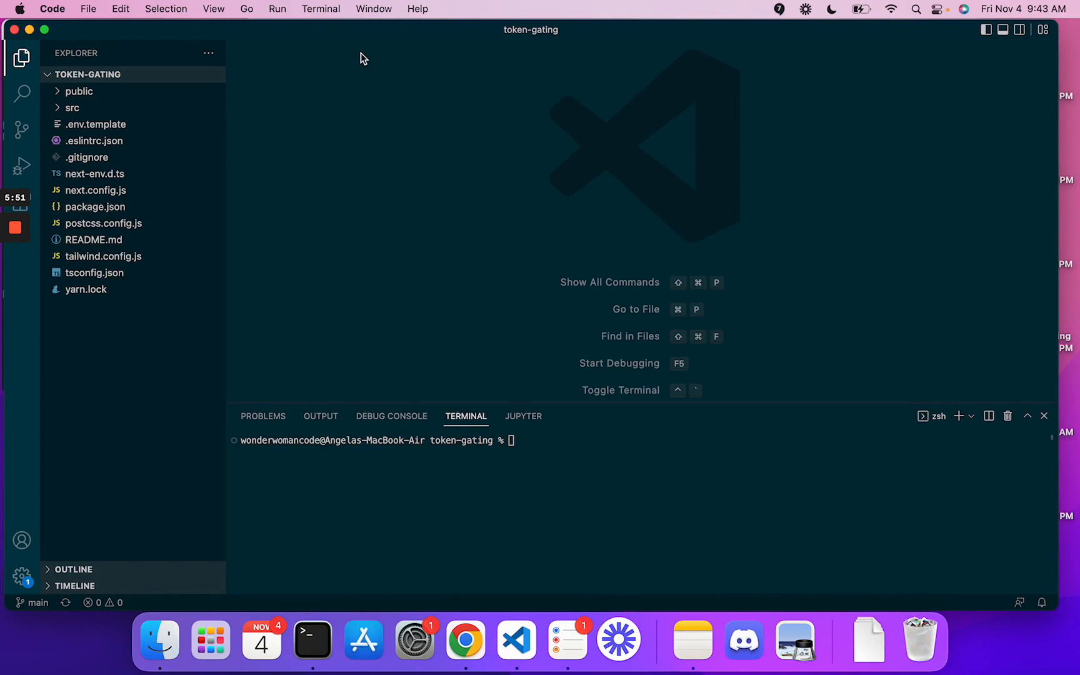
click(72, 108)
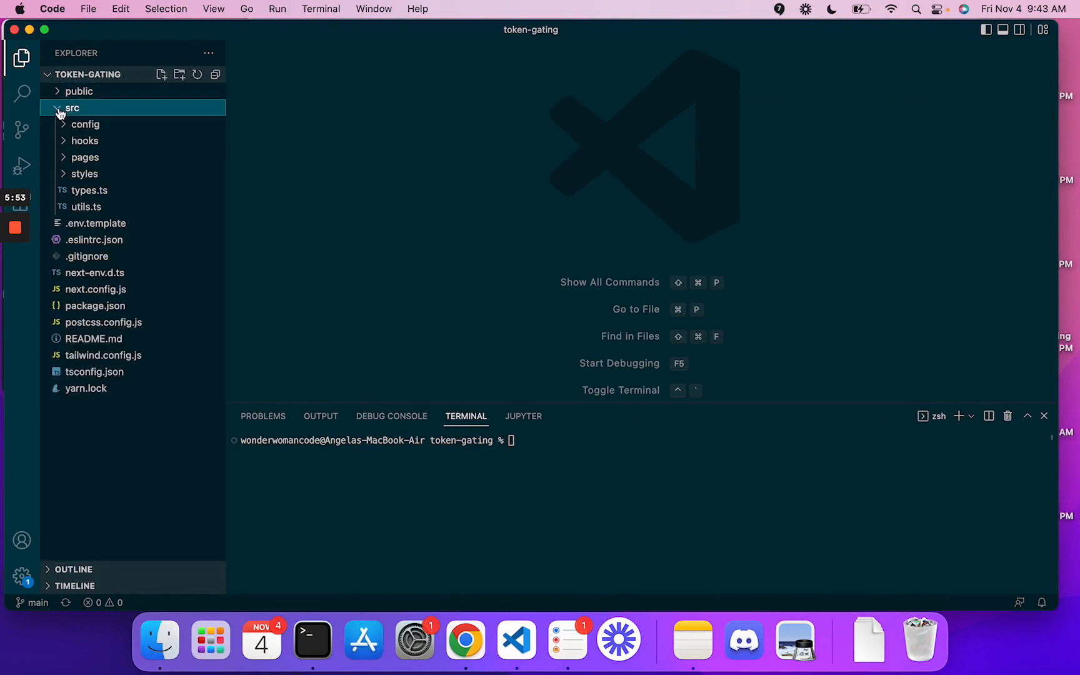
click(72, 108)
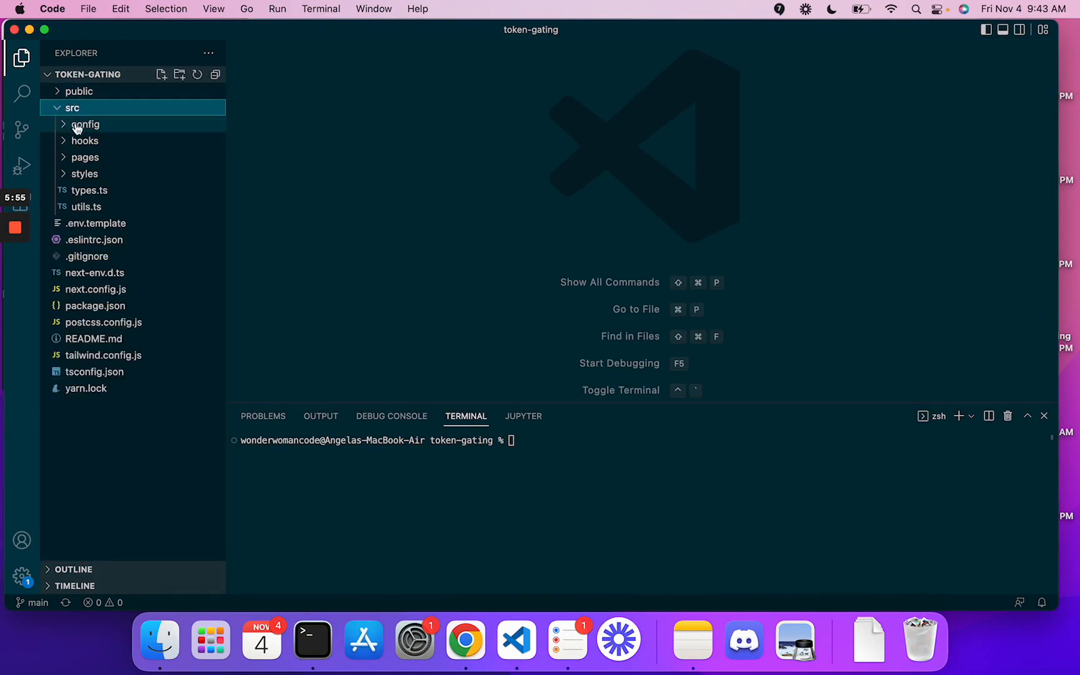
click(86, 124)
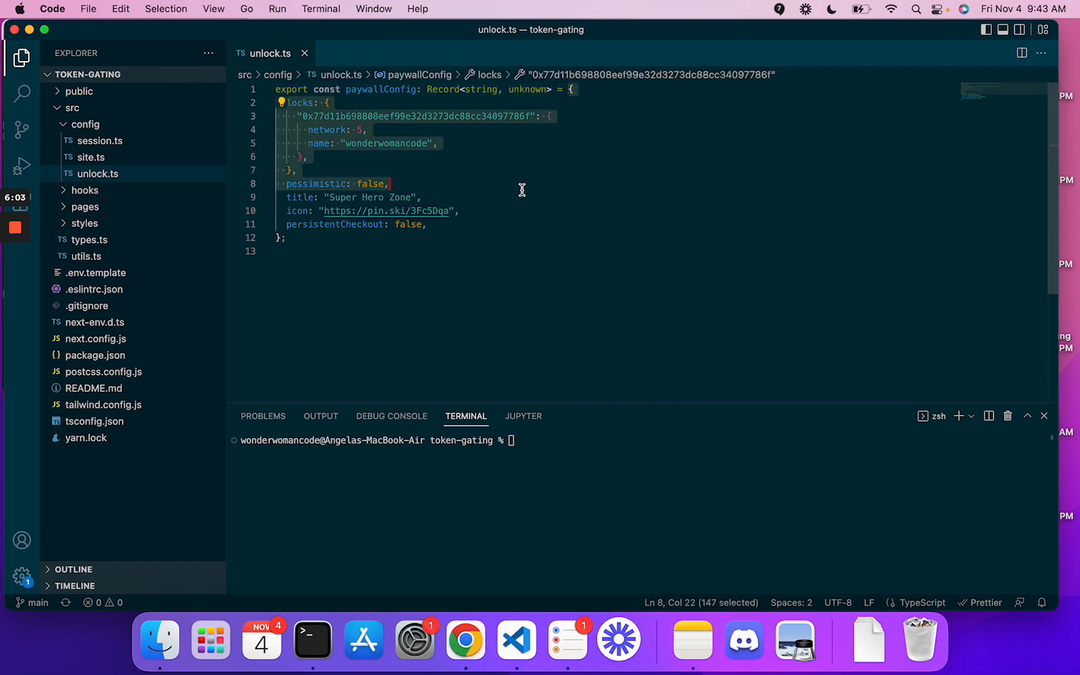
click(277, 222)
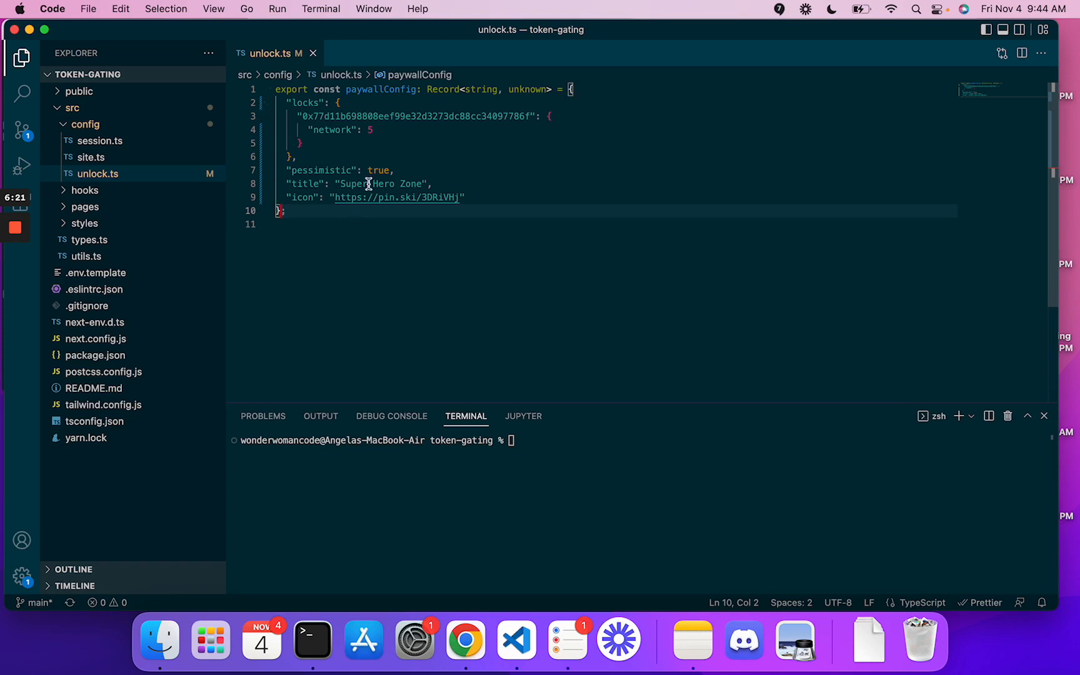
mouse_move(138, 266)
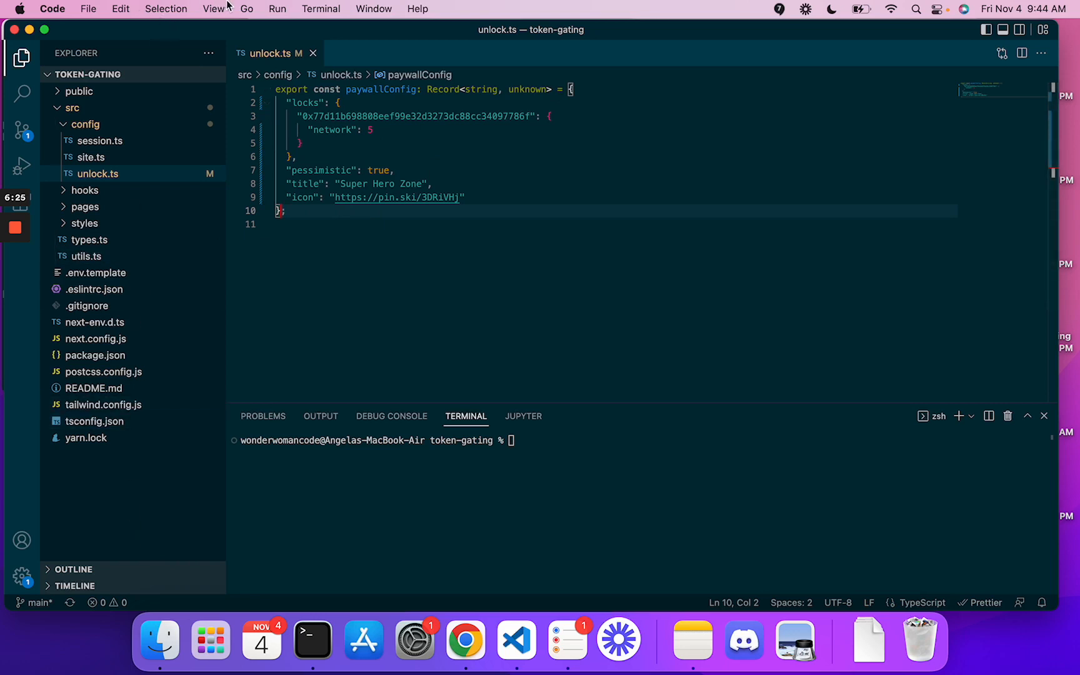
Install the project dependencies by running yarn in the integrated terminal
click(213, 8)
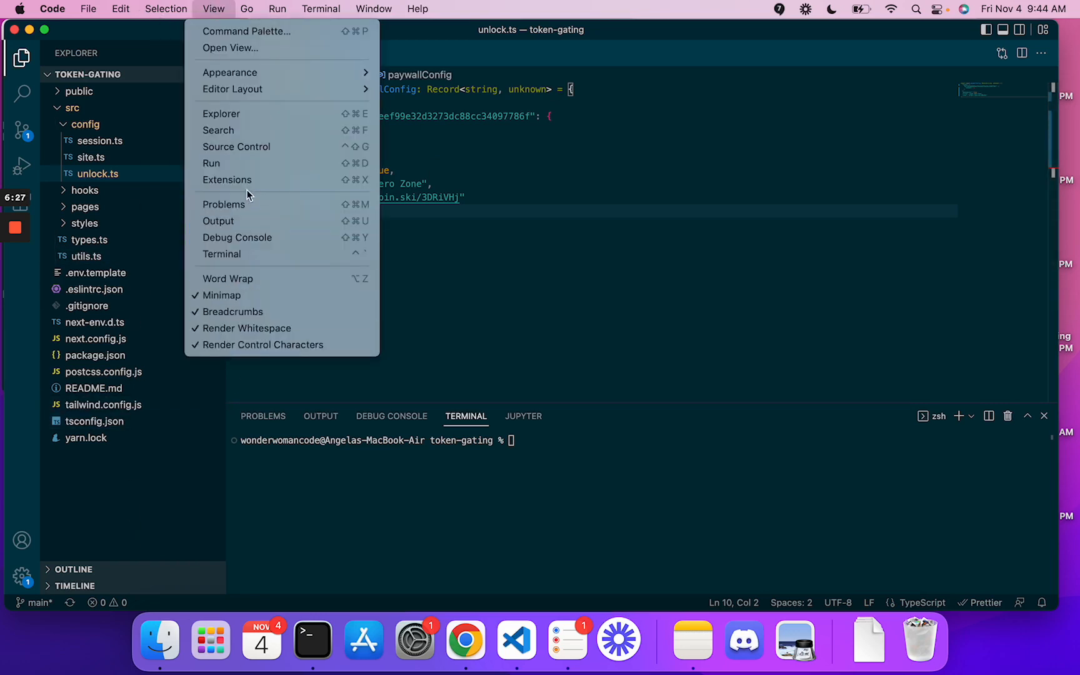
mouse_move(248, 254)
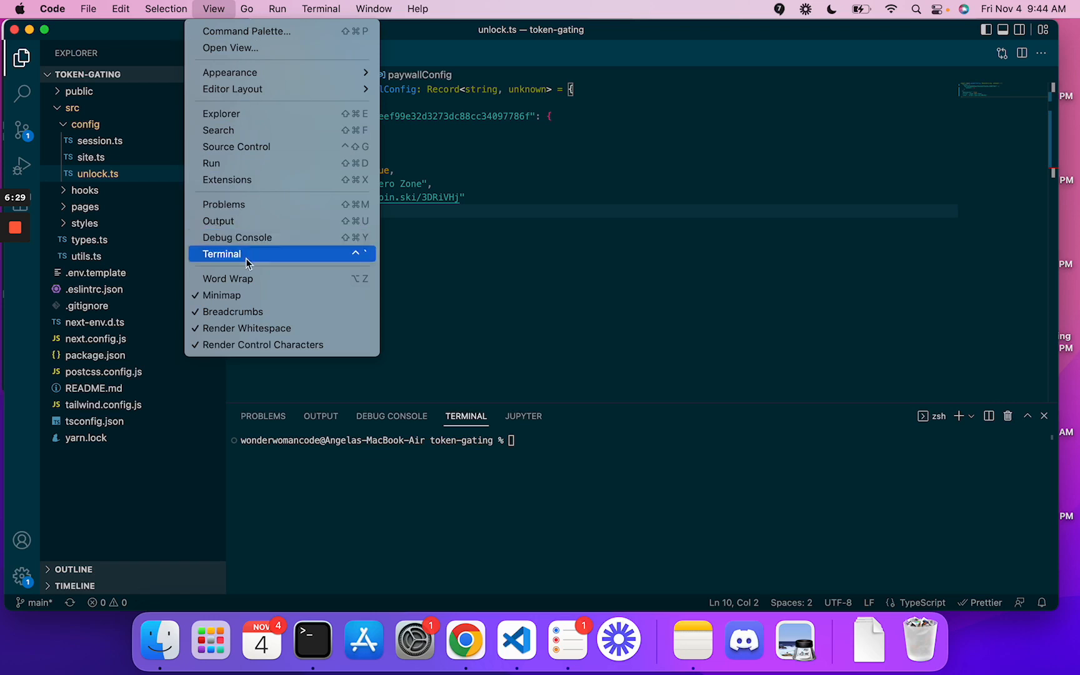
click(221, 253)
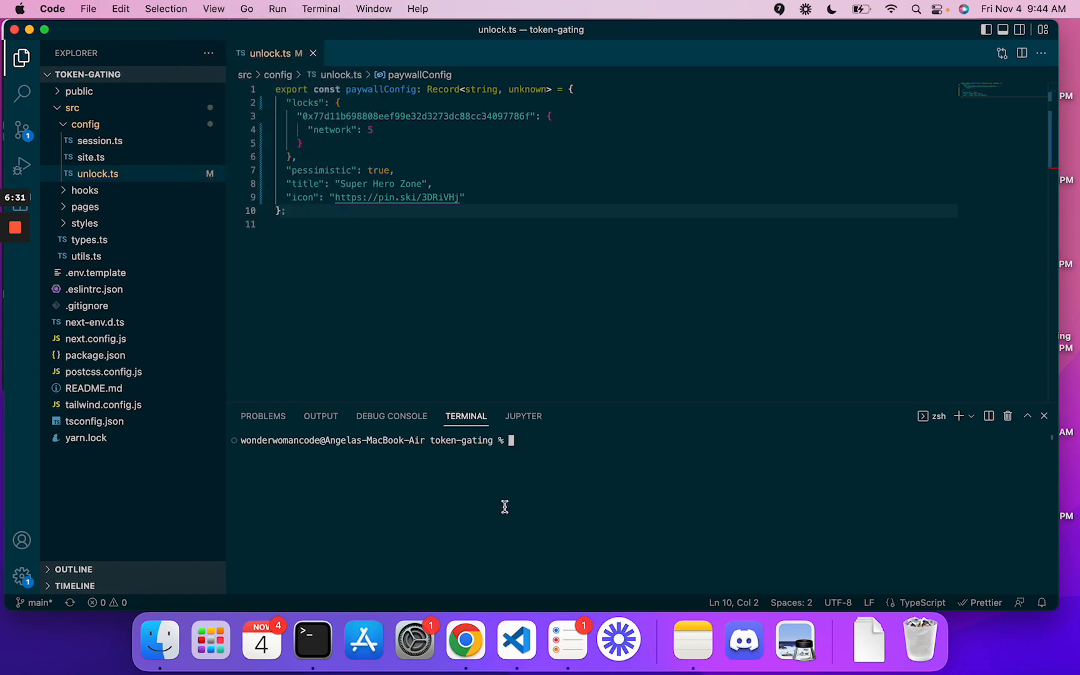
text(yarn)
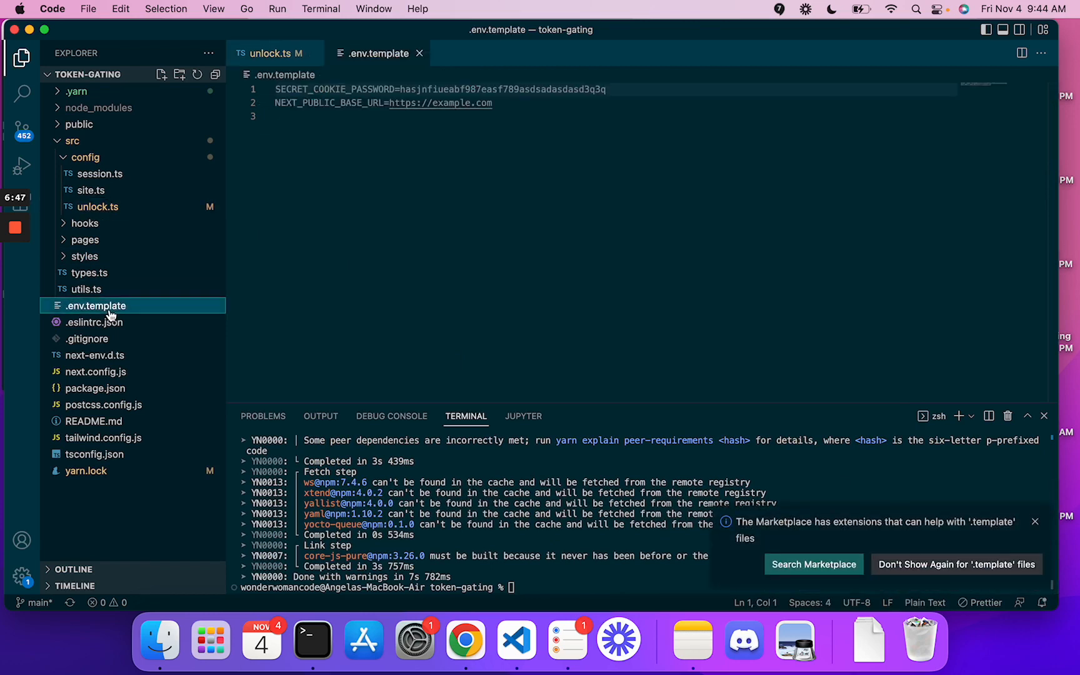
Remove the NEXT_PUBLIC_BASE_URL line from .env.template
click(1036, 521)
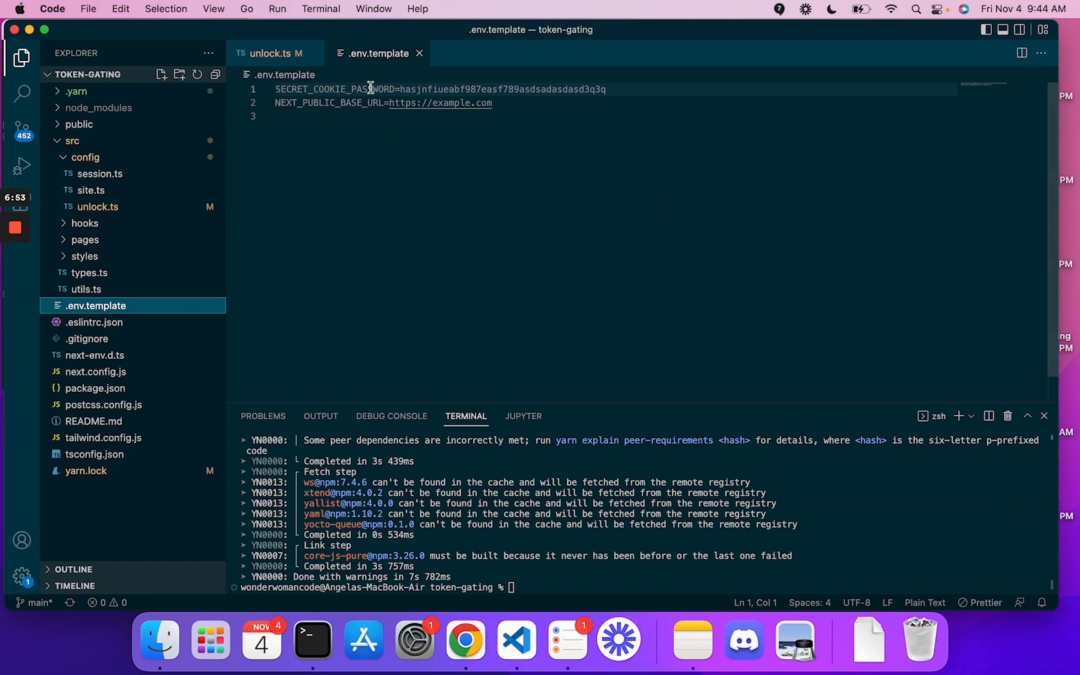
mouse_move(521, 115)
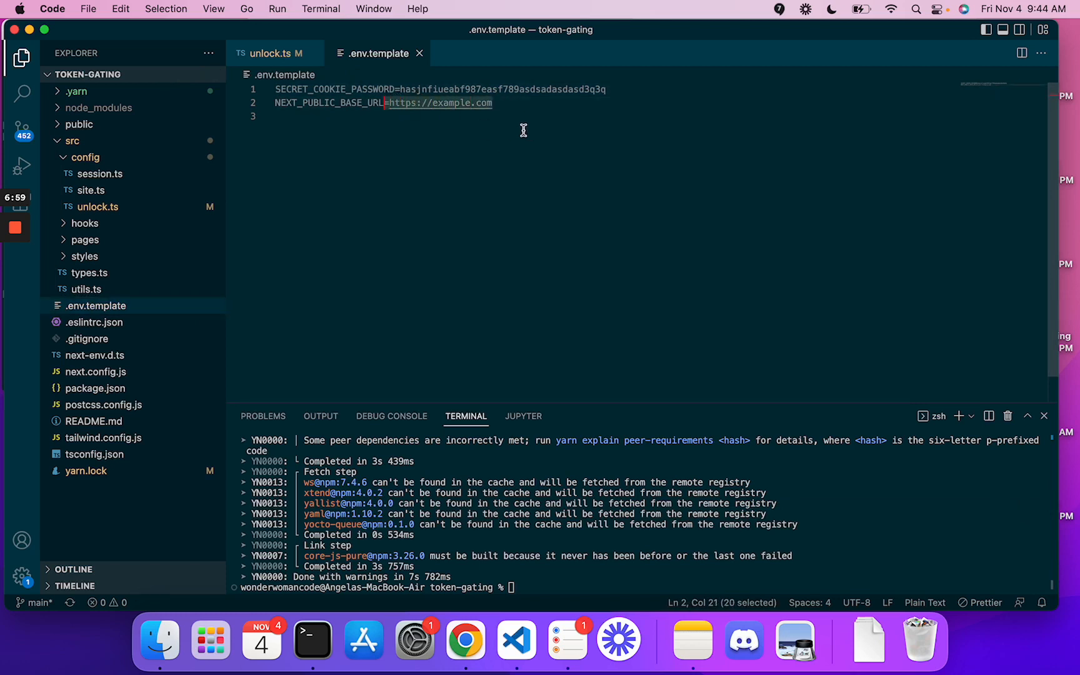
mouse_move(454, 107)
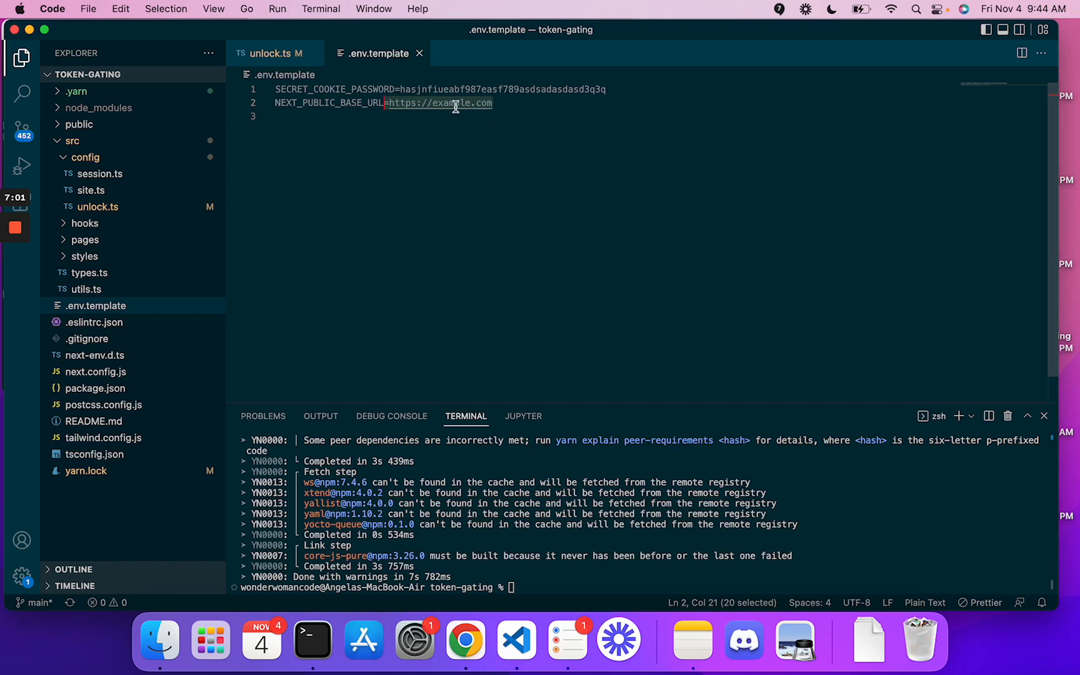
click(510, 103)
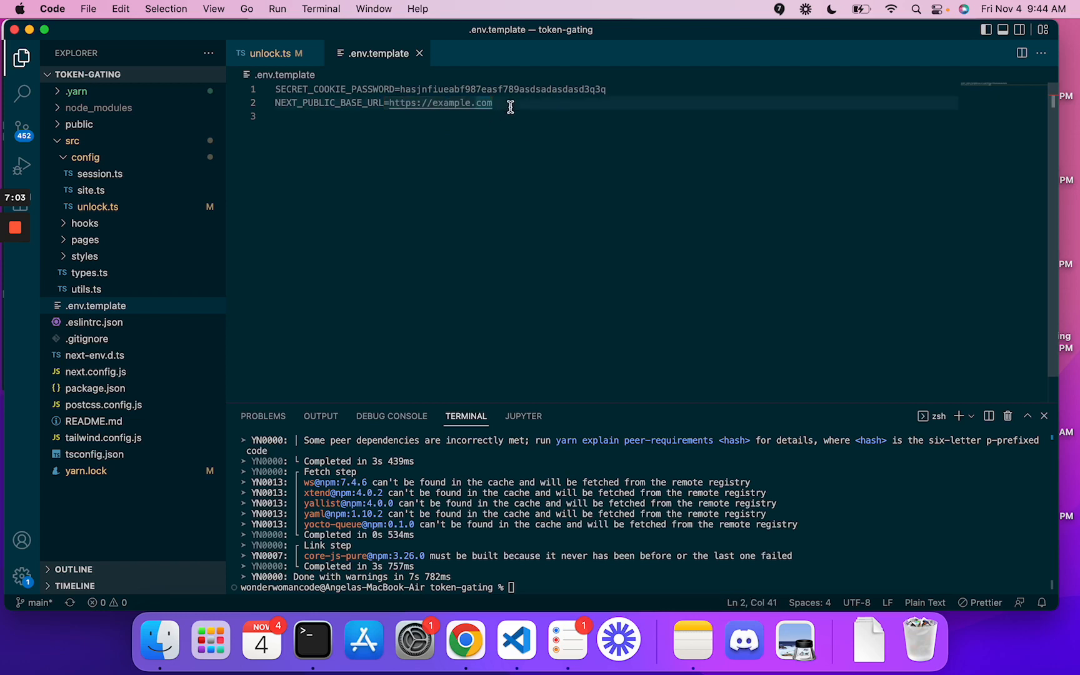
mouse_move(432, 98)
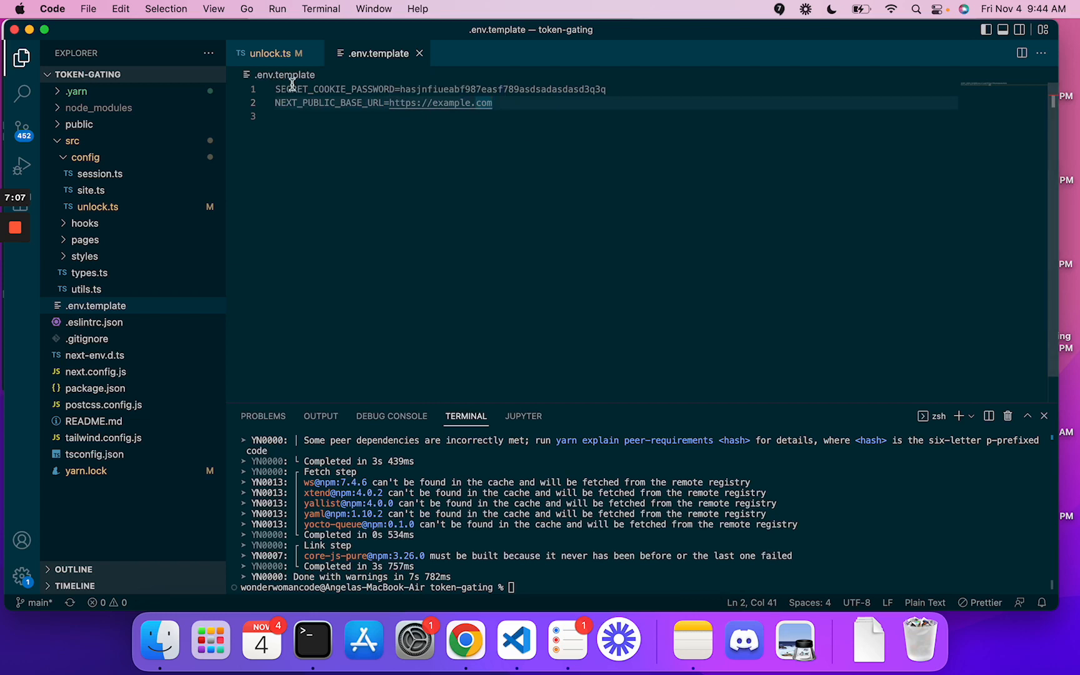
mouse_move(389, 110)
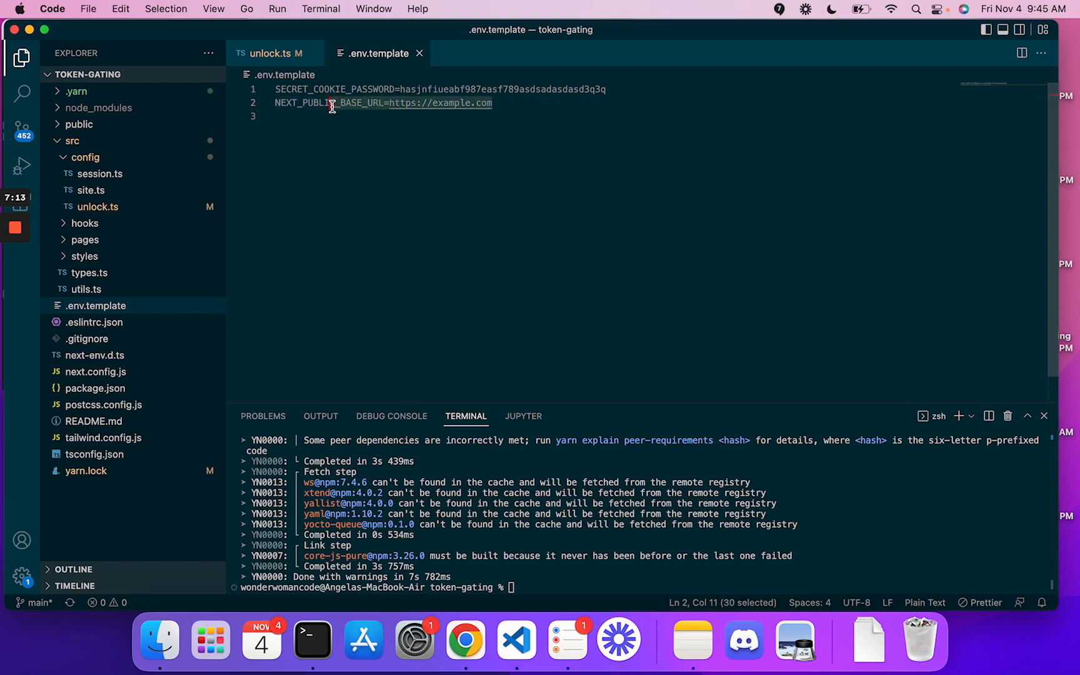
text(N)
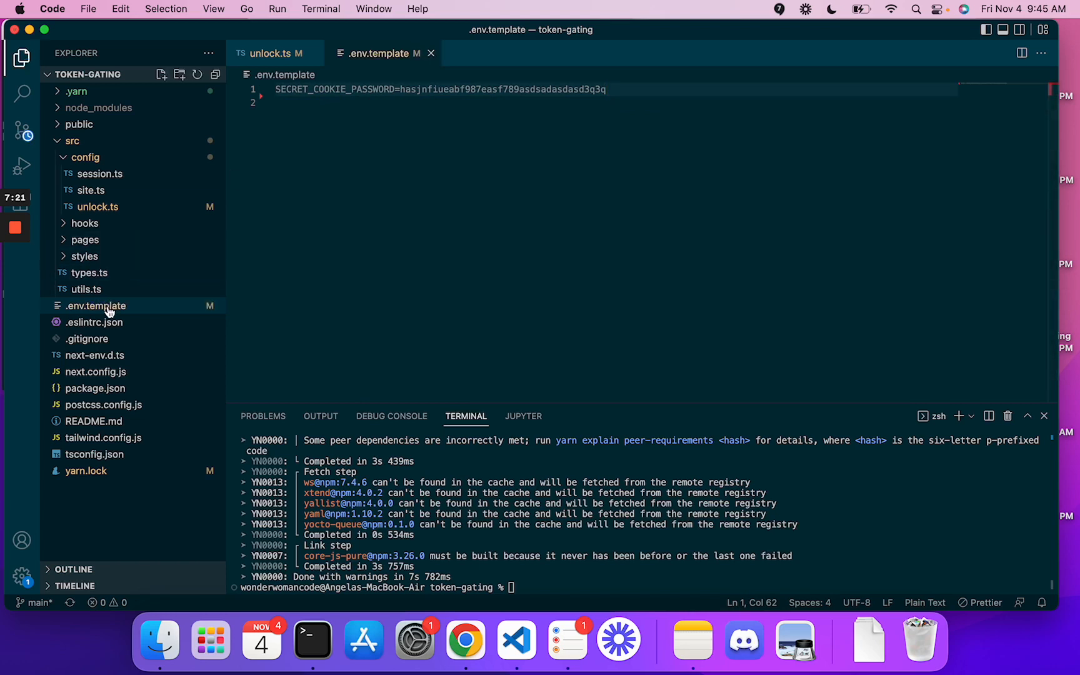
Rename .env.template to .env.local
right_click(93, 305)
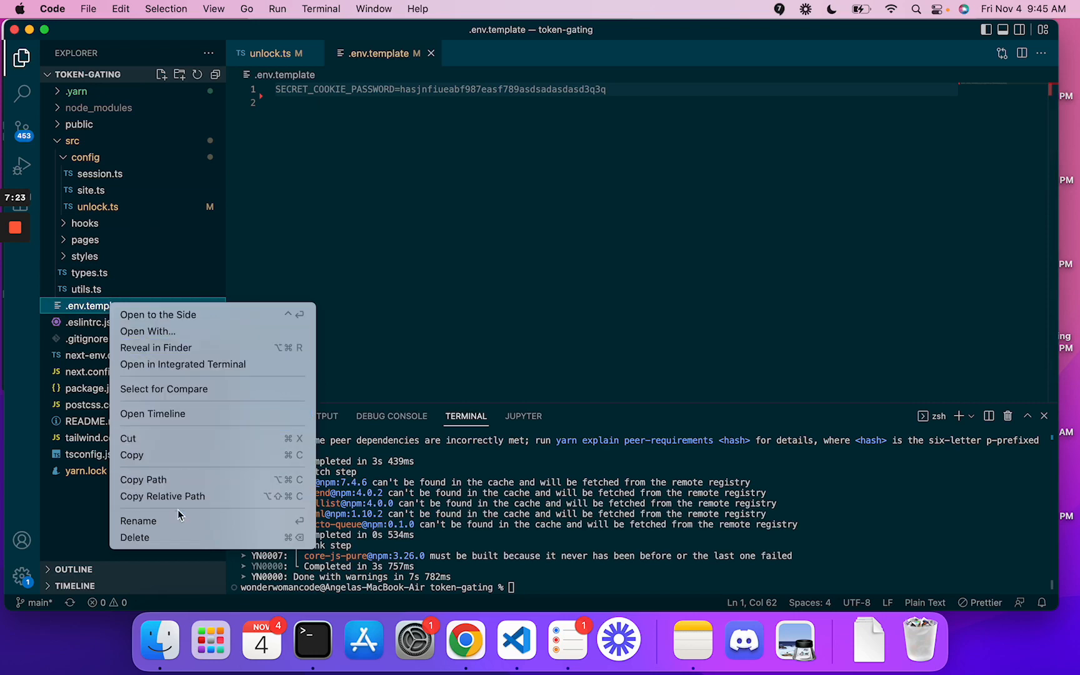
click(139, 520)
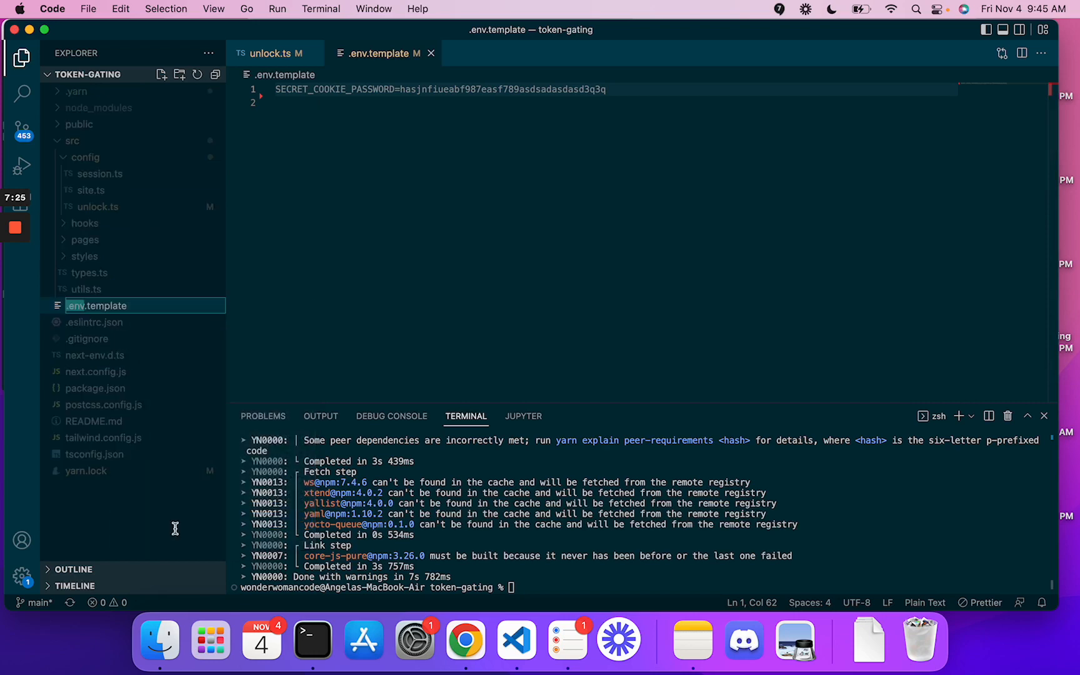
key(Backspace)
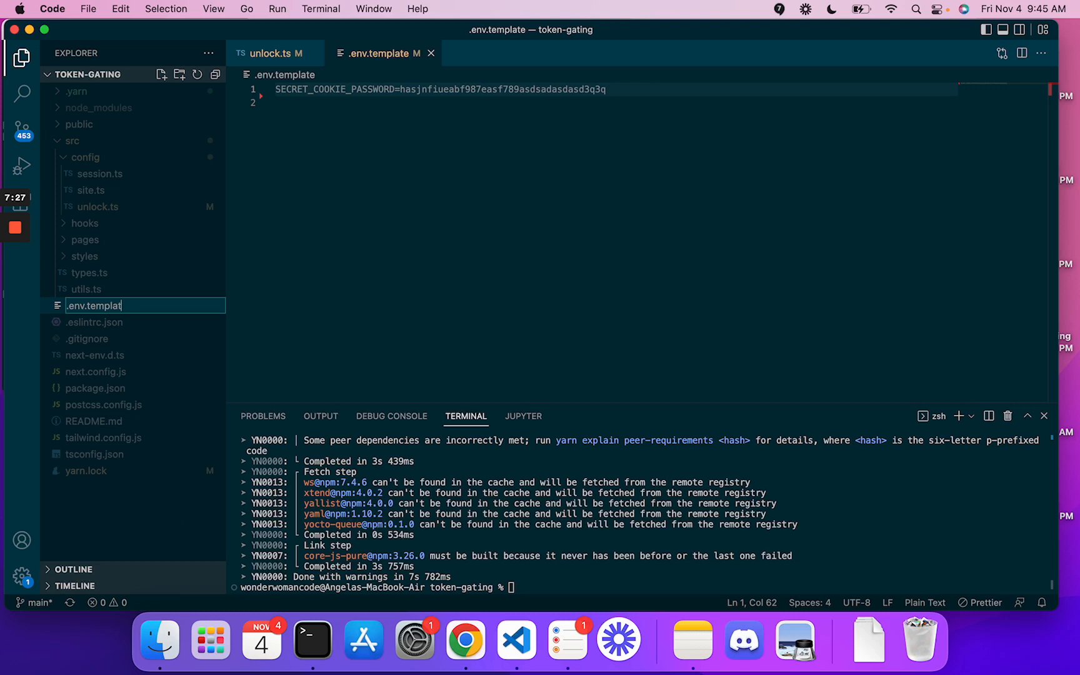
key(Backspace)
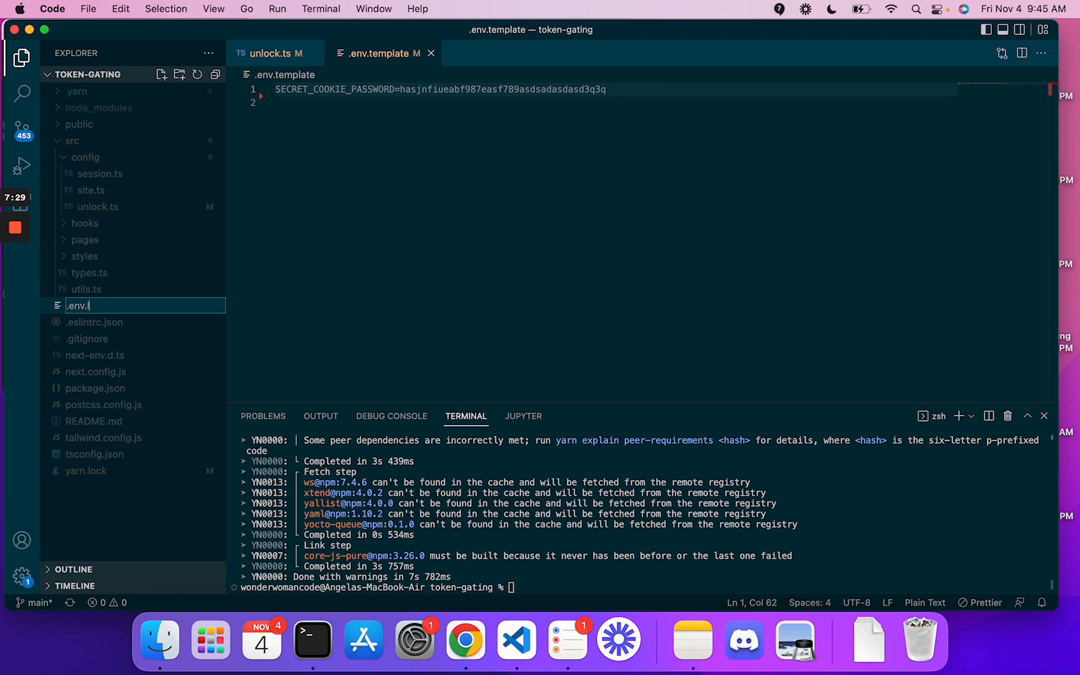
text(local)
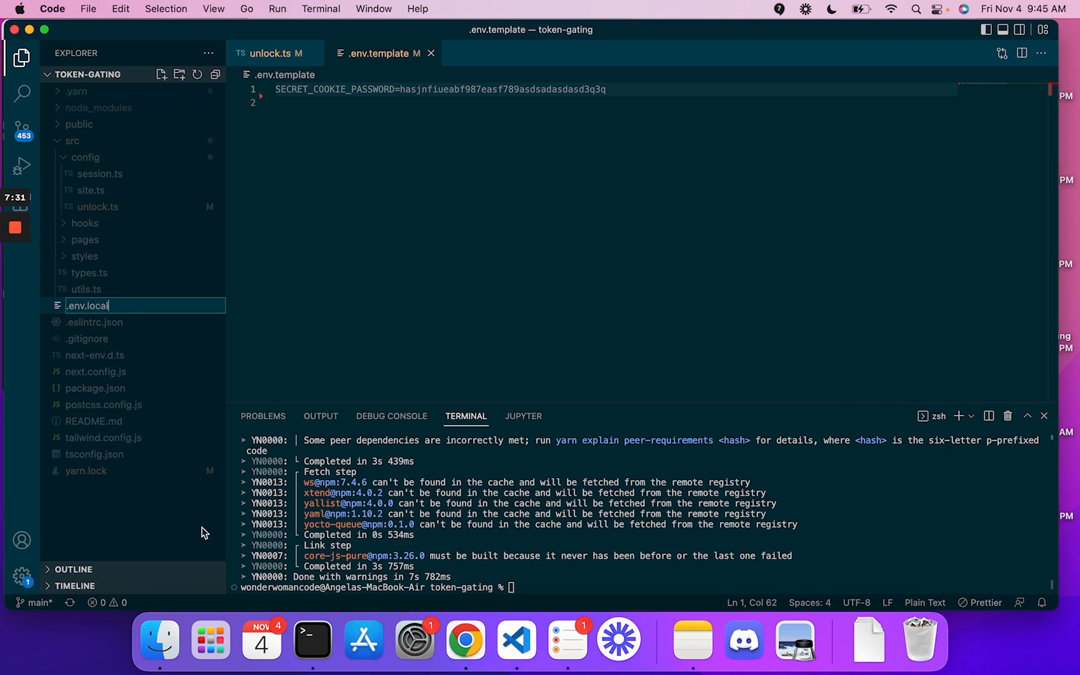
mouse_move(176, 320)
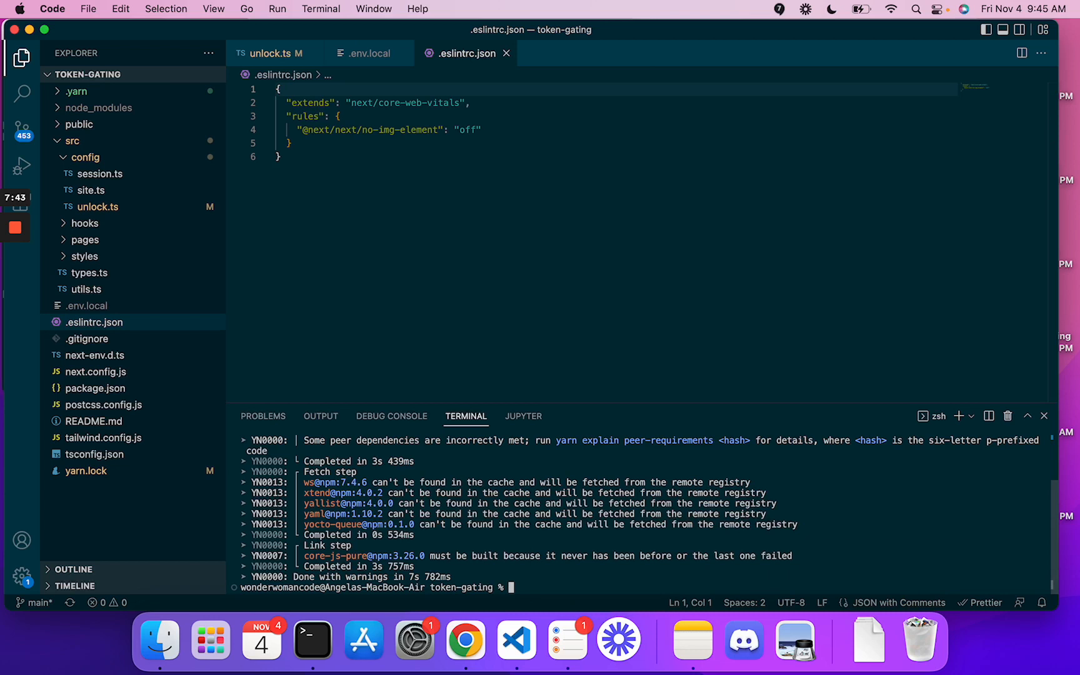
Run yarn dev to start the Next.js server on localhost:3000
text(yarn dev)
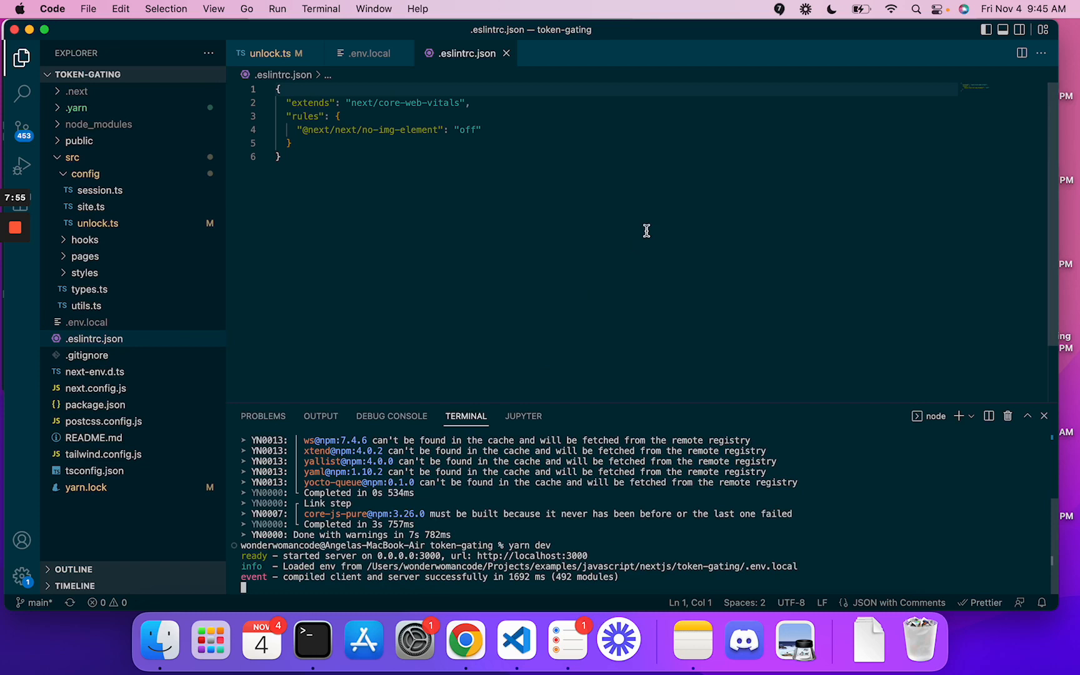
mouse_move(480, 519)
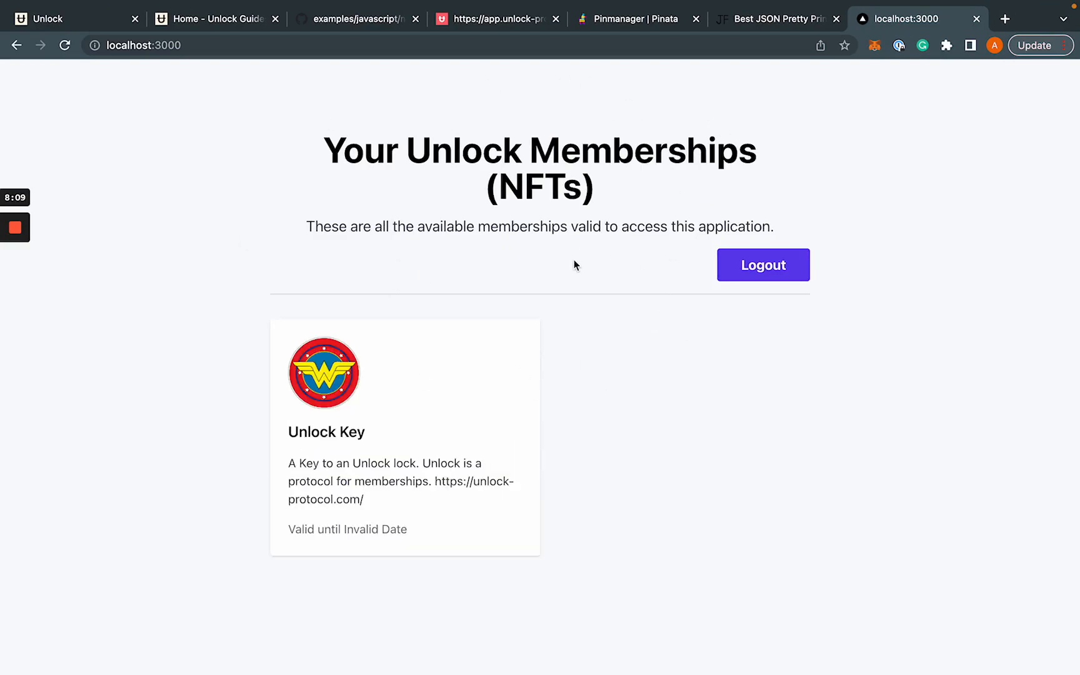
mouse_move(420, 162)
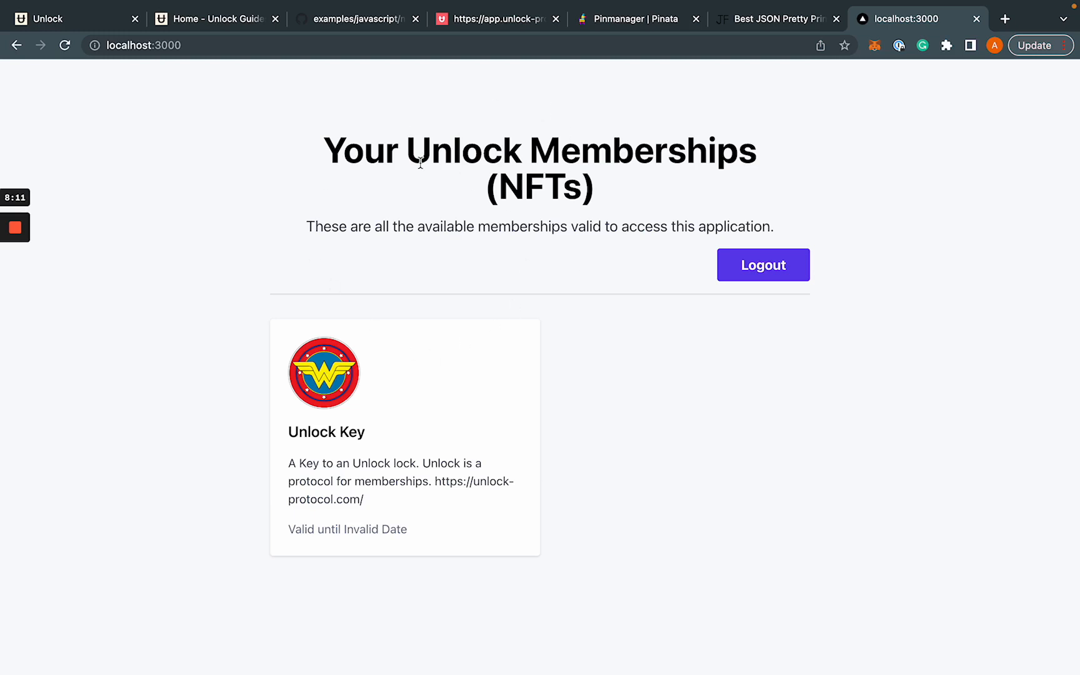
mouse_move(441, 416)
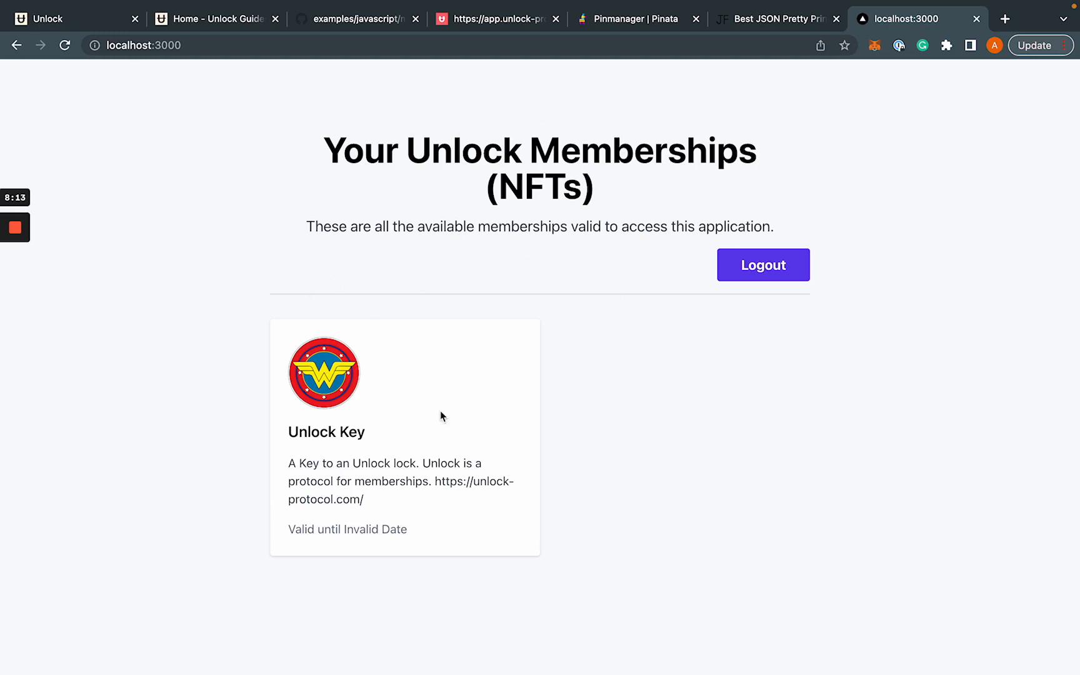
mouse_move(466, 387)
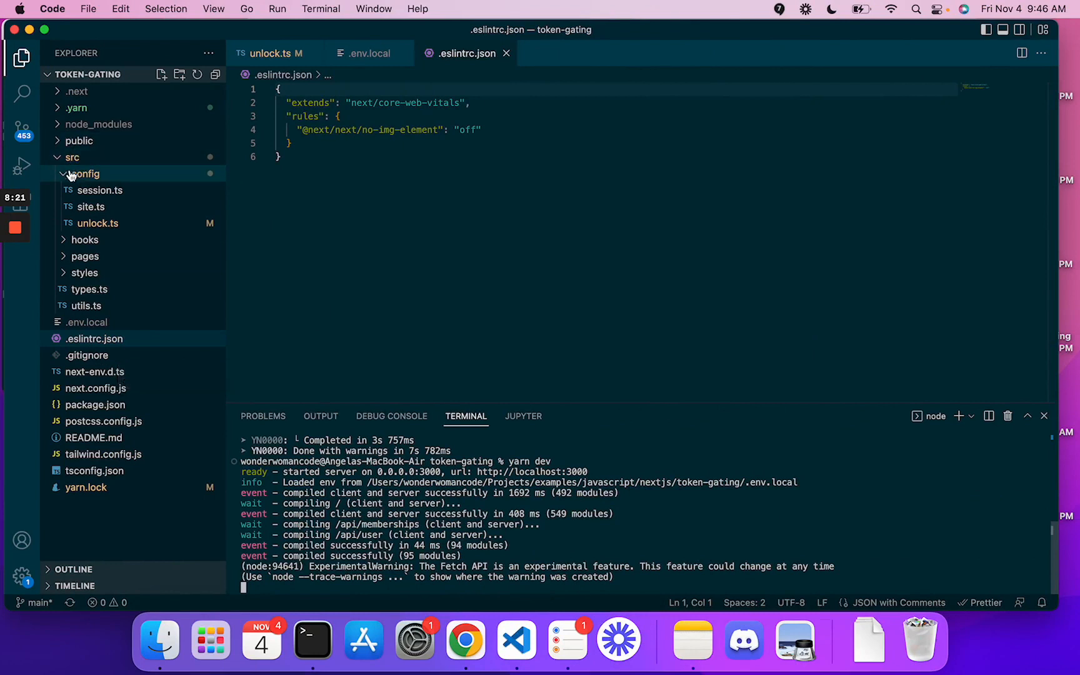
Open src/pages/index.tsx and scroll down to the memberships card grid
click(85, 174)
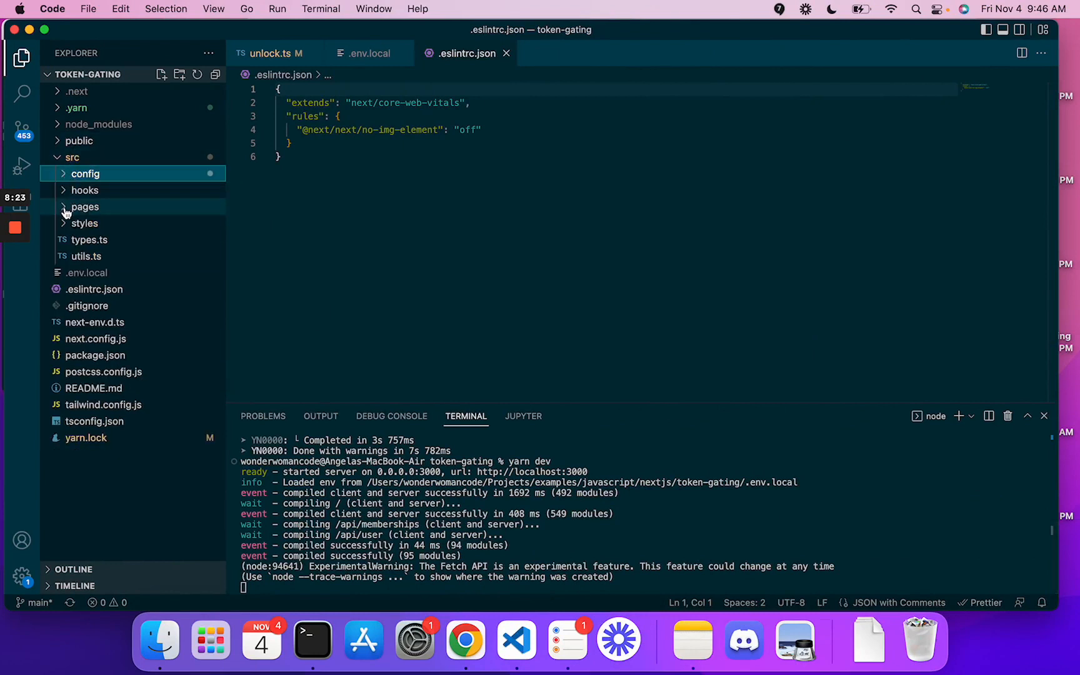
click(85, 207)
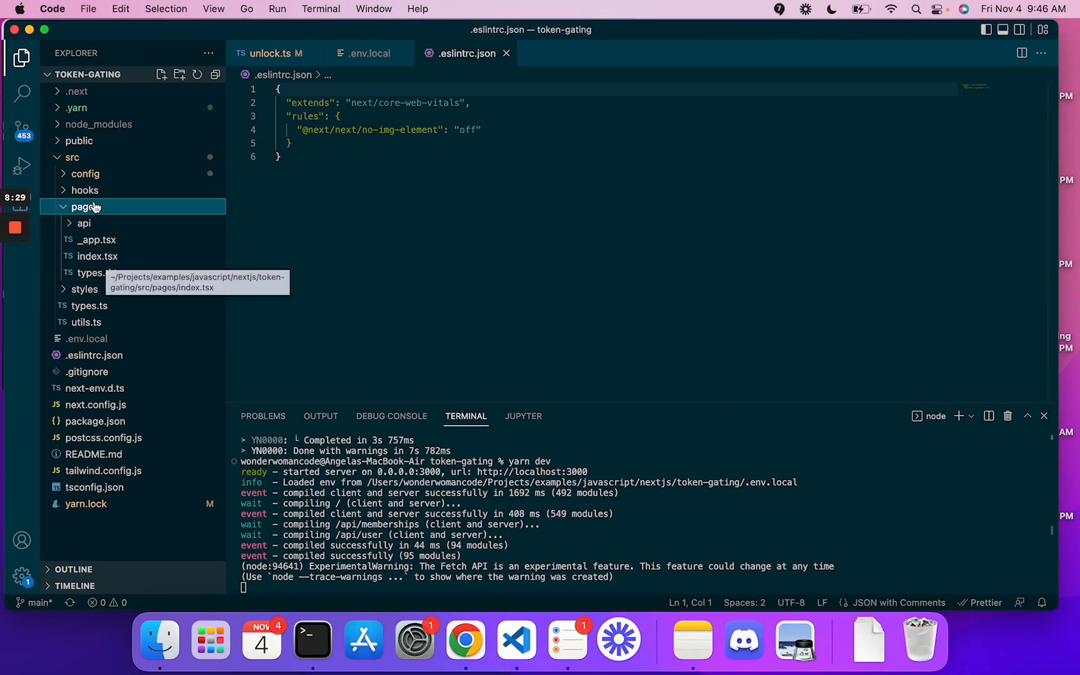
mouse_move(124, 250)
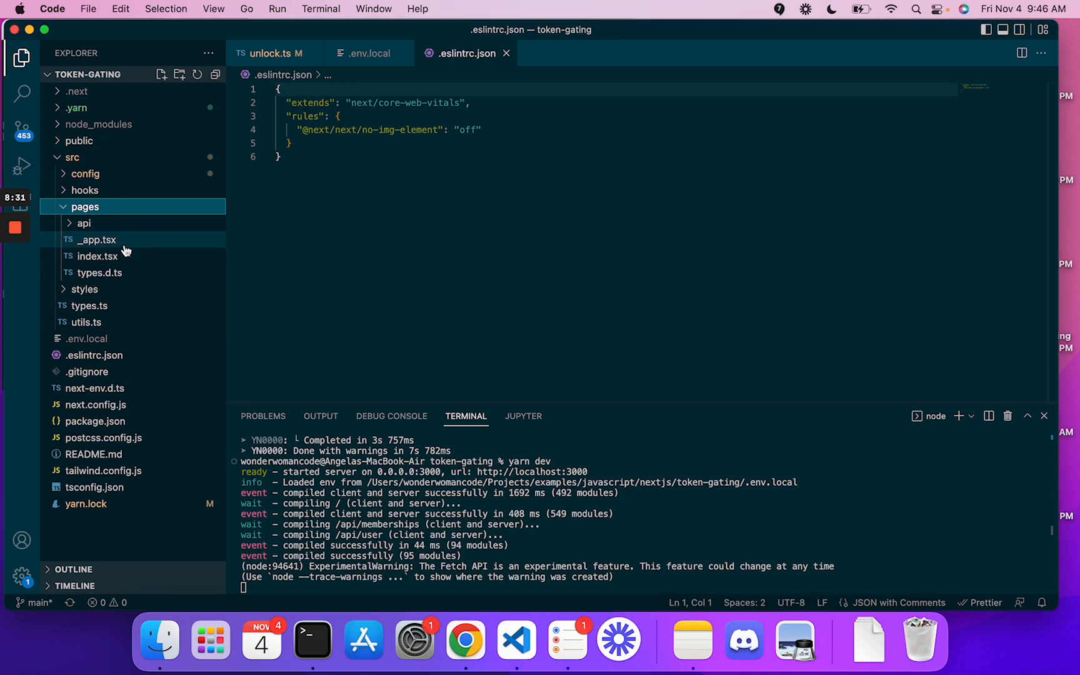
mouse_move(99, 272)
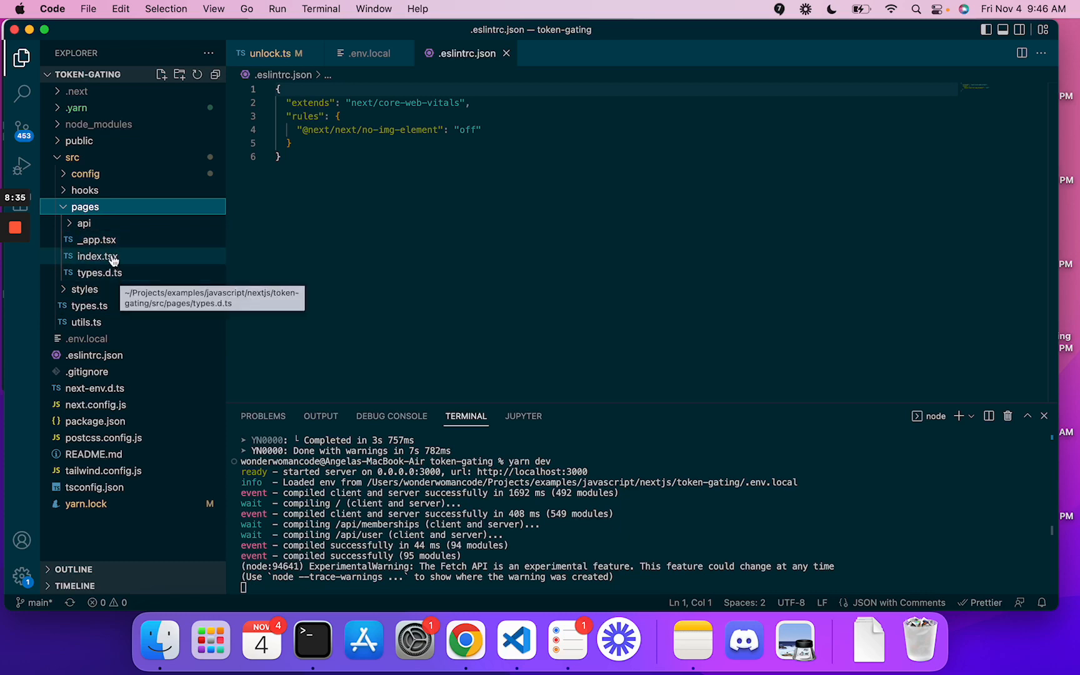
click(97, 256)
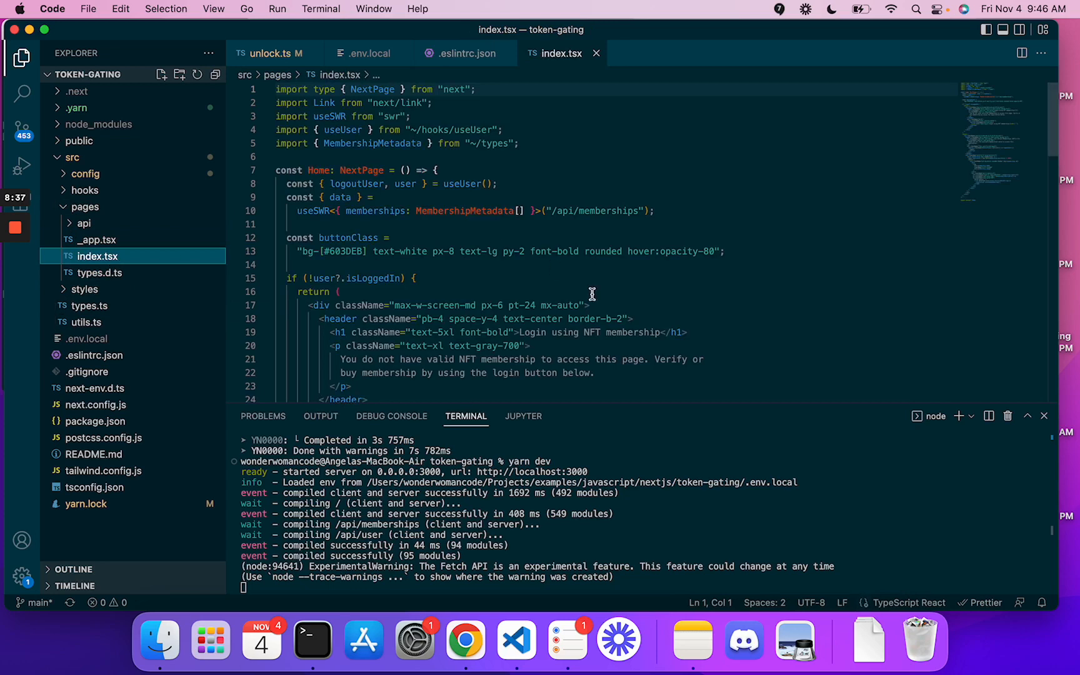
scroll(down, 3)
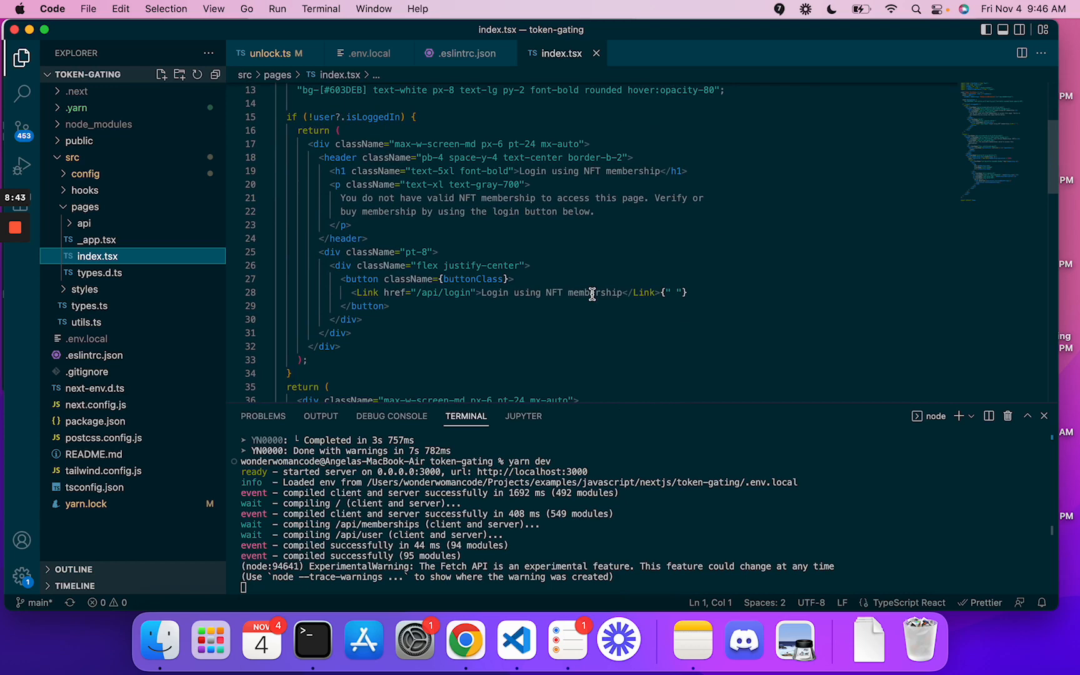
scroll(down, 3)
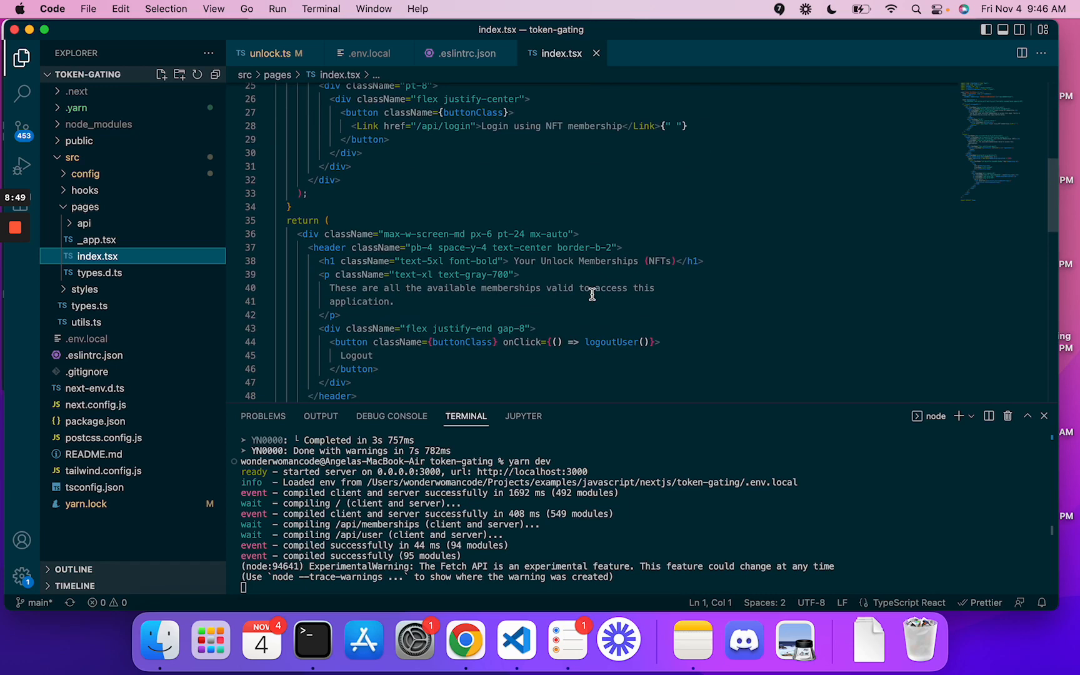
scroll(down, 3)
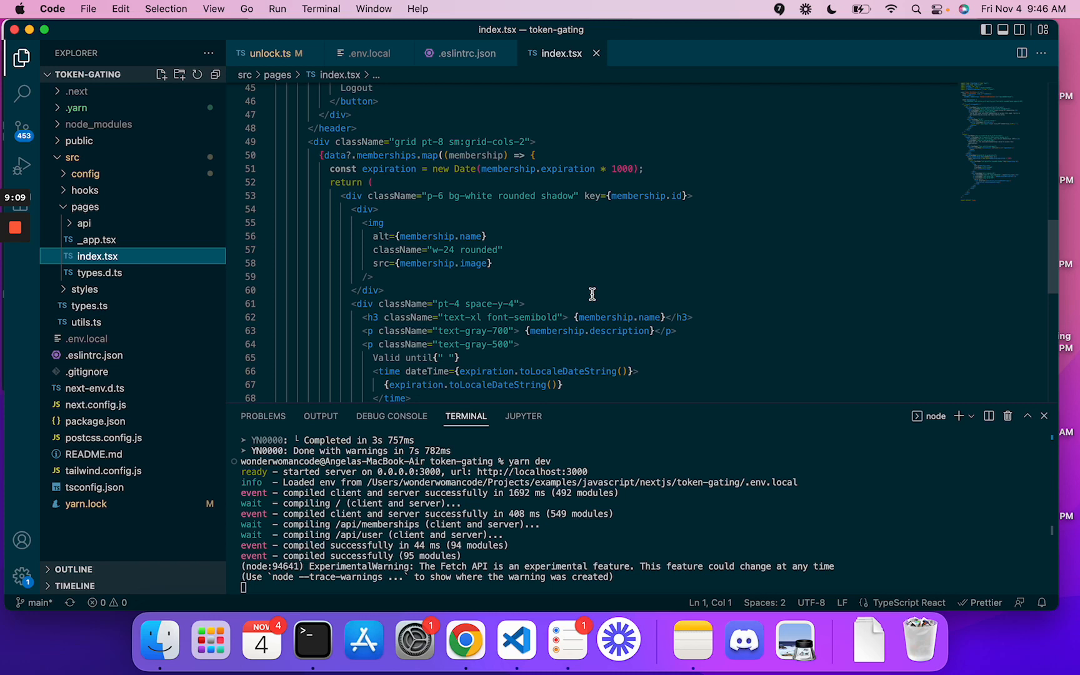
mouse_move(537, 82)
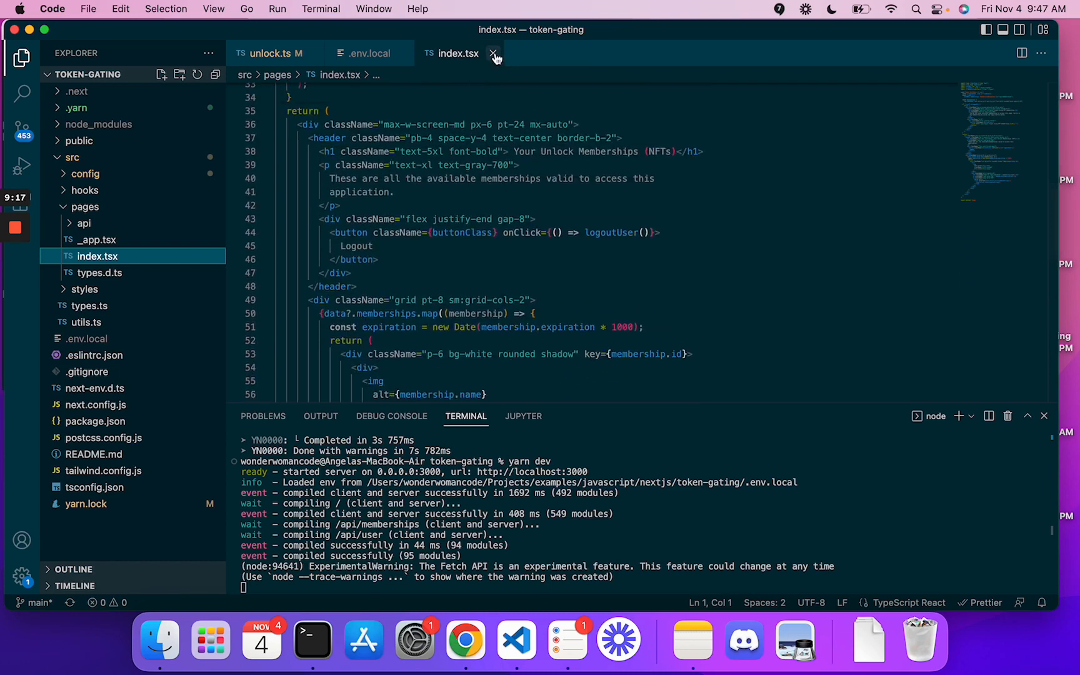
Close index.tsx and log out of the token-gated app in Chrome
click(494, 54)
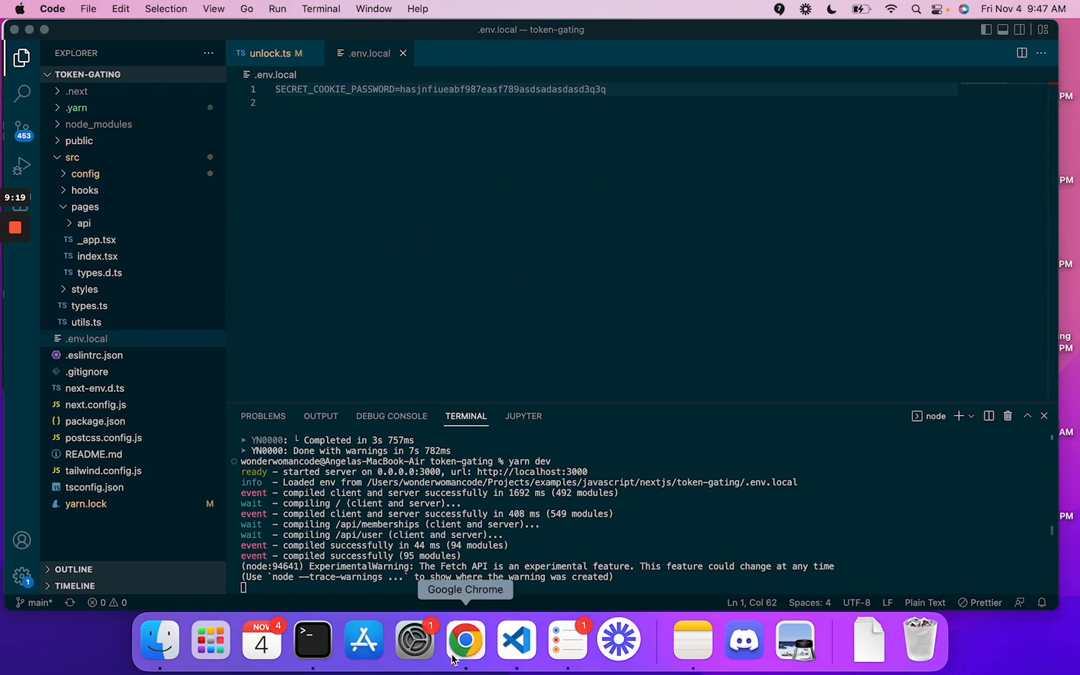
click(466, 641)
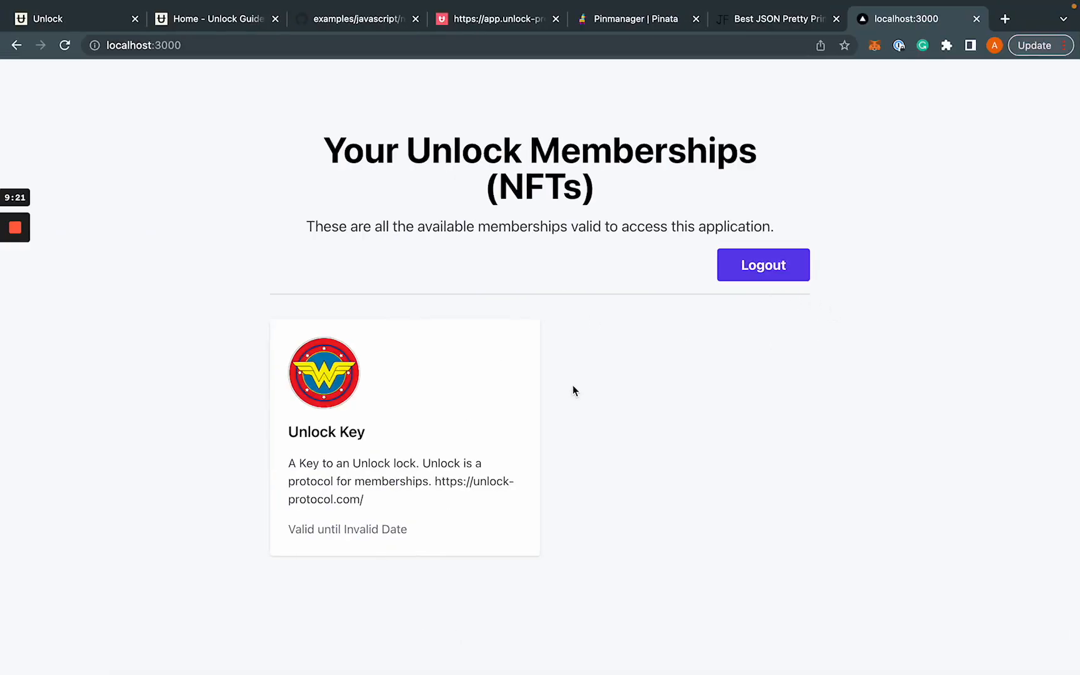
mouse_move(479, 345)
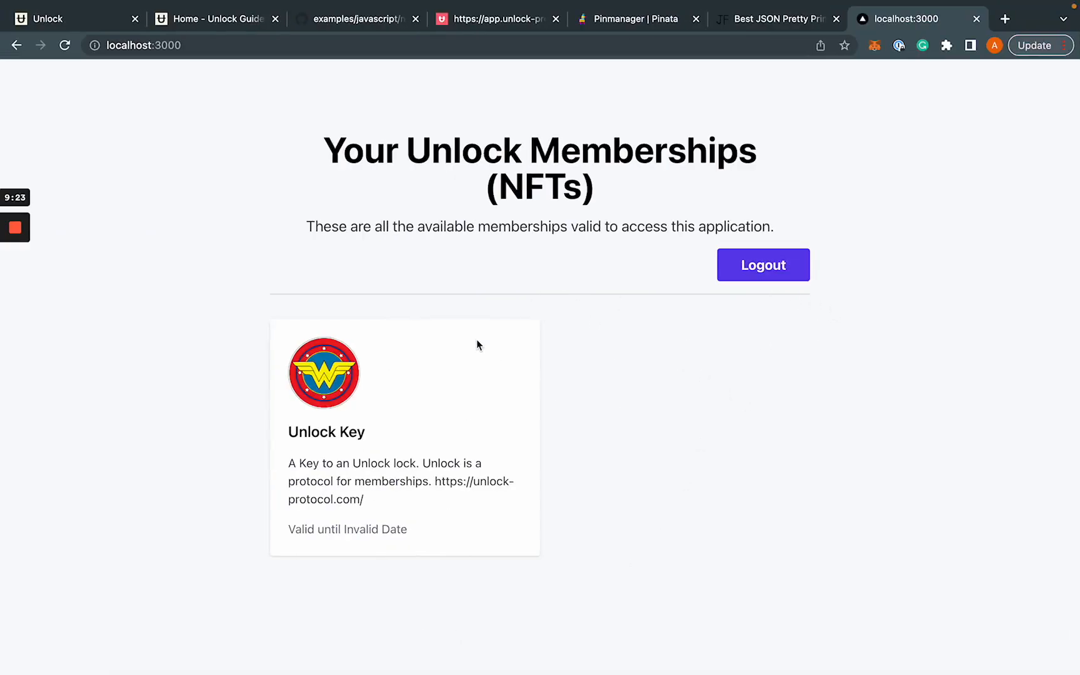
click(762, 264)
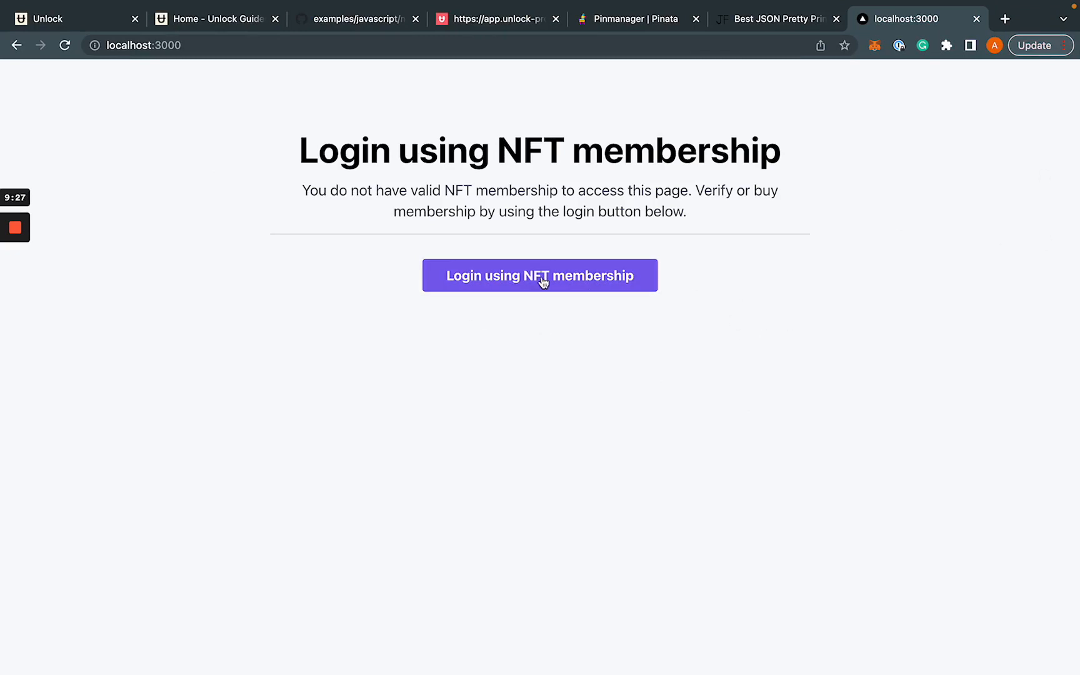
Log in with the NFT membership, sign the MetaMask message, and return to the app
click(540, 276)
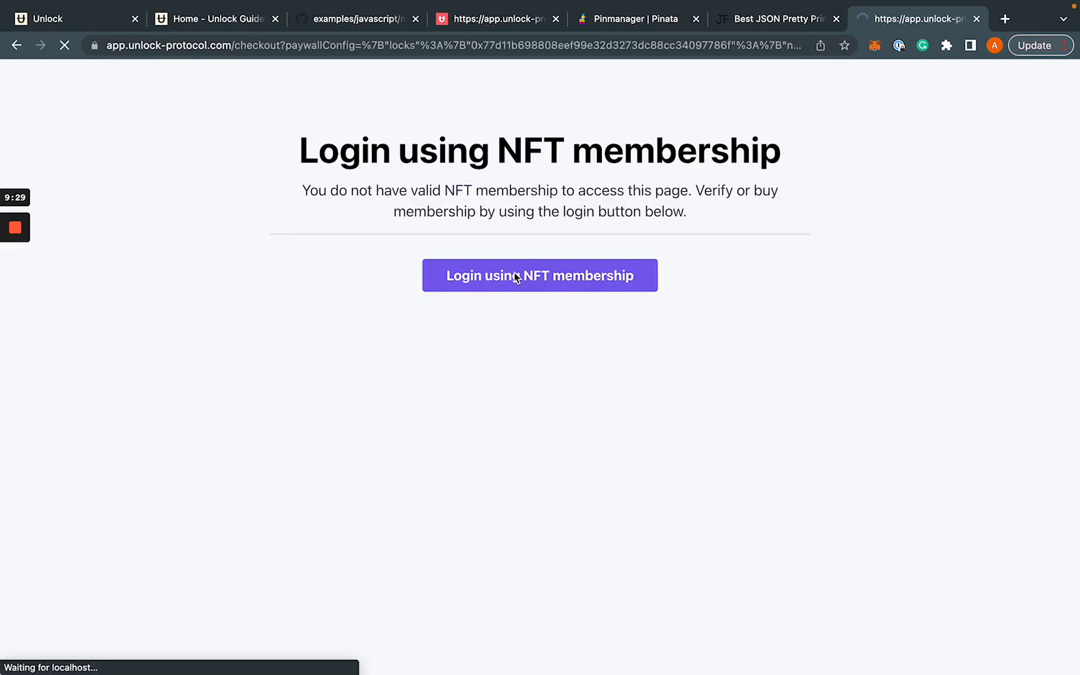
click(540, 275)
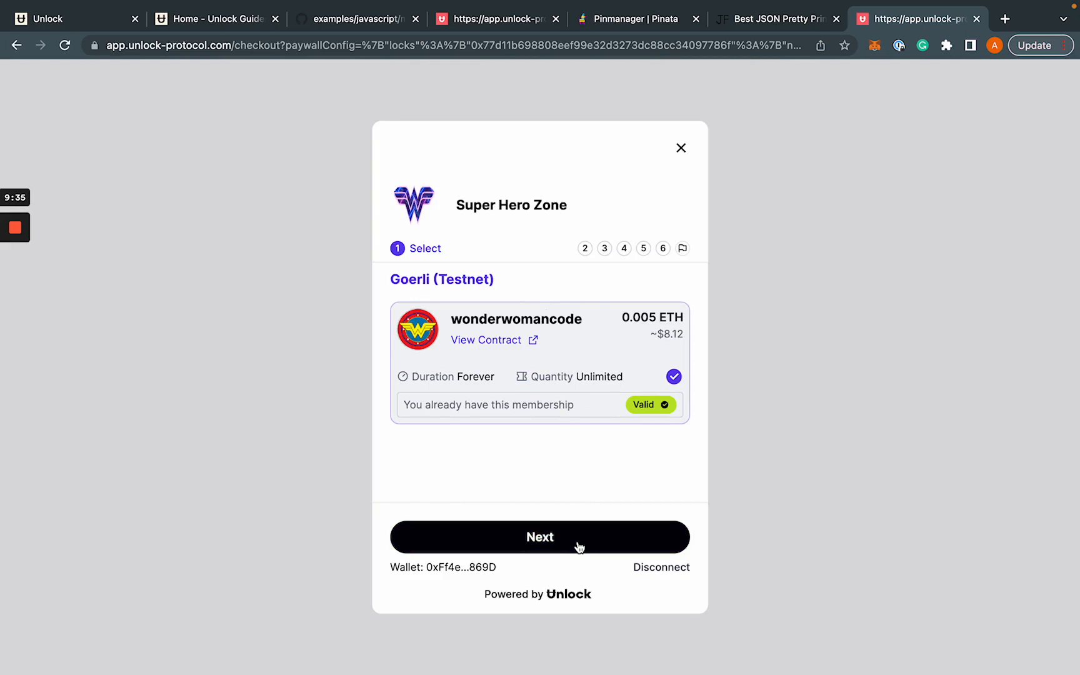
click(541, 536)
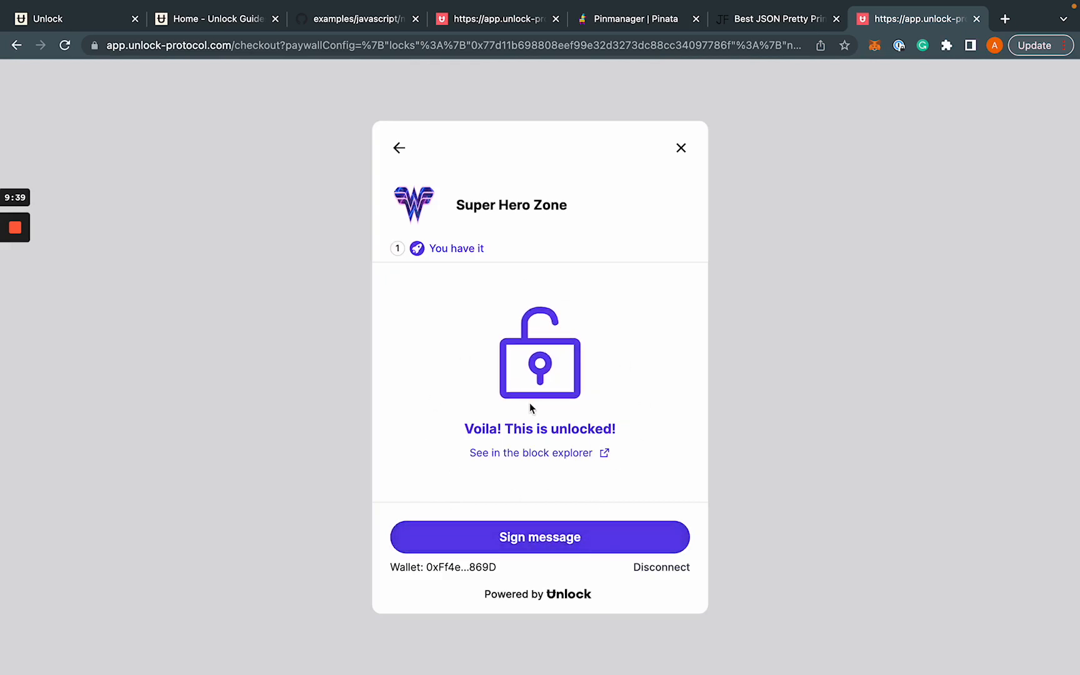
click(540, 538)
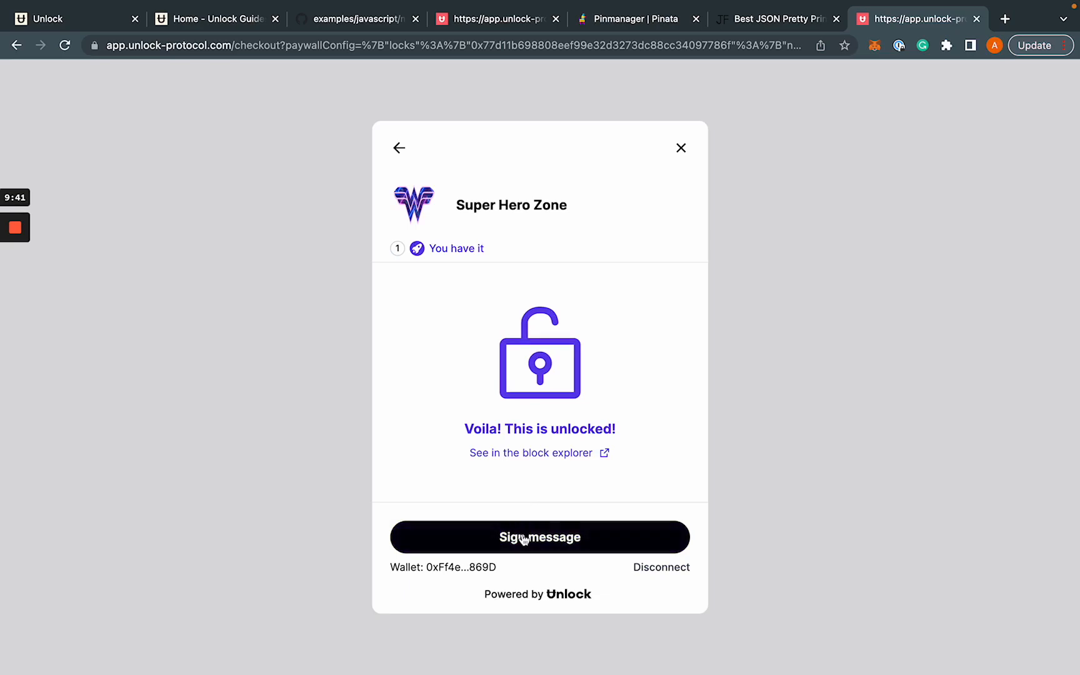
click(539, 537)
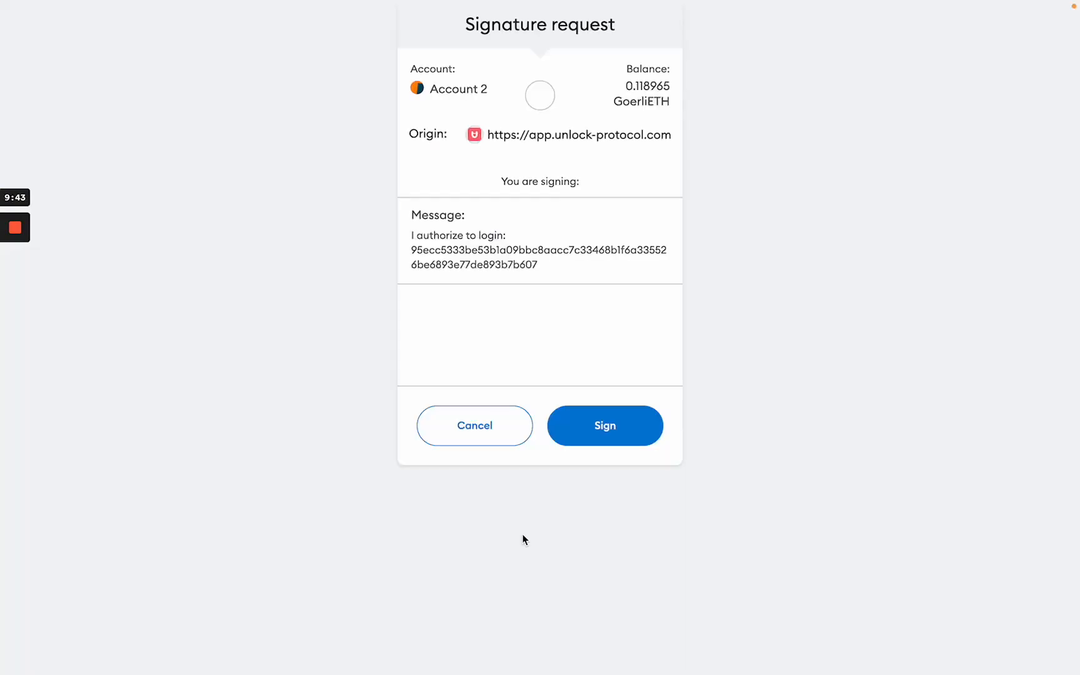
click(604, 425)
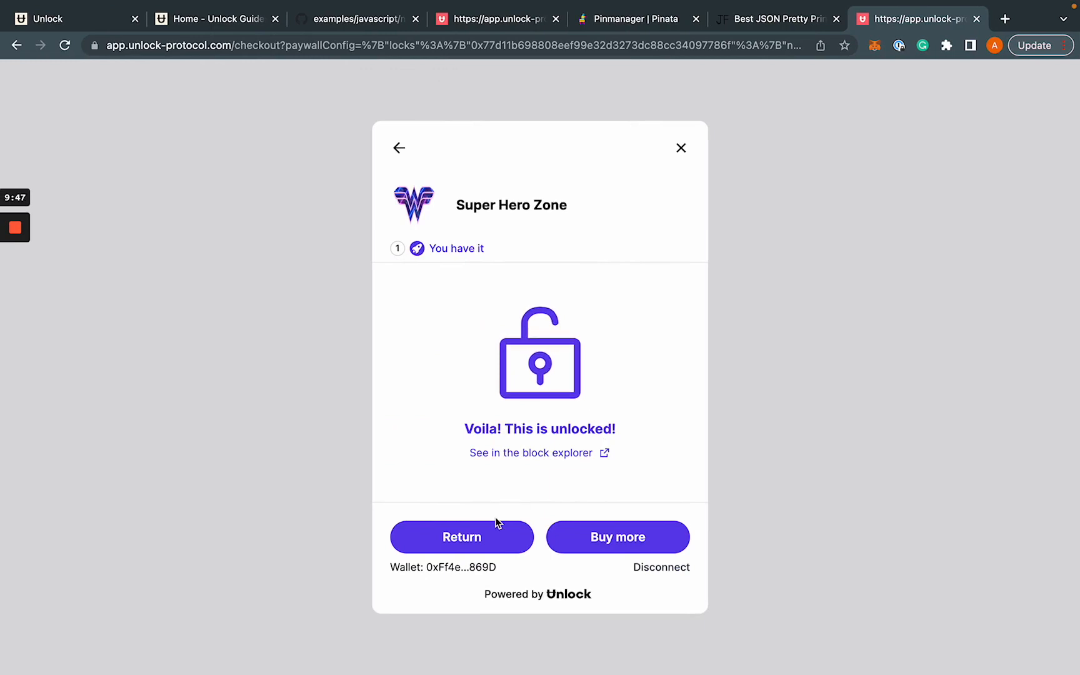
click(461, 536)
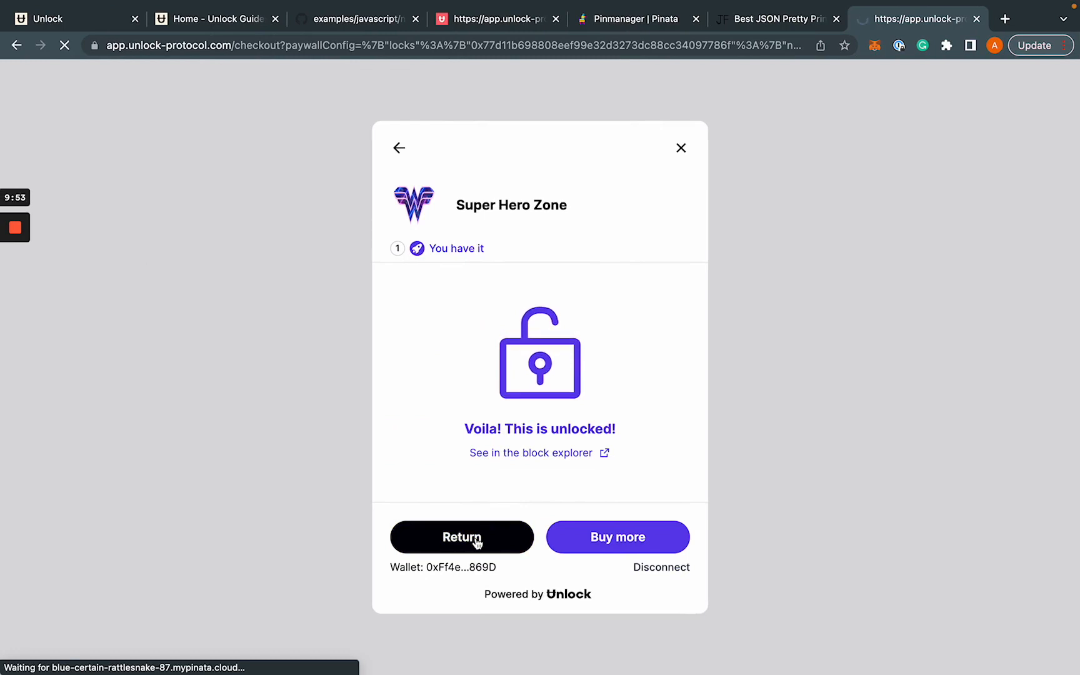
click(461, 538)
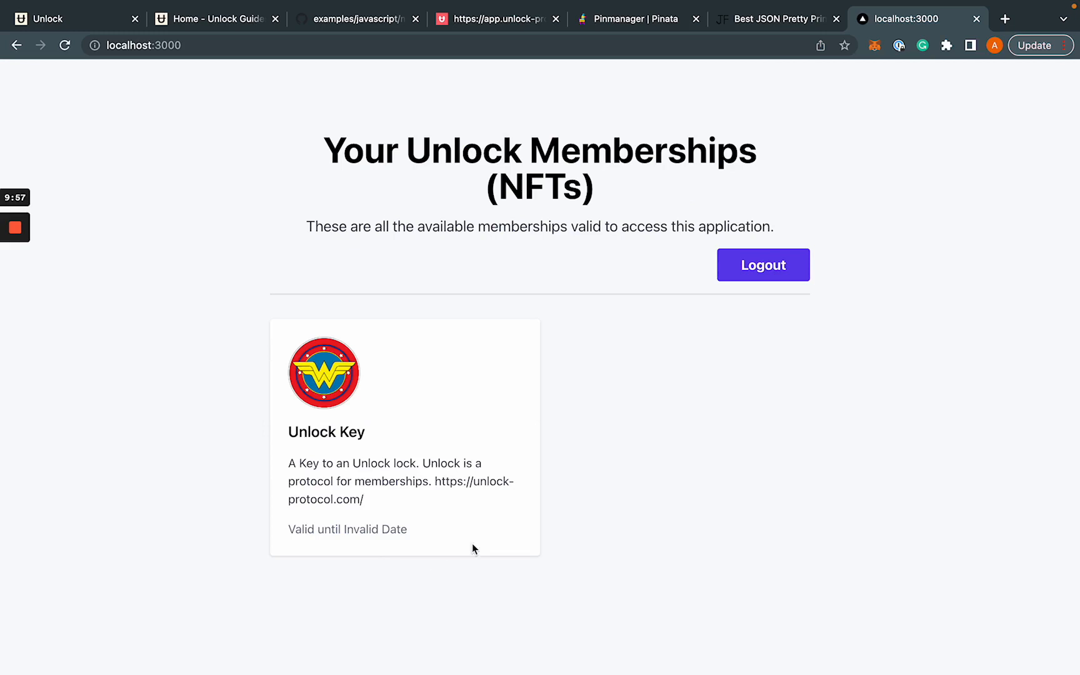
mouse_move(330, 516)
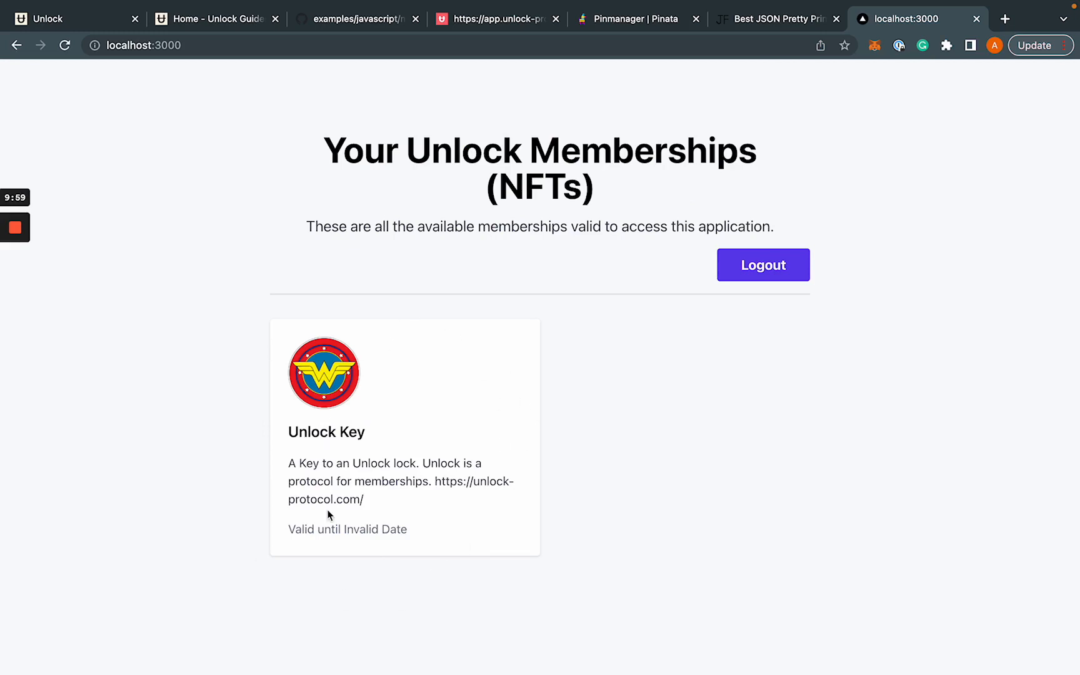
mouse_move(403, 511)
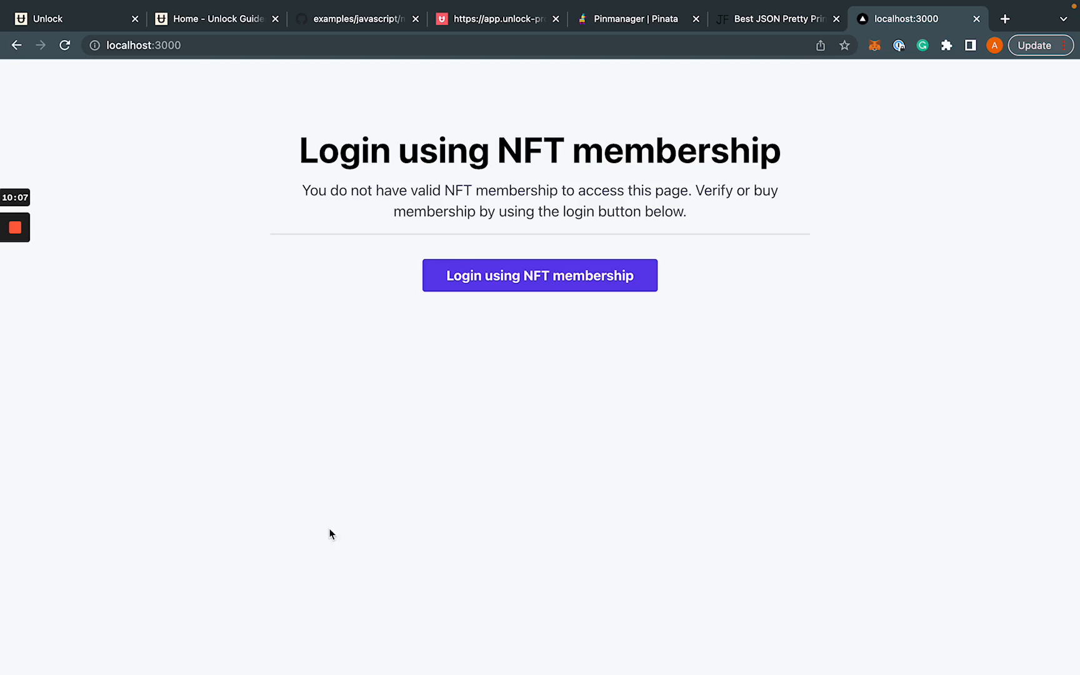
Log in again through Super Hero Zone checkout, signing the wallet message, back to the Unlock Key page
click(540, 276)
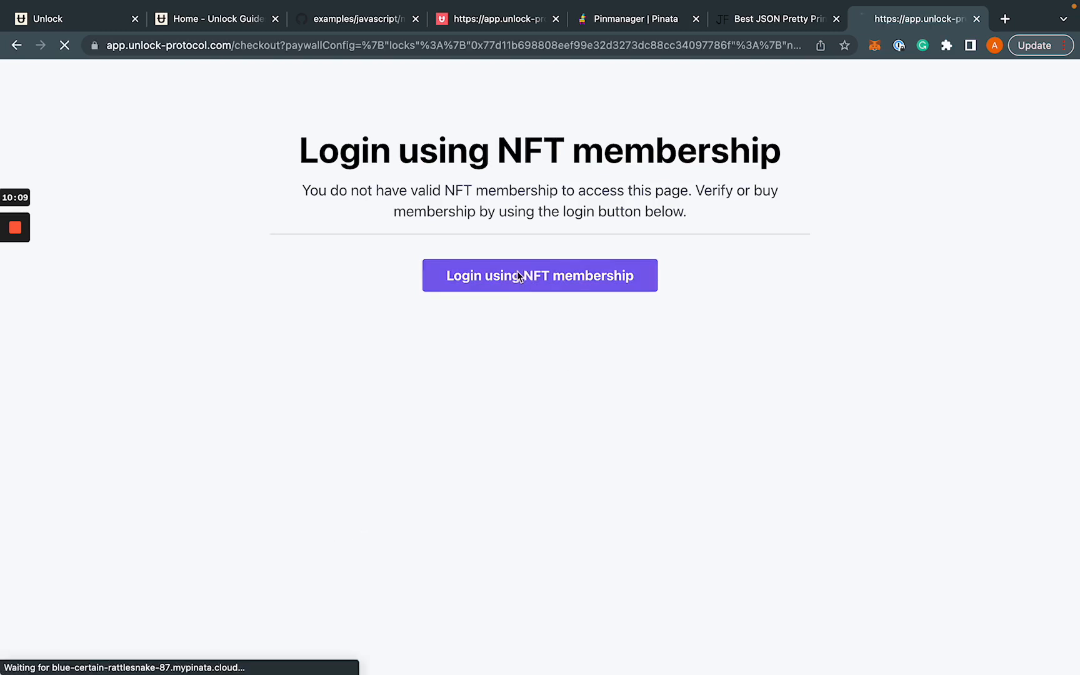
click(540, 275)
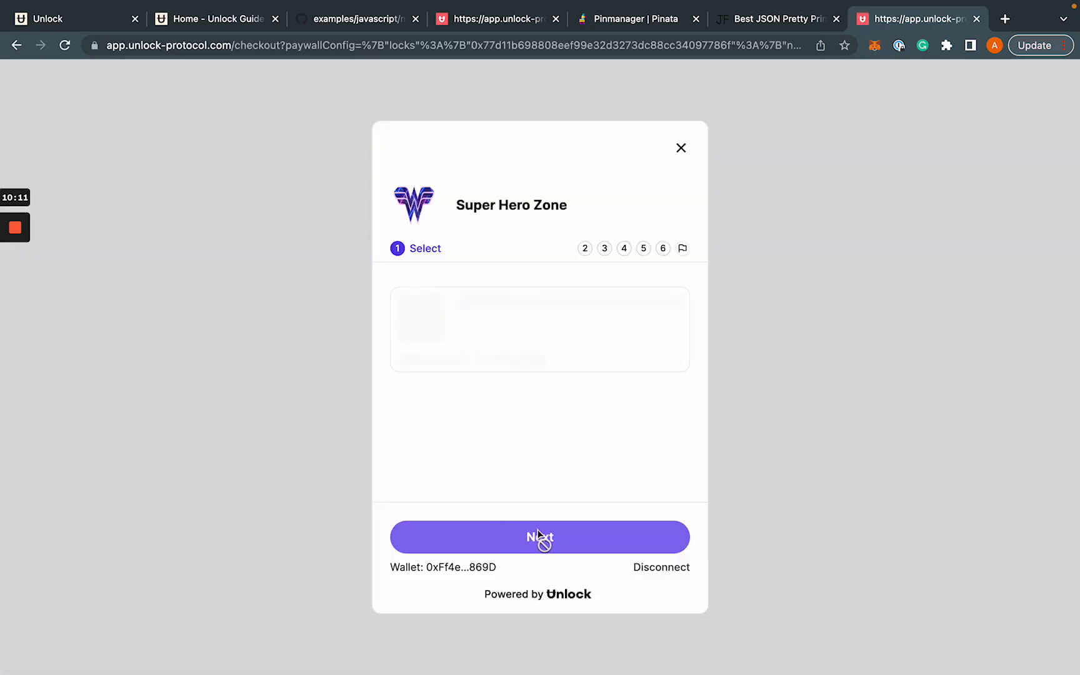
click(539, 536)
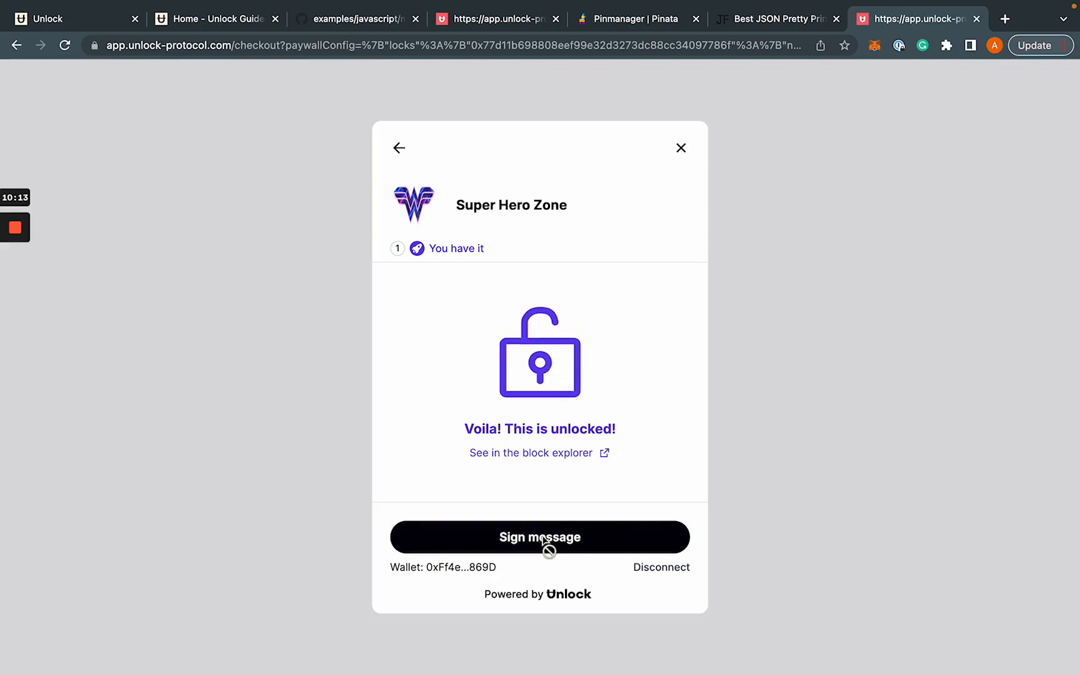
click(540, 538)
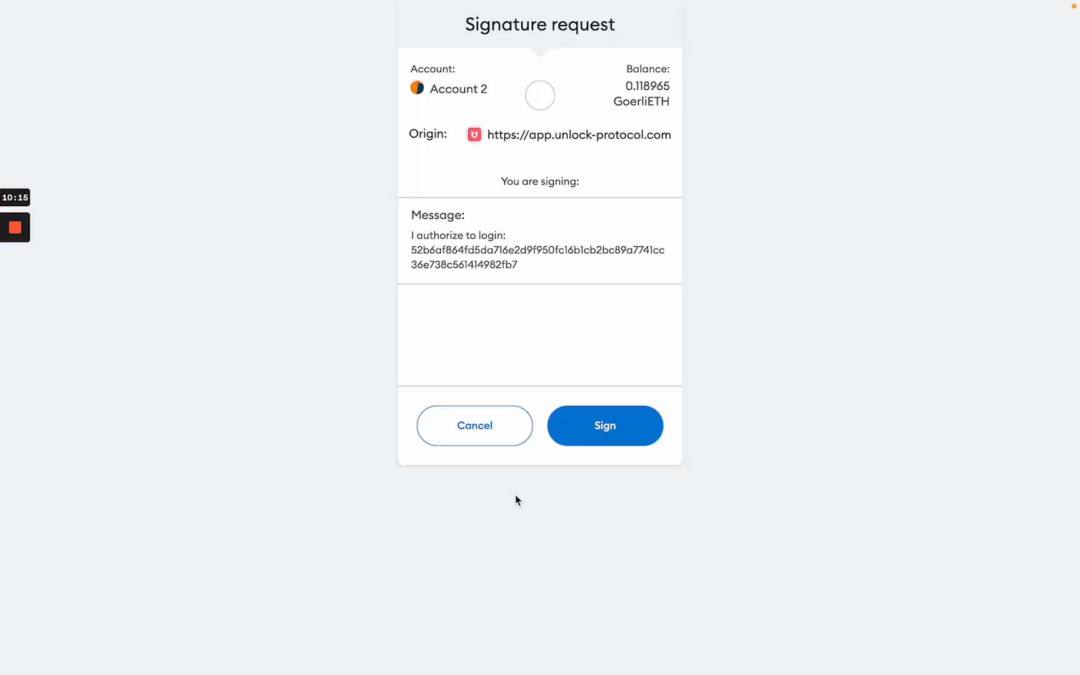
click(604, 425)
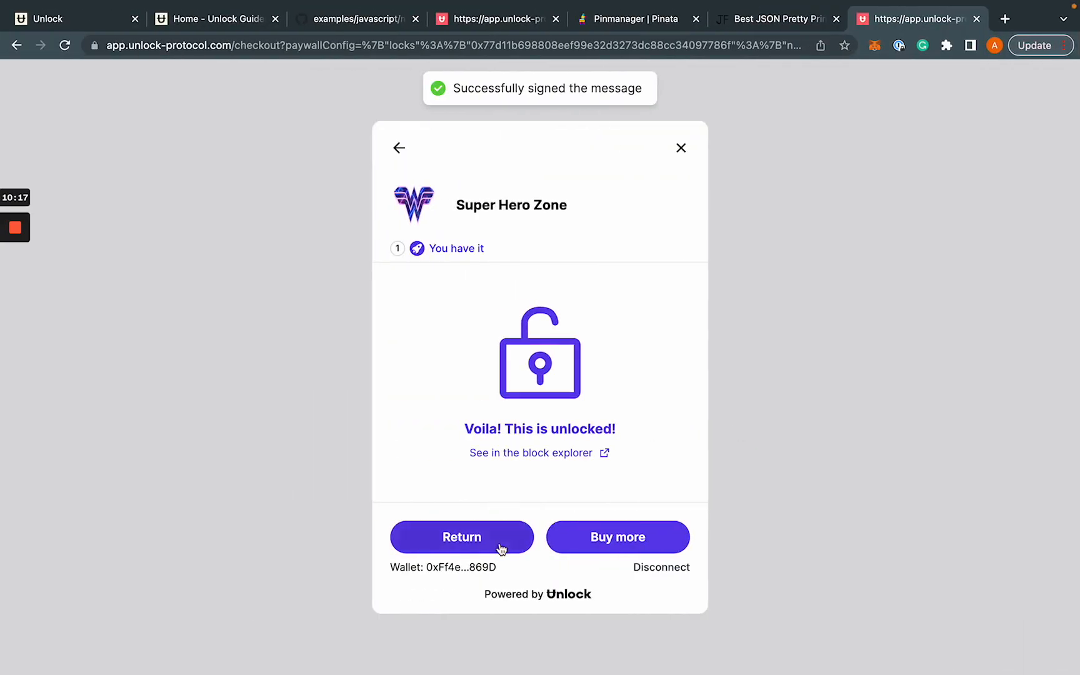
click(461, 538)
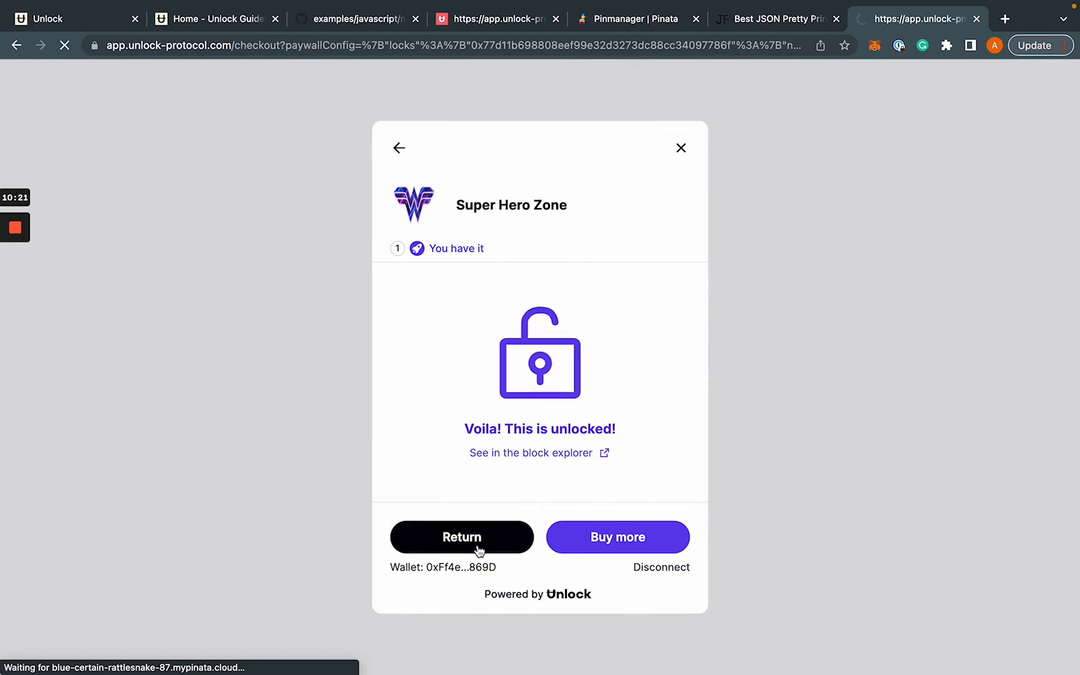
click(461, 537)
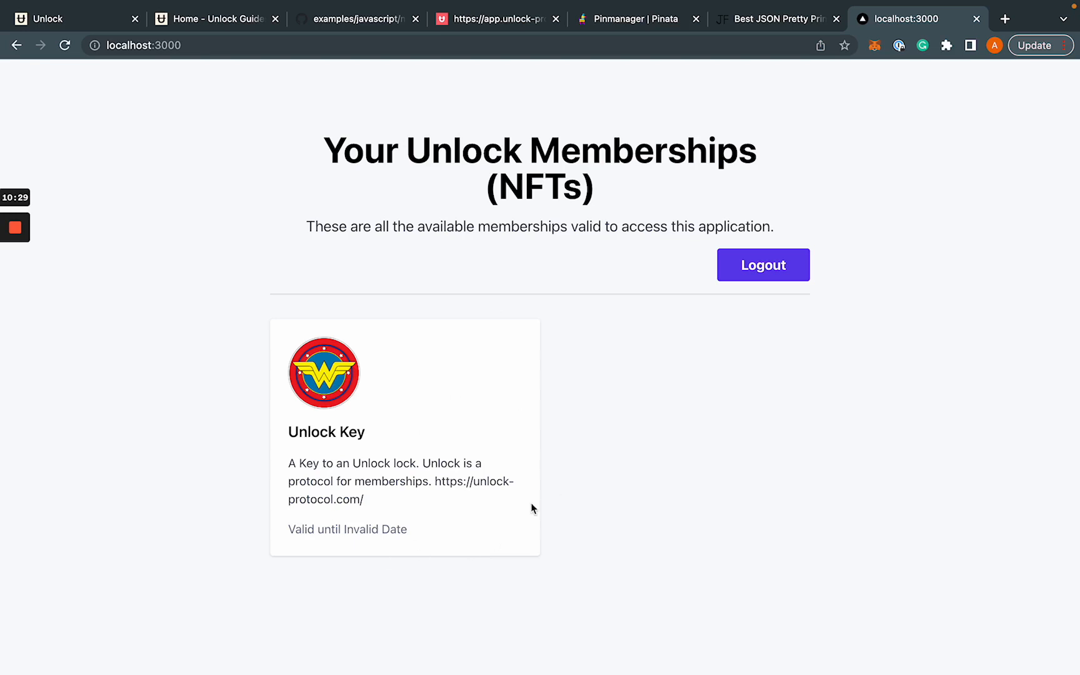
mouse_move(549, 554)
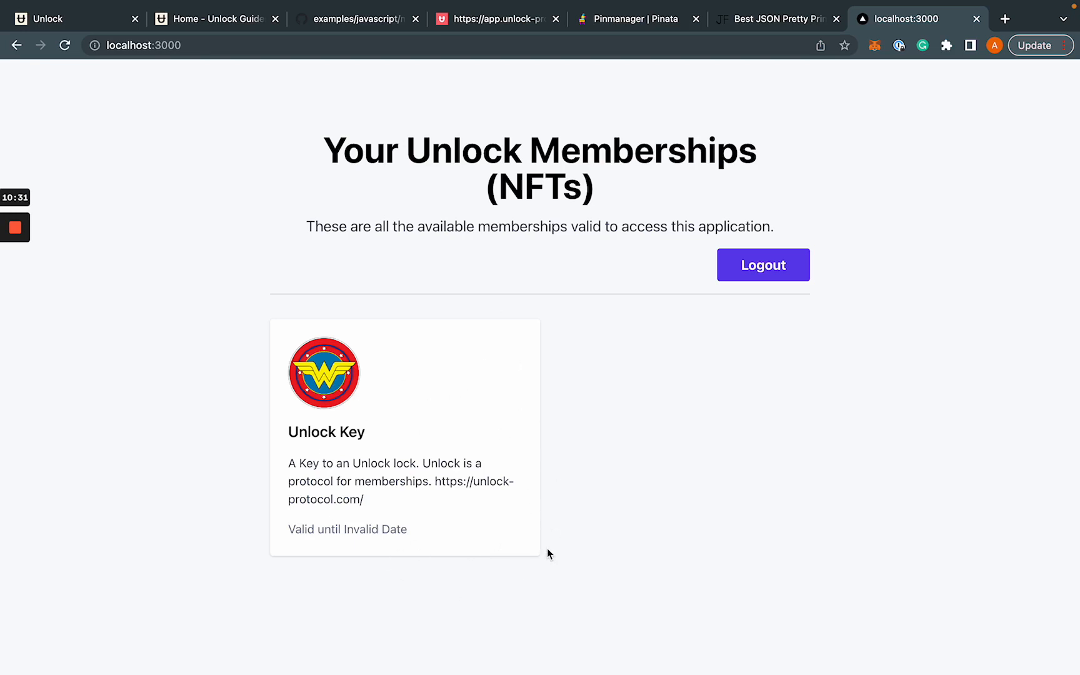
mouse_move(516, 640)
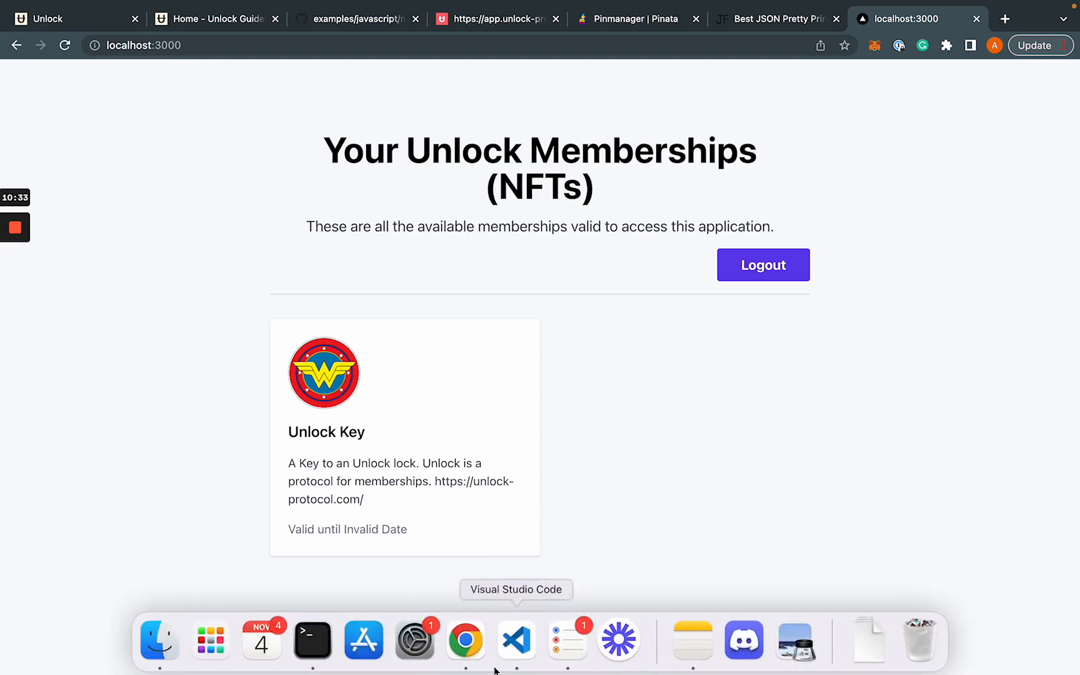
click(515, 640)
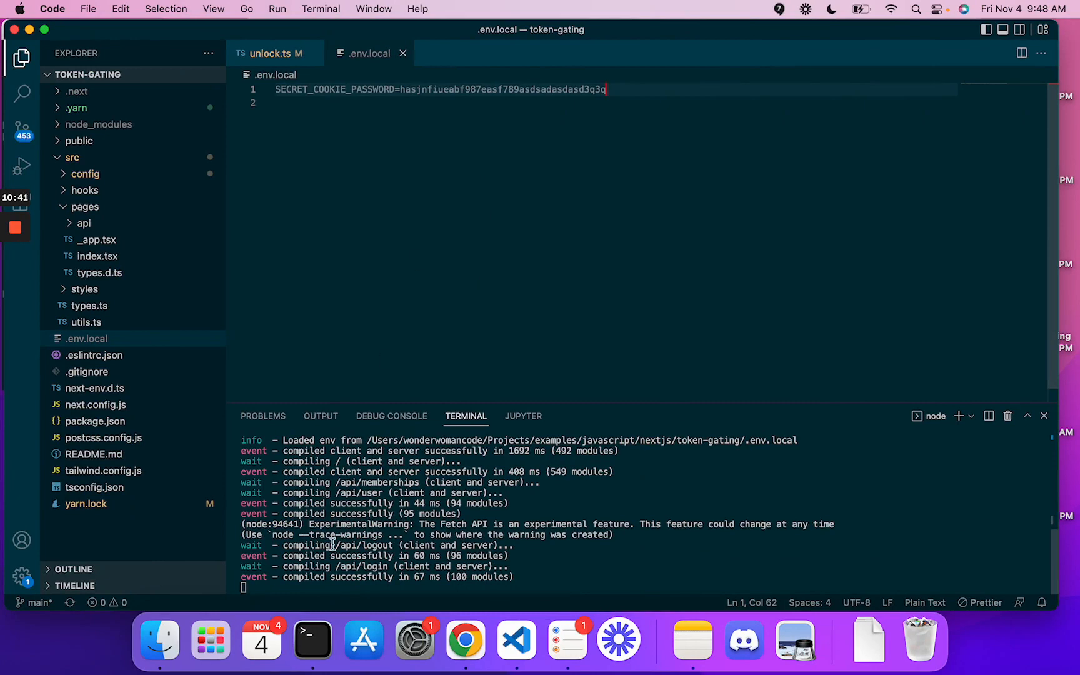
mouse_move(465, 640)
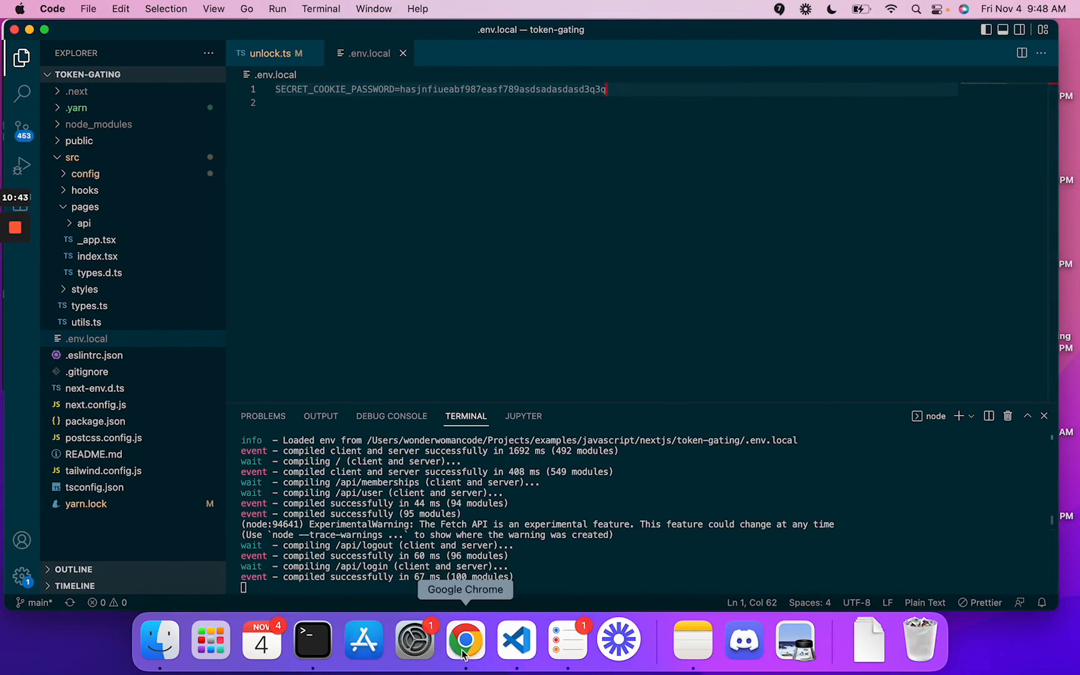
click(466, 640)
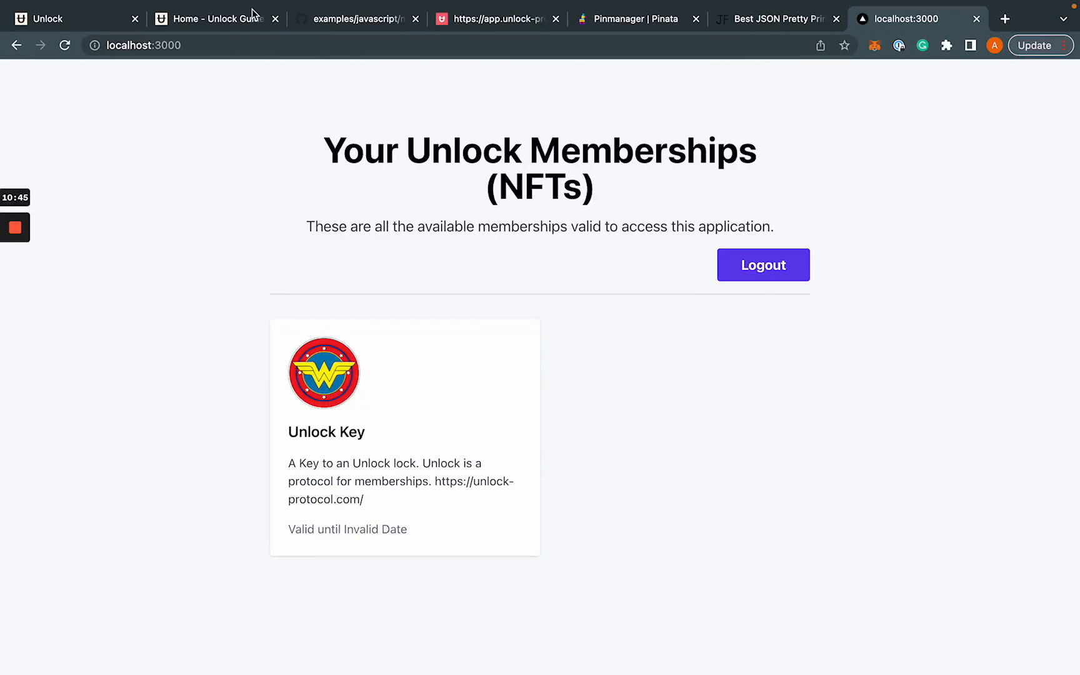
Read the README's Server Side Locking code down to the API endpoint locking example
click(355, 19)
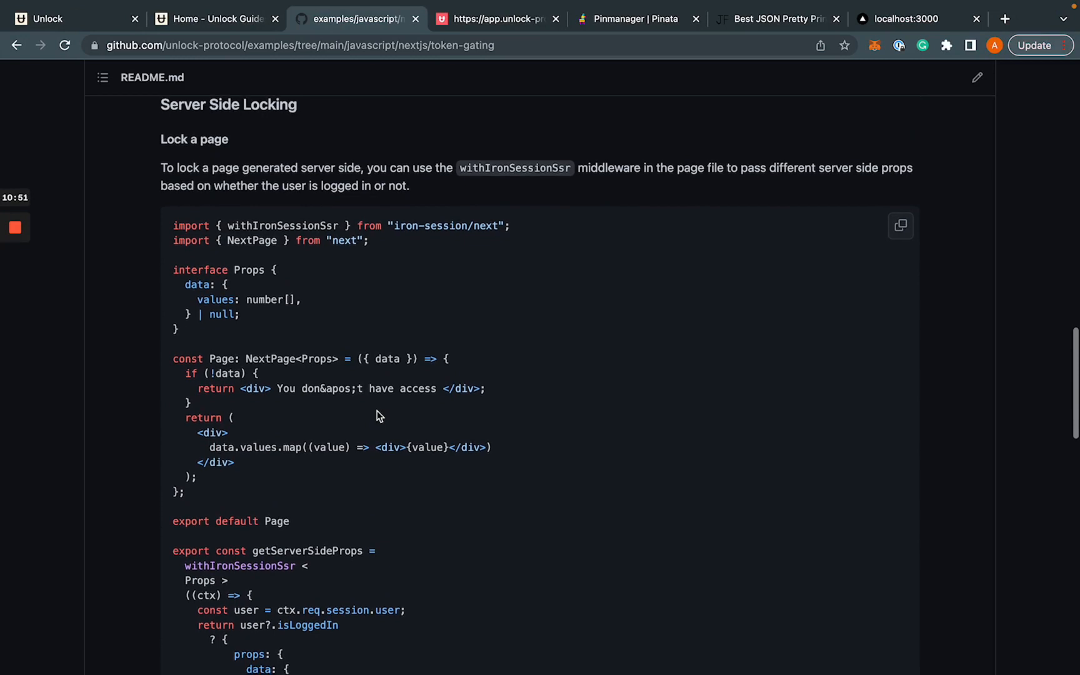
scroll(down, 3)
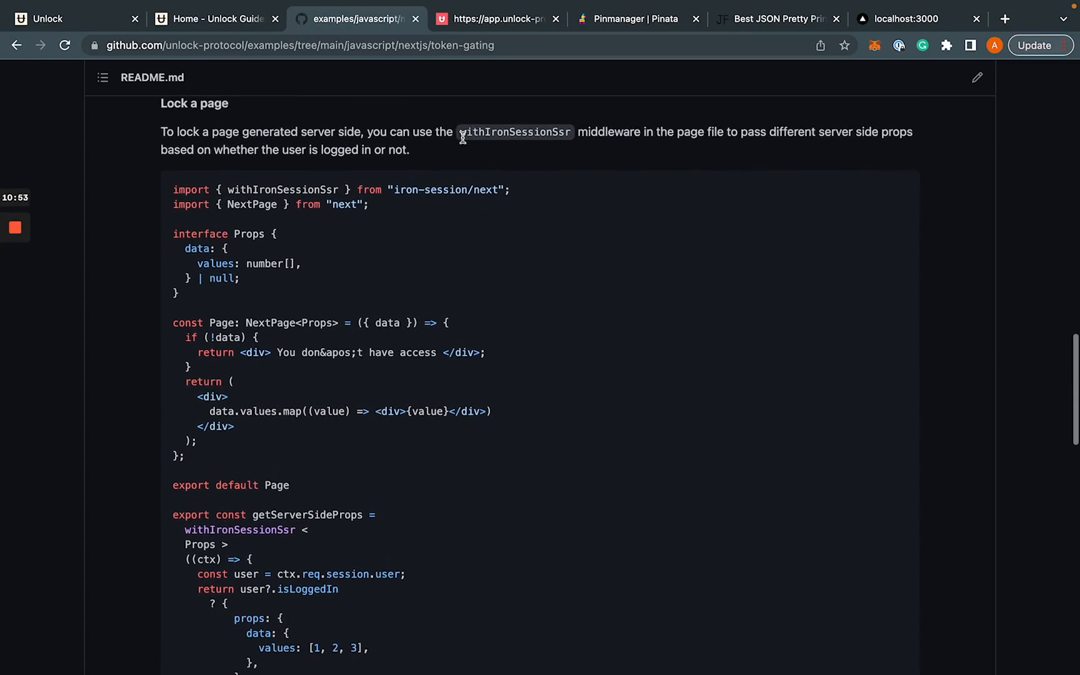
mouse_move(634, 135)
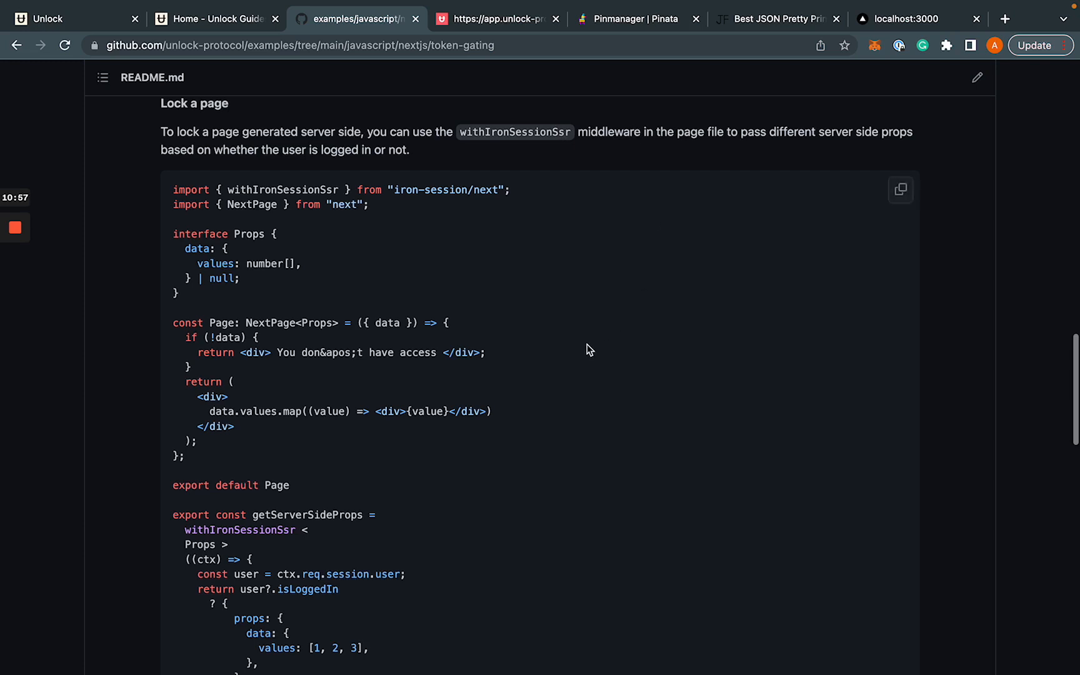
scroll(down, 3)
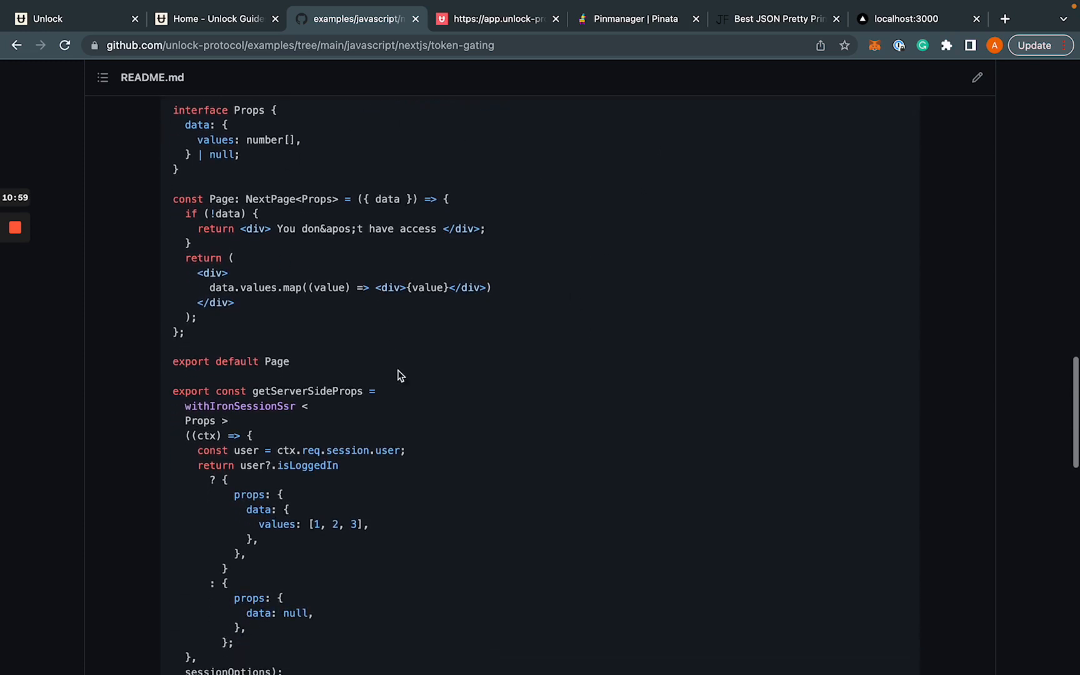
scroll(down, 3)
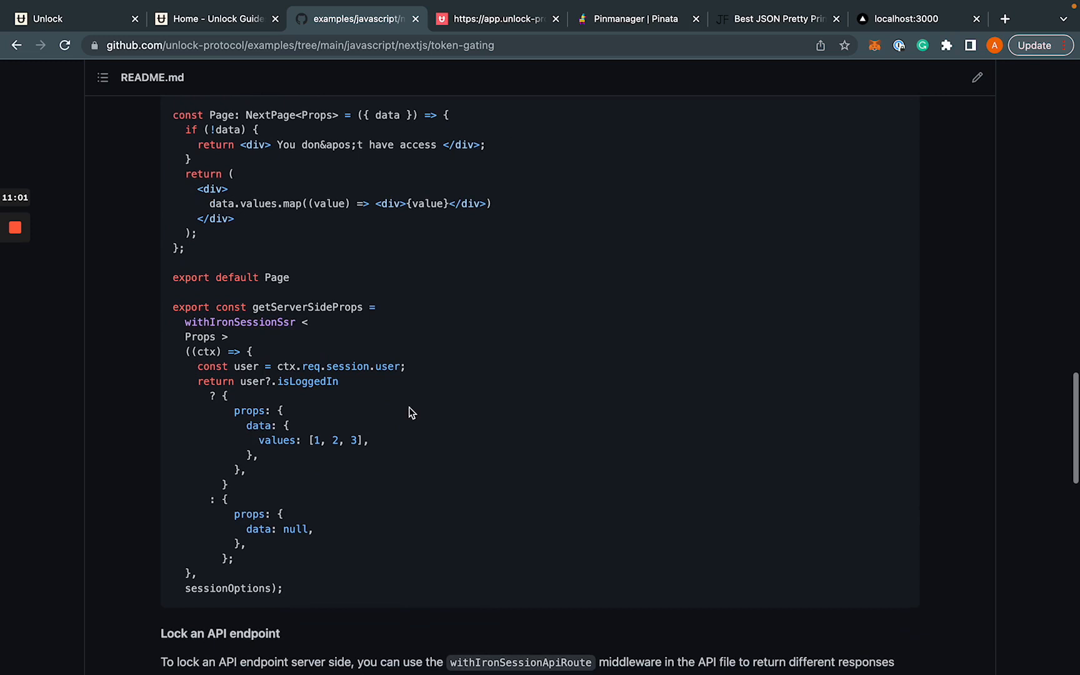
scroll(up, 3)
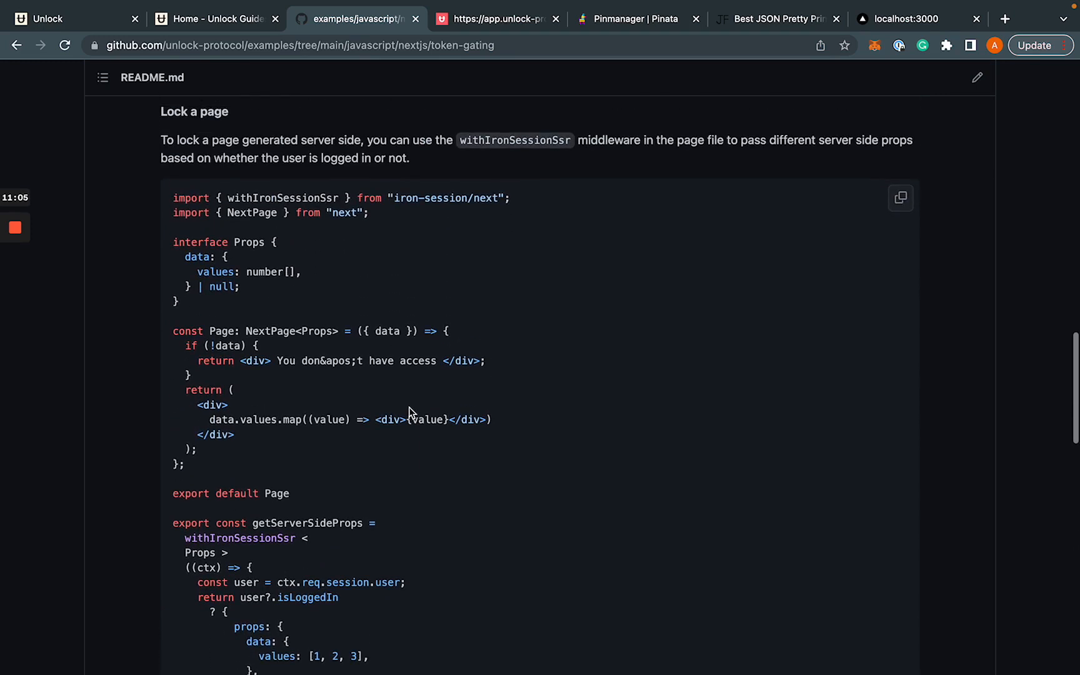
scroll(down, 3)
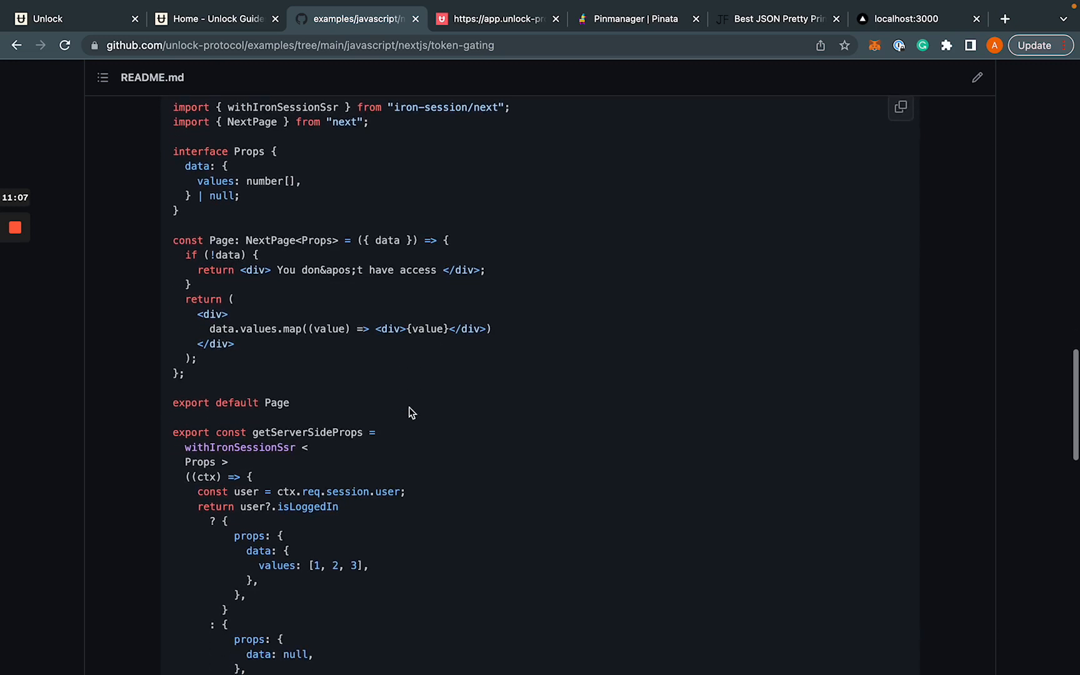
scroll(down, 3)
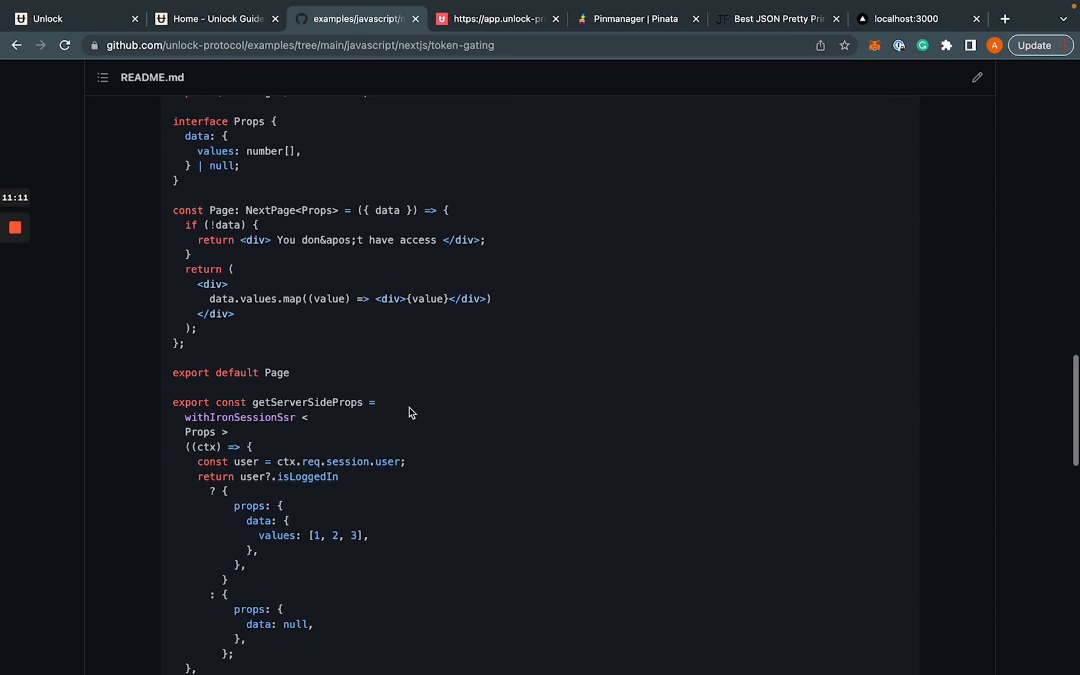
scroll(down, 3)
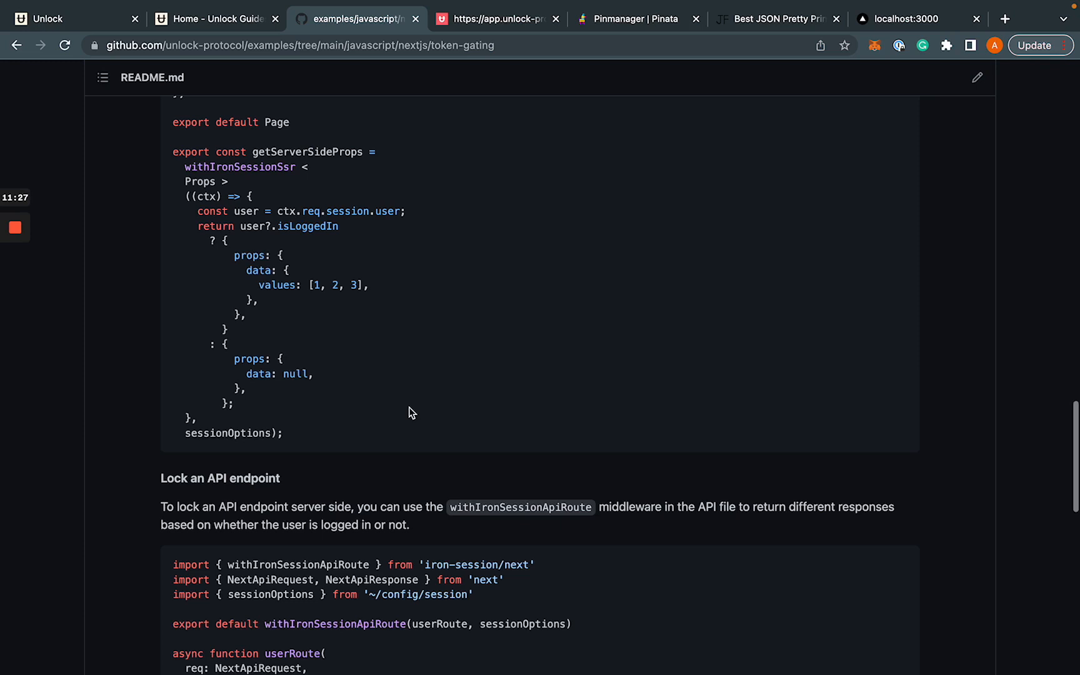
scroll(down, 3)
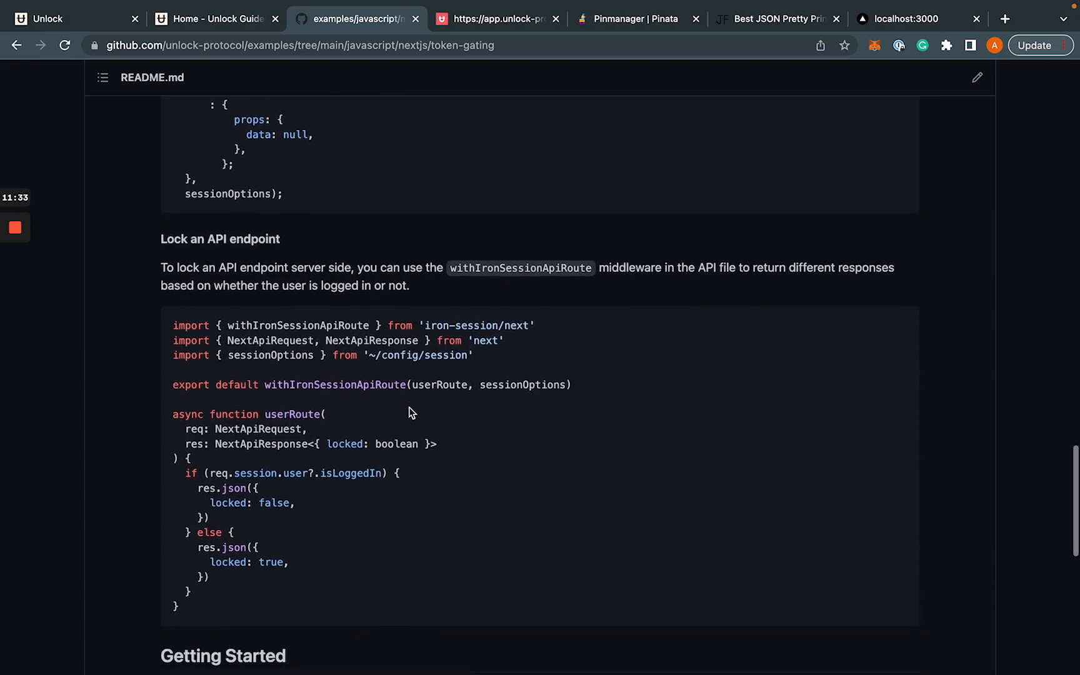
Scroll to the README's Getting Started section, back up, then return to the Unlock homepage
scroll(down, 3)
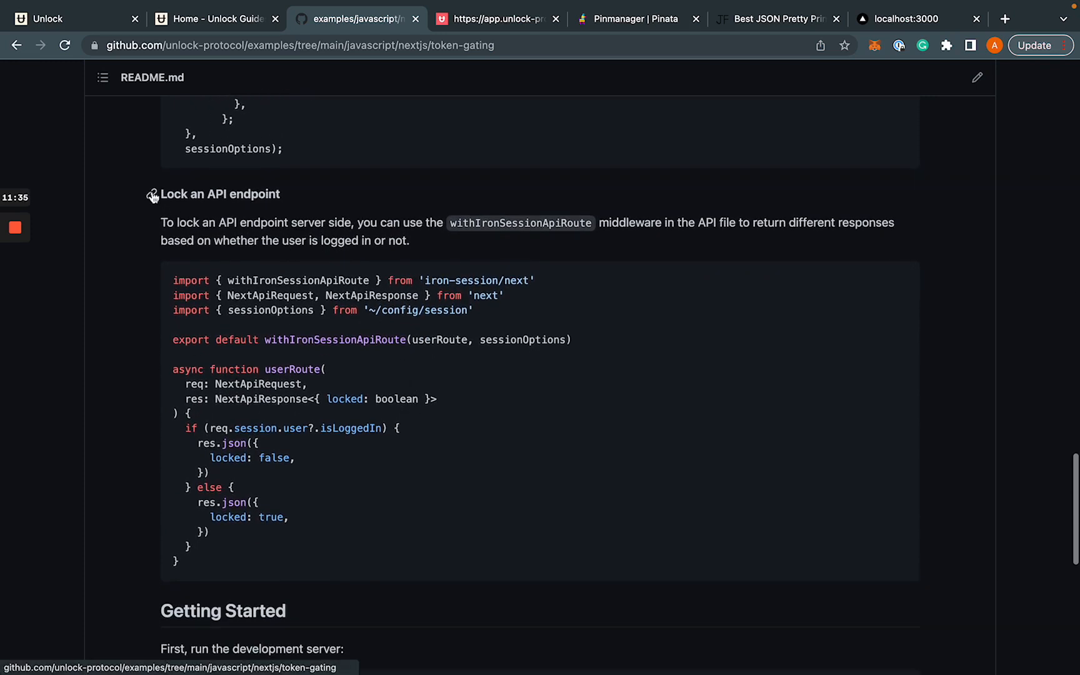
mouse_move(281, 202)
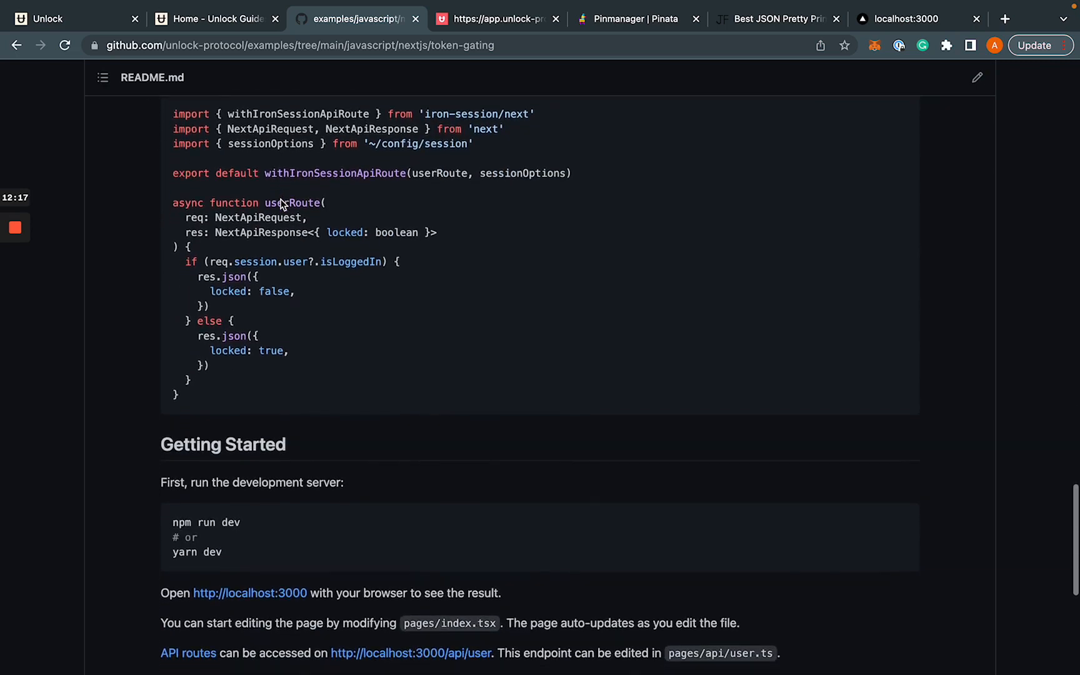
scroll(up, 3)
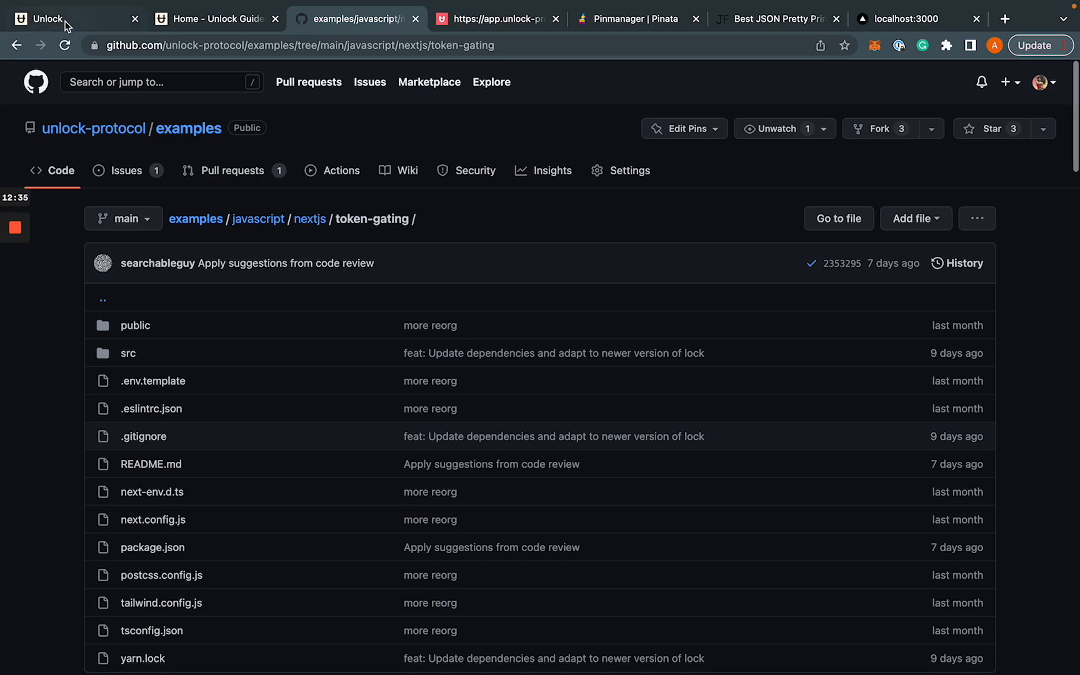
click(48, 19)
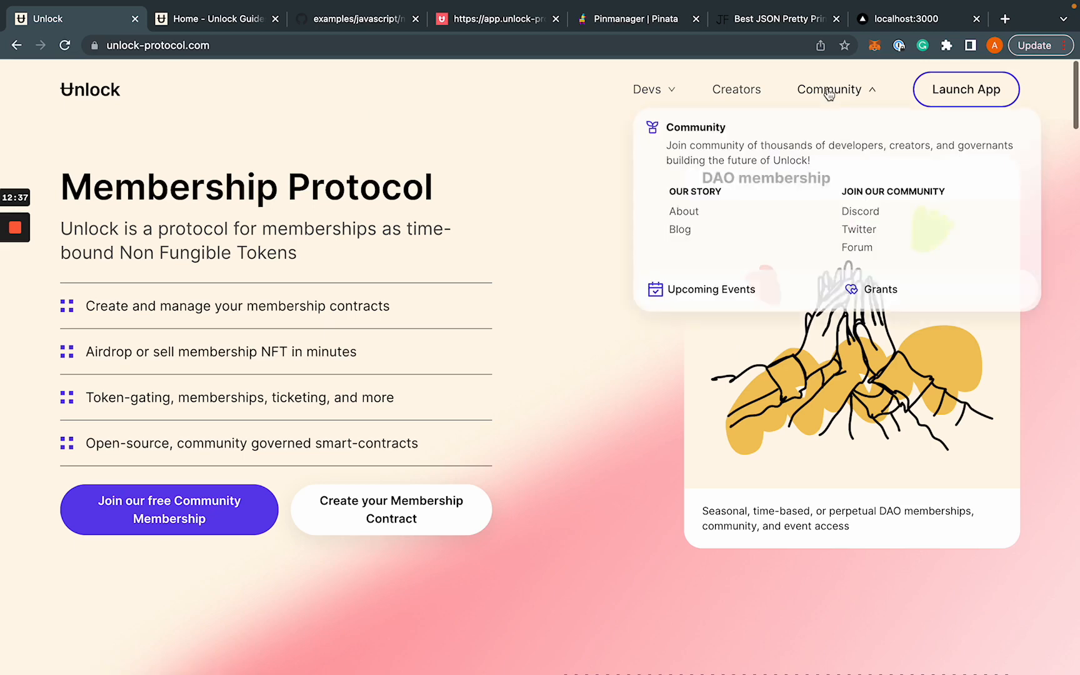